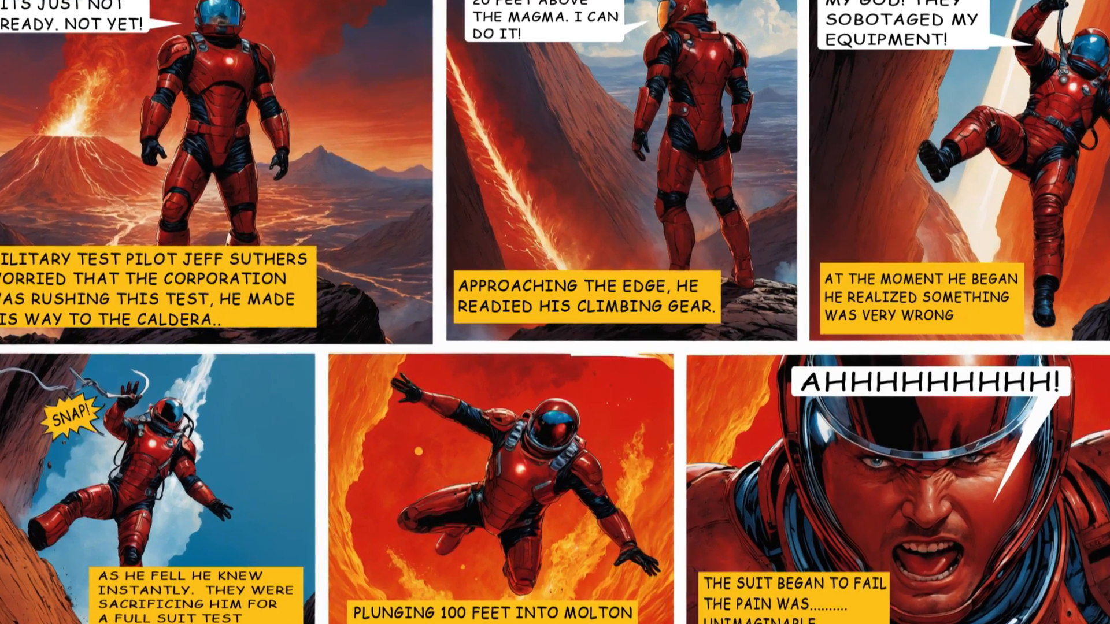
Scroll the Civitai models gallery and check the listing's model-type filter
{"action": "scroll", "scroll_direction": "down", "scroll_amount": 3}
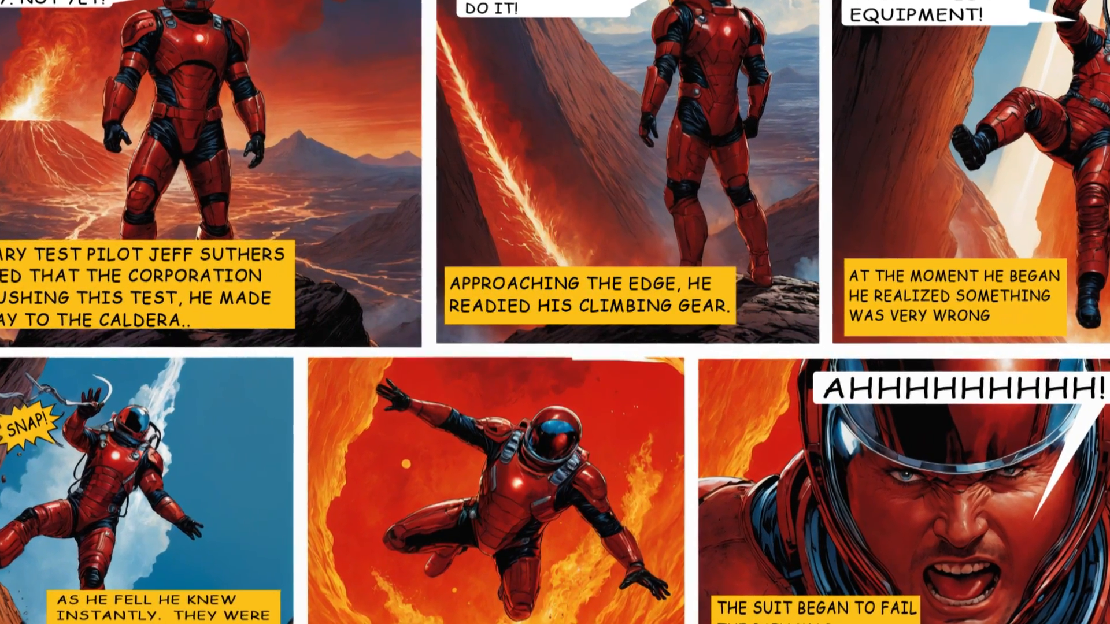
{"action": "scroll", "scroll_direction": "down", "scroll_amount": 3}
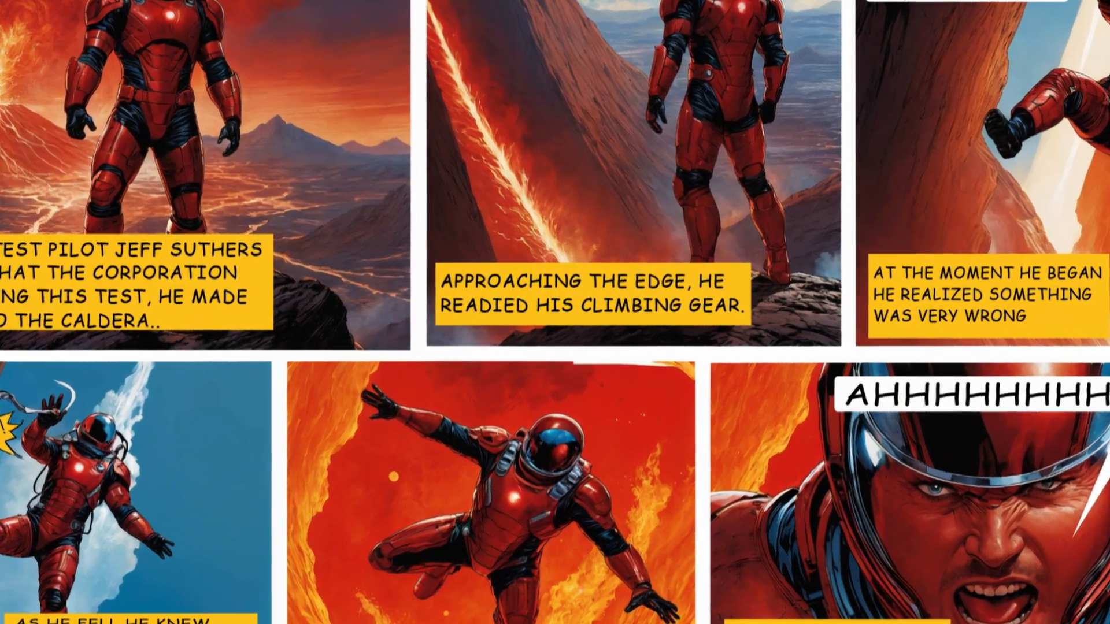
{"action": "scroll", "scroll_direction": "down", "scroll_amount": 3}
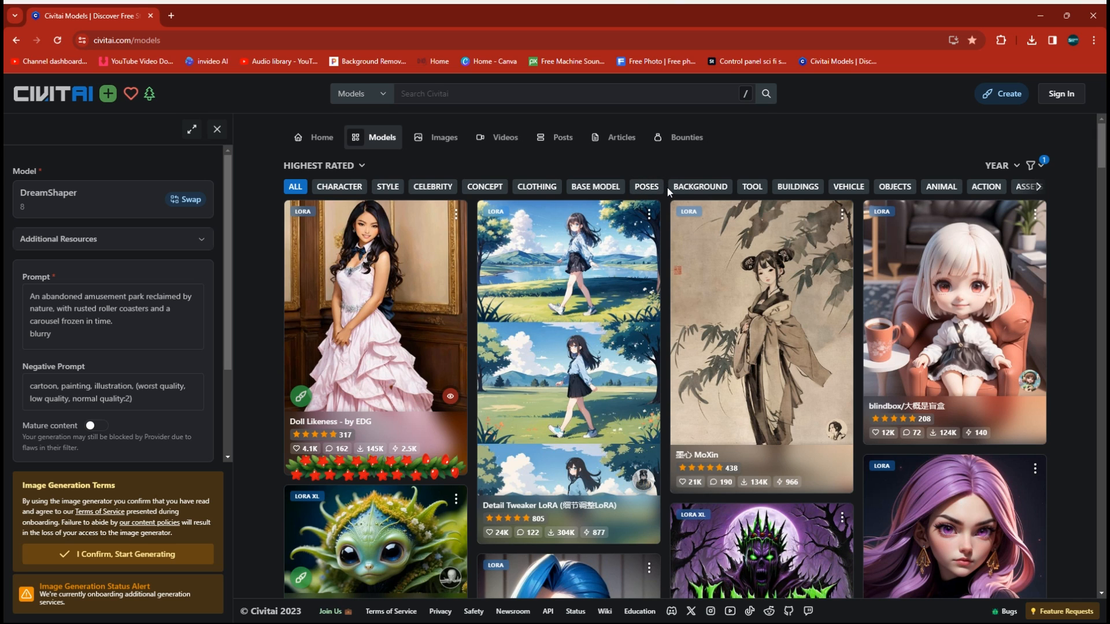
{"action": "mouse_move", "coordinate": [623, 378]}
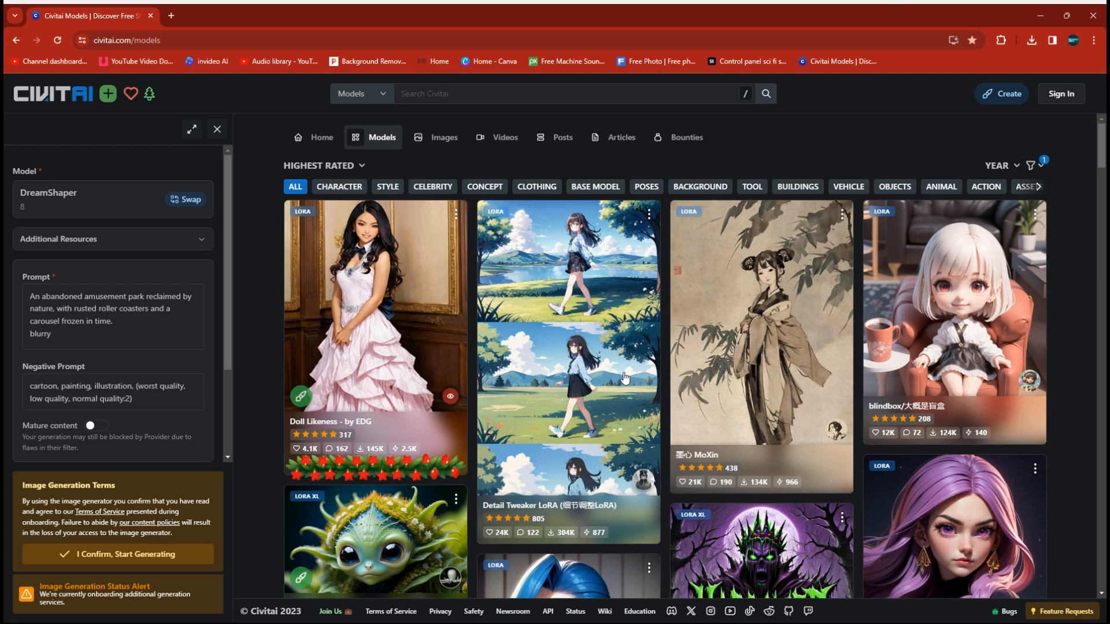
{"action": "mouse_move", "coordinate": [1030, 183]}
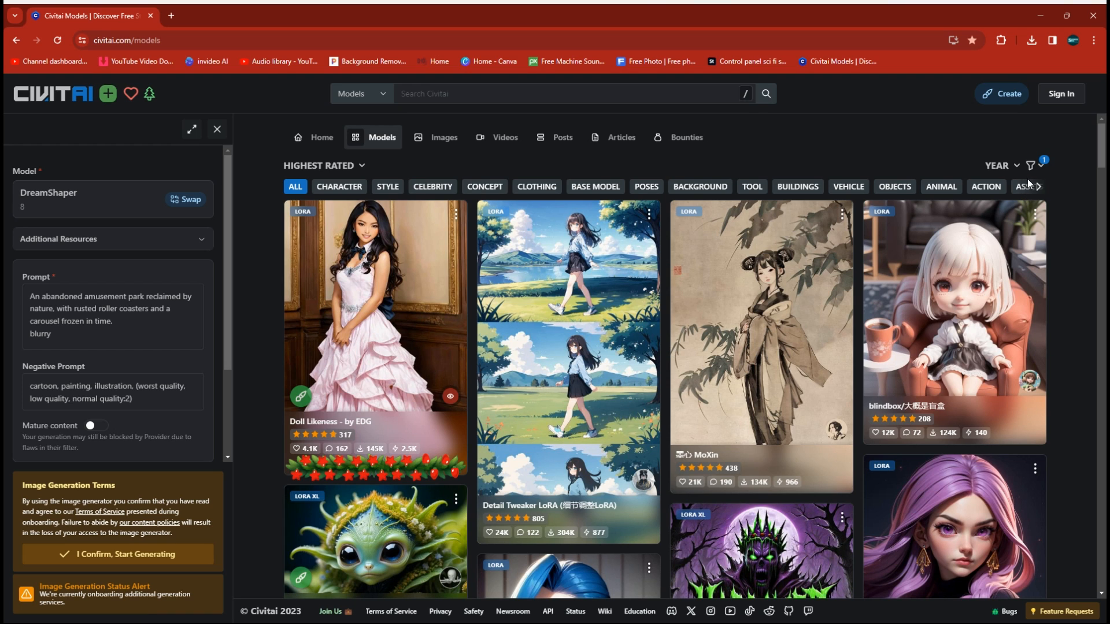
{"action": "mouse_move", "coordinate": [927, 294]}
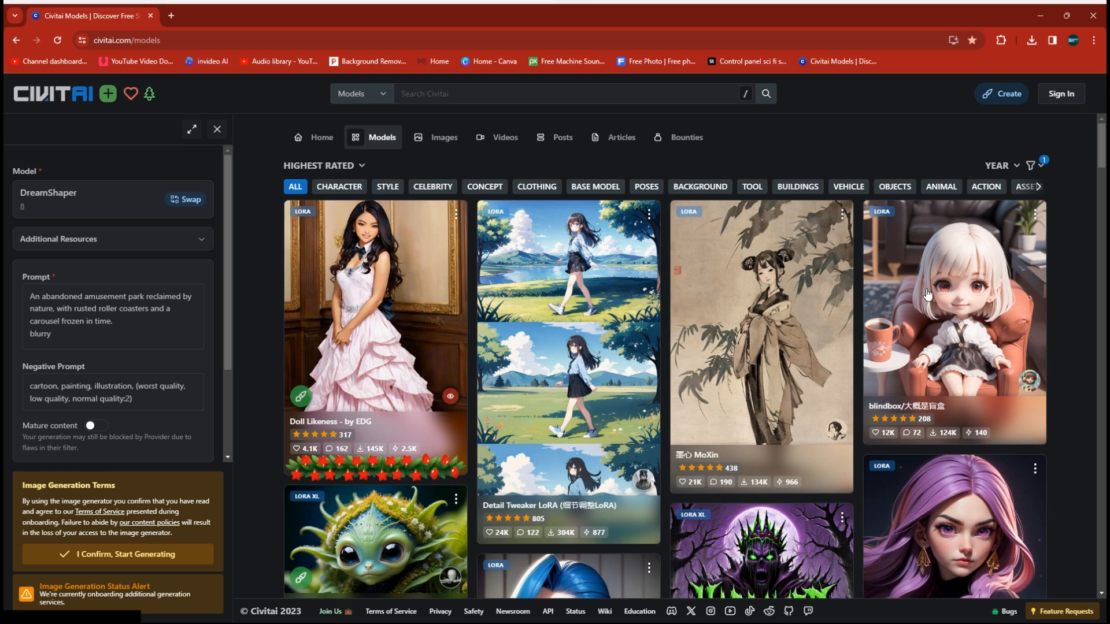
{"action": "mouse_move", "coordinate": [605, 266]}
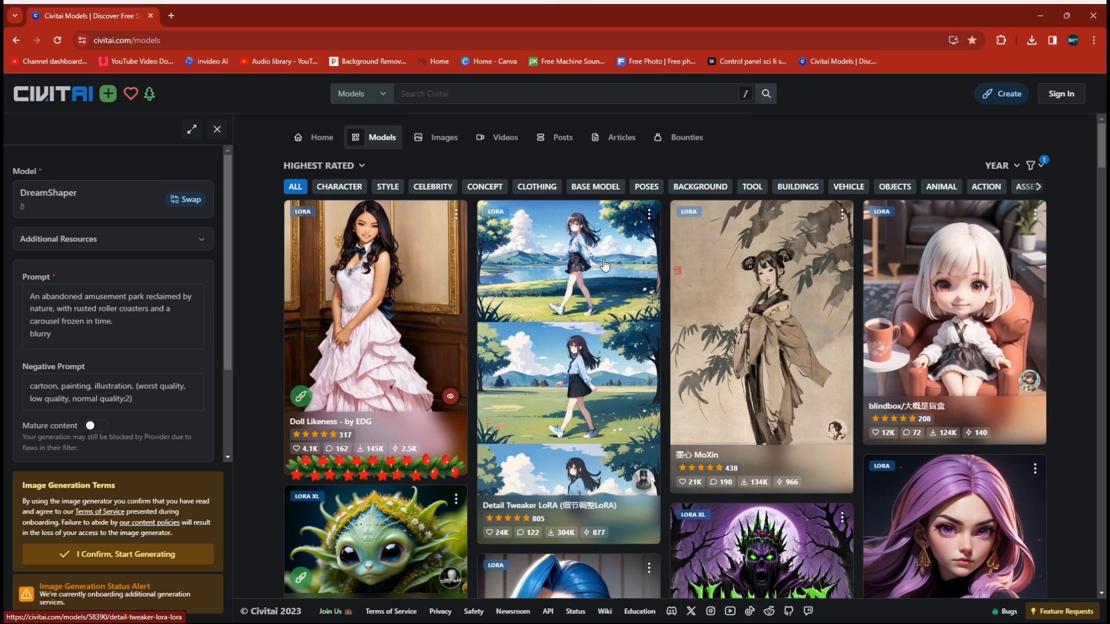
{"action": "mouse_move", "coordinate": [257, 178]}
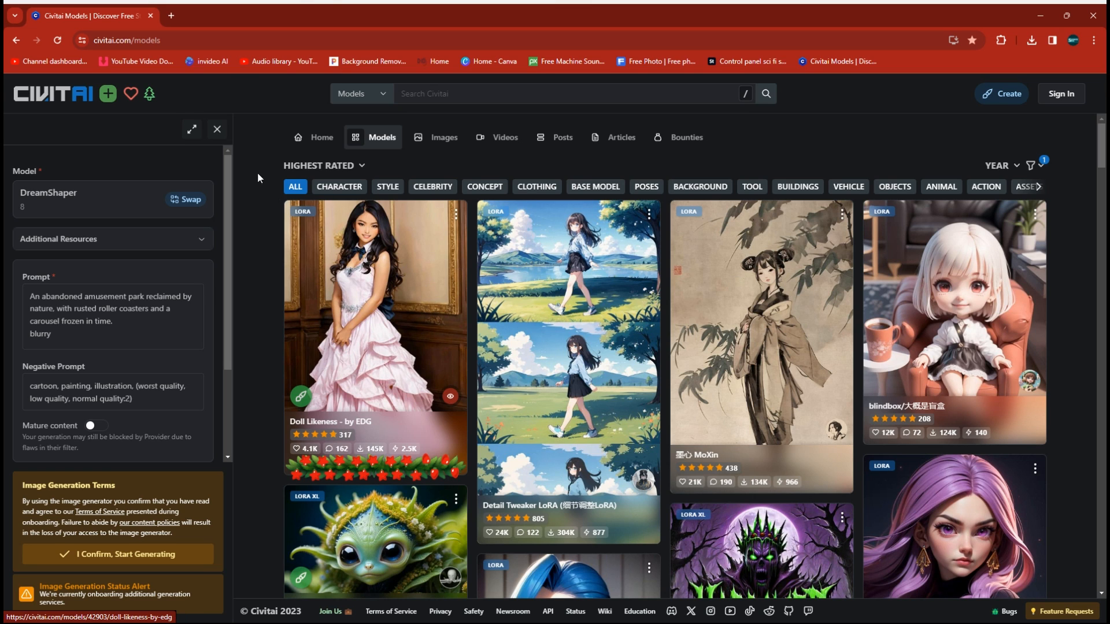
{"action": "mouse_move", "coordinate": [119, 56]}
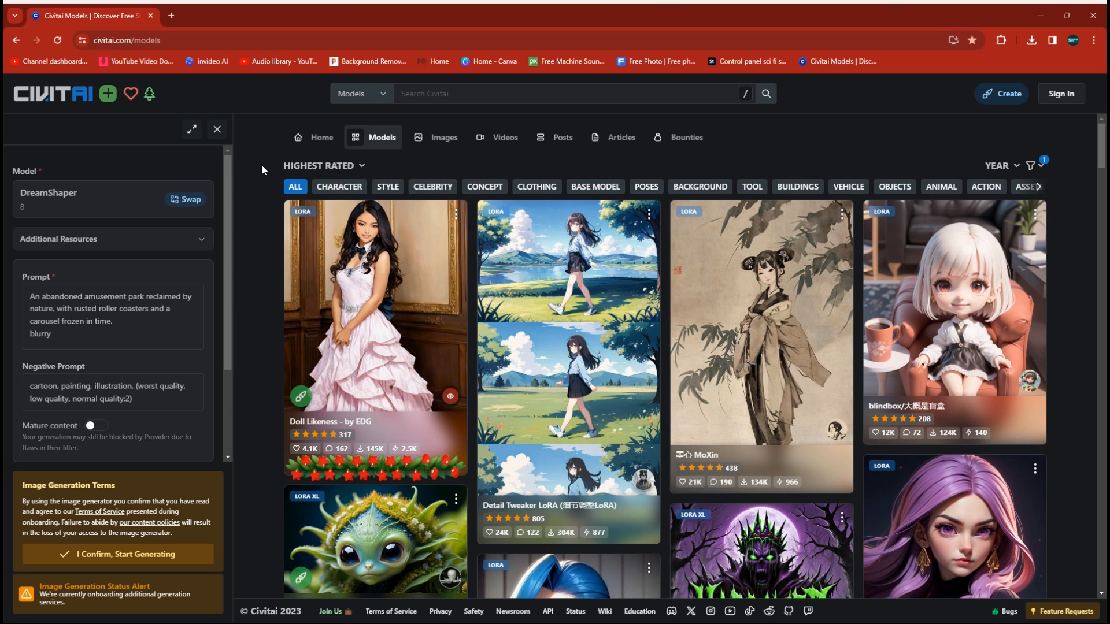
{"action": "mouse_move", "coordinate": [1007, 159]}
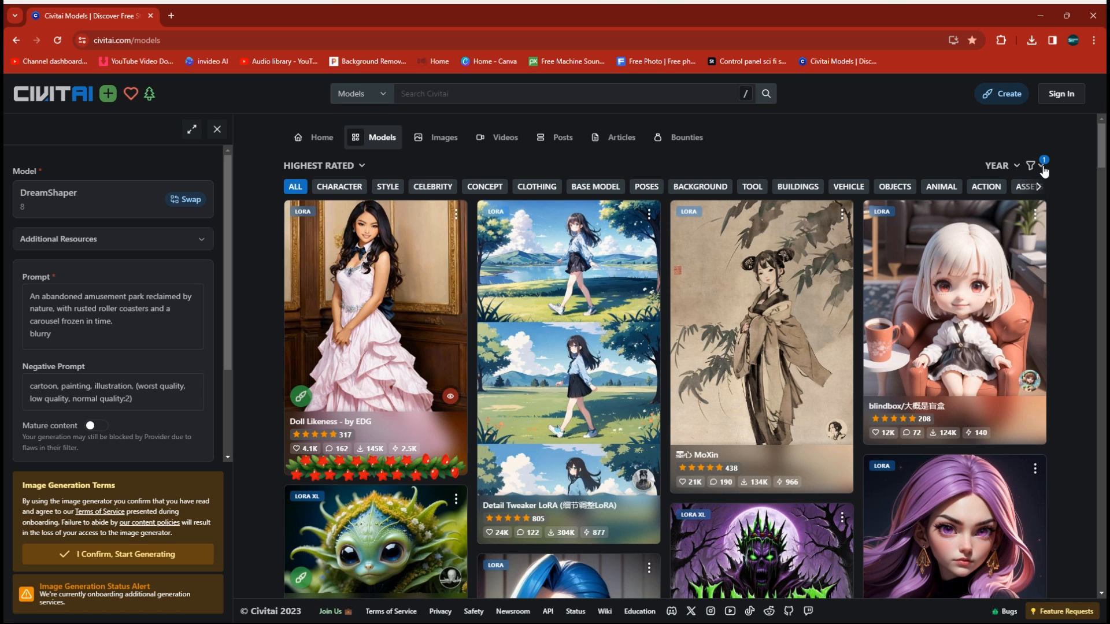
{"action": "left_click", "coordinate": [1031, 165]}
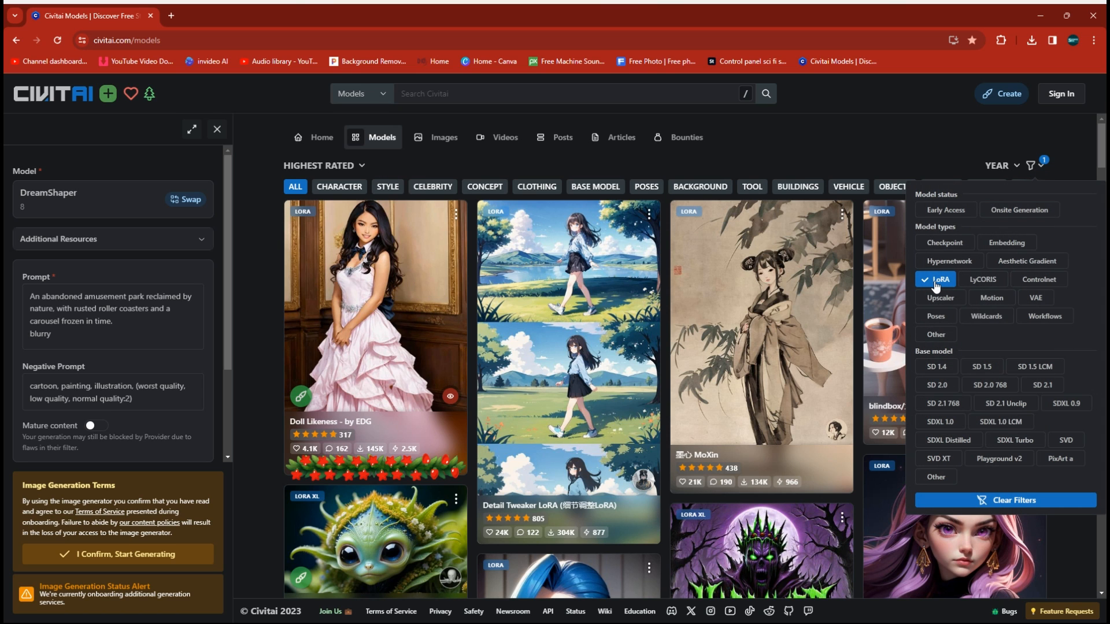
{"action": "mouse_move", "coordinate": [939, 287]}
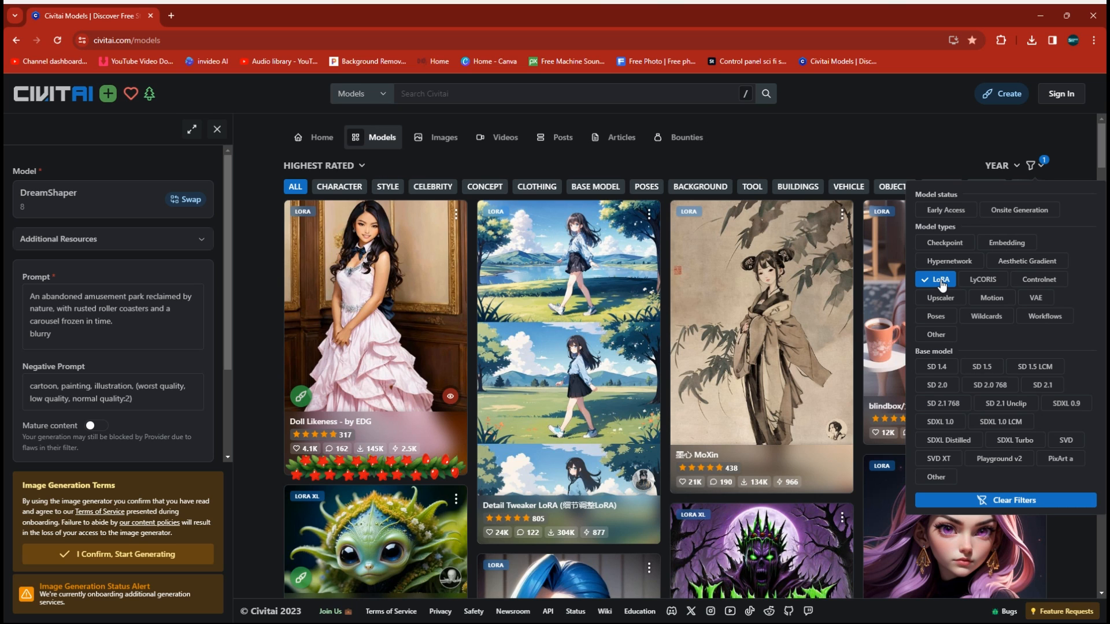
{"action": "mouse_move", "coordinate": [944, 242]}
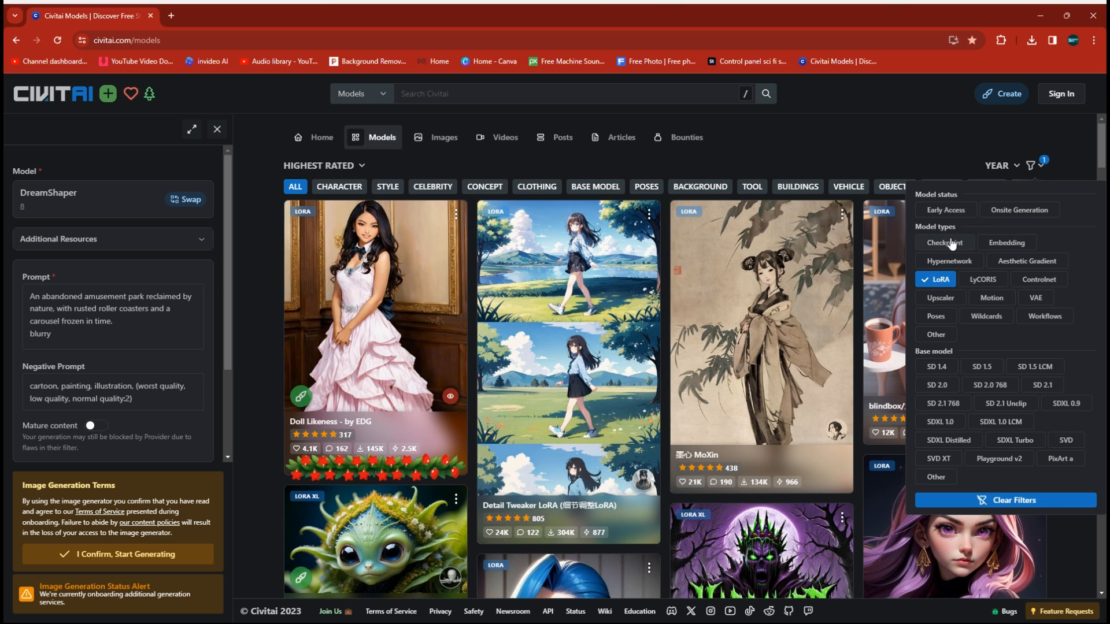
{"action": "mouse_move", "coordinate": [948, 284]}
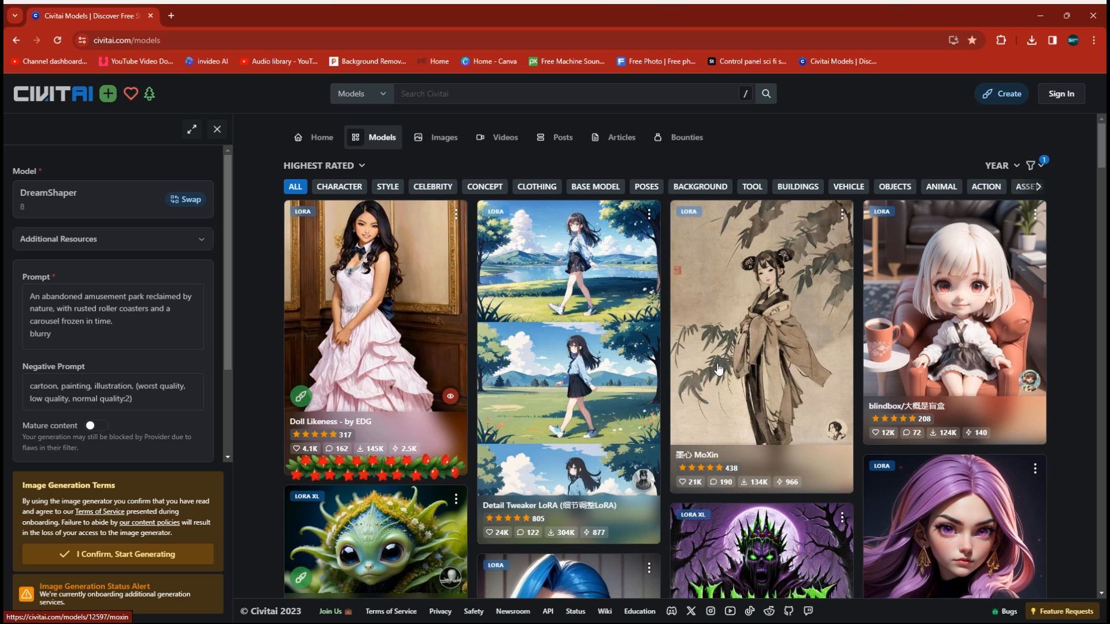
{"action": "mouse_move", "coordinate": [710, 383]}
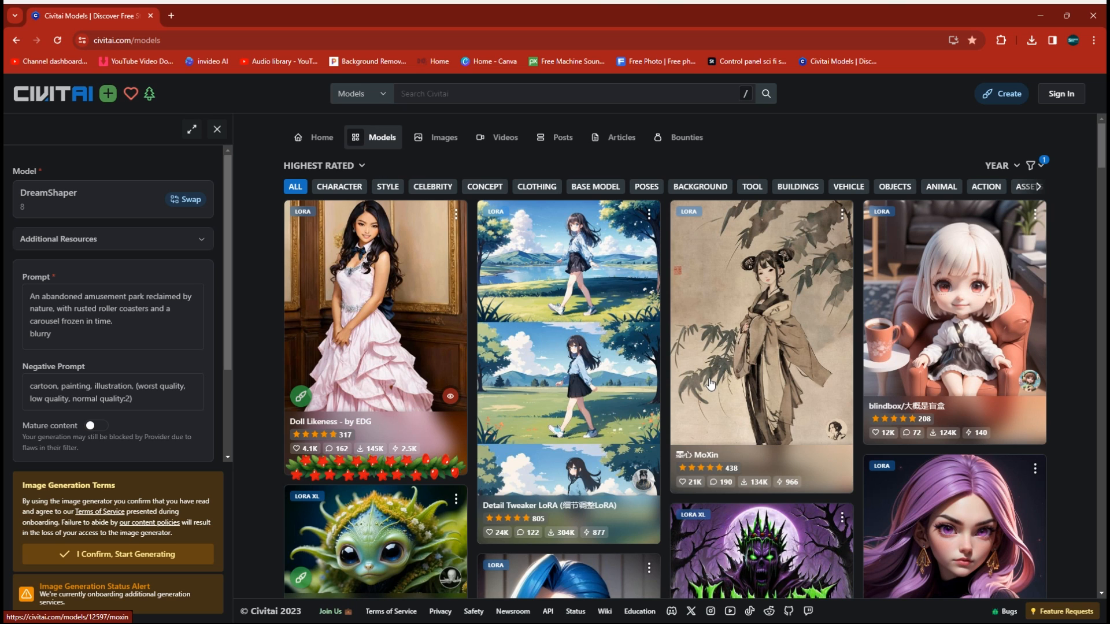
{"action": "mouse_move", "coordinate": [716, 377]}
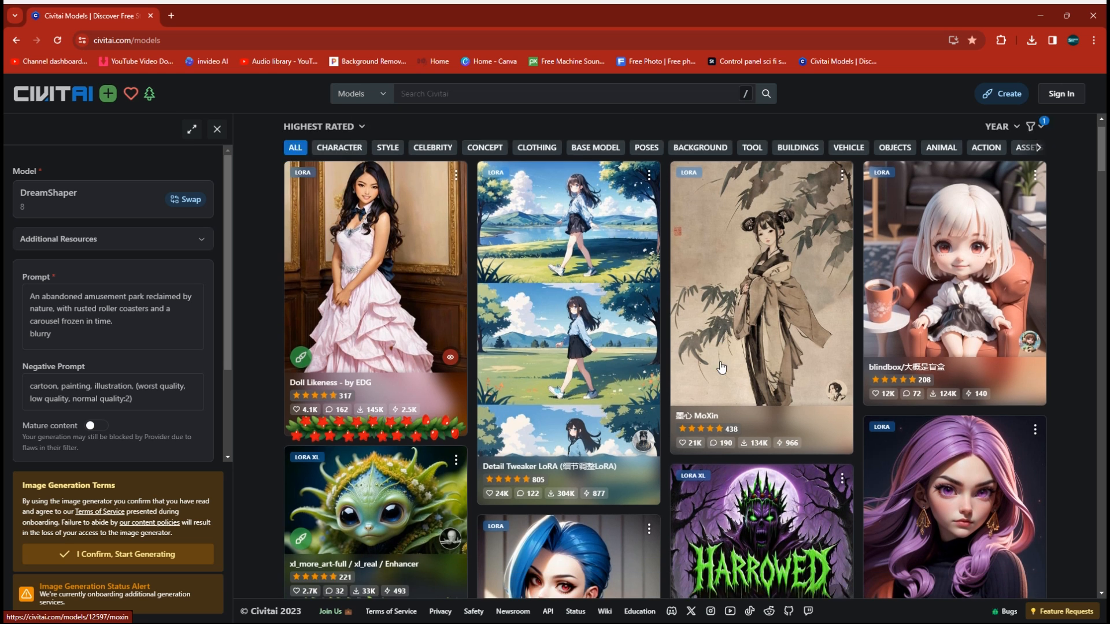
Scroll much further down the LoRA listing toward the Jim Lee (DC Comics / Marvel) Style card
{"action": "scroll", "scroll_direction": "down", "scroll_amount": 3}
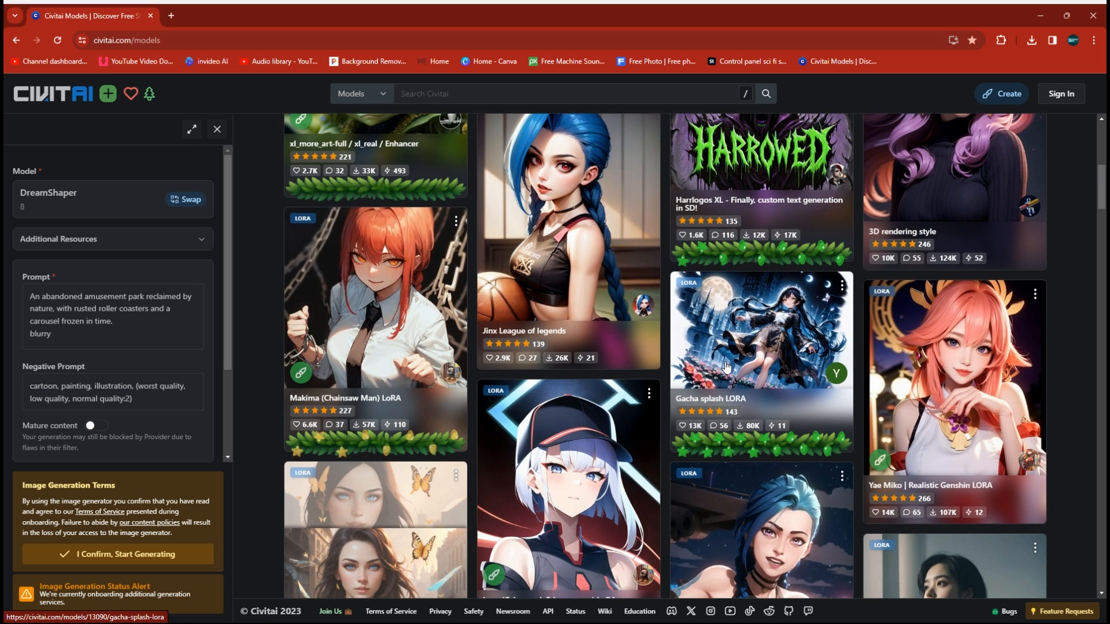
{"action": "scroll", "scroll_direction": "down", "scroll_amount": 3}
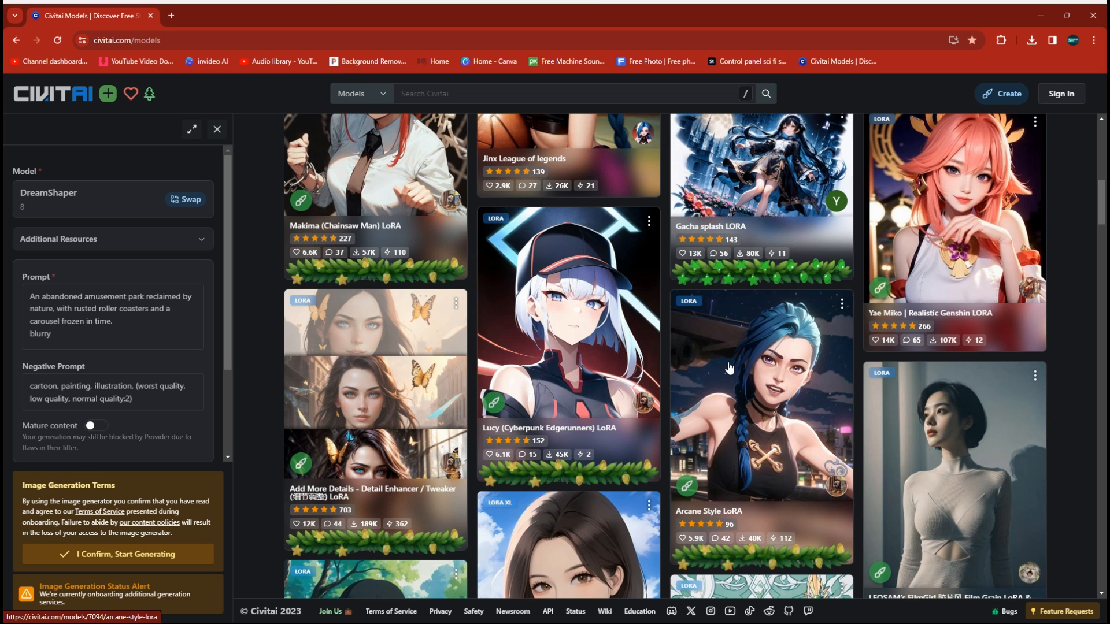
{"action": "scroll", "scroll_direction": "down", "scroll_amount": 3}
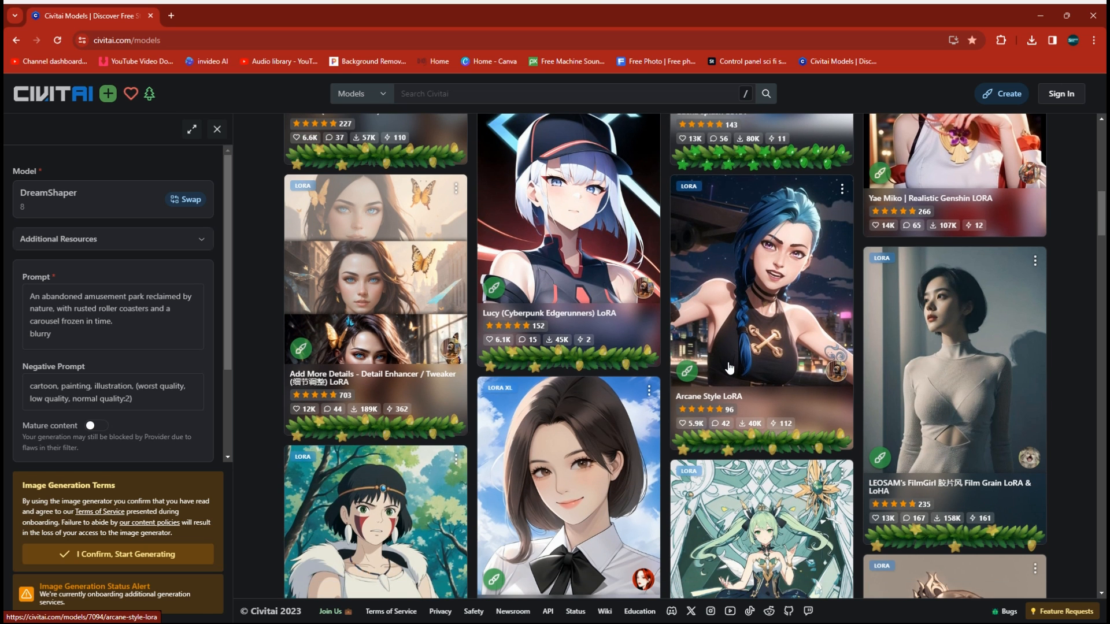
{"action": "scroll", "scroll_direction": "down", "scroll_amount": 3}
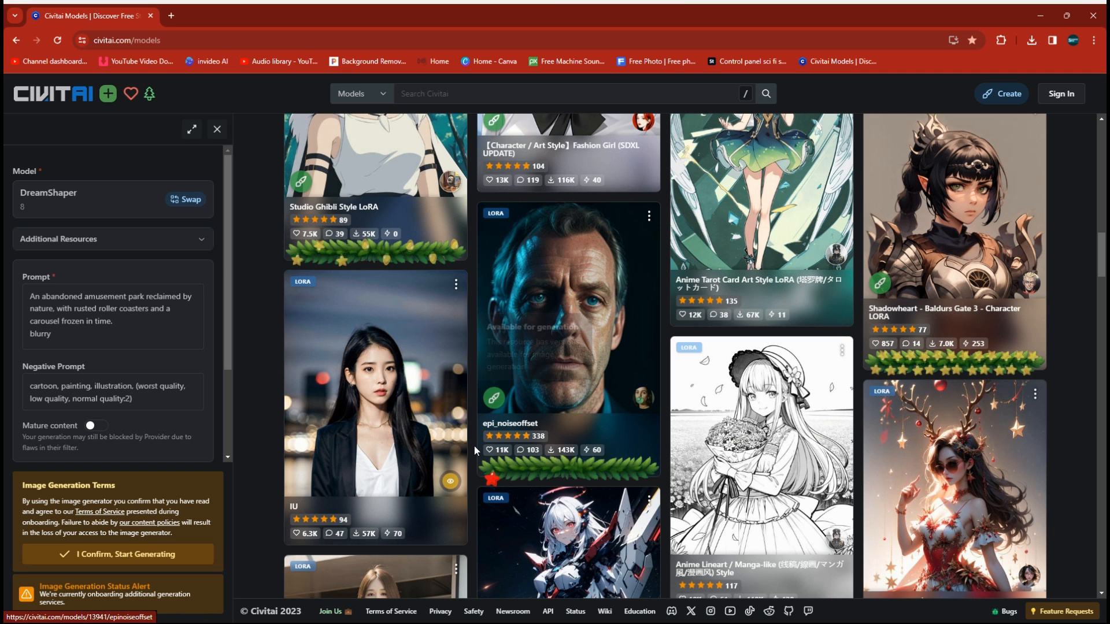
{"action": "scroll", "scroll_direction": "down", "scroll_amount": 3}
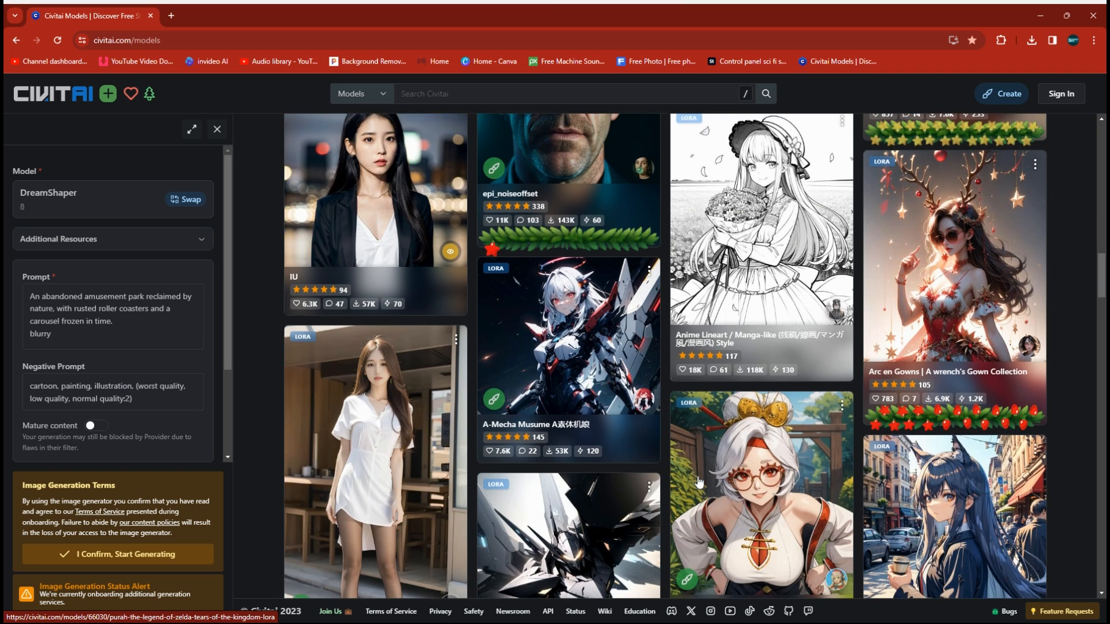
{"action": "scroll", "scroll_direction": "down", "scroll_amount": 3}
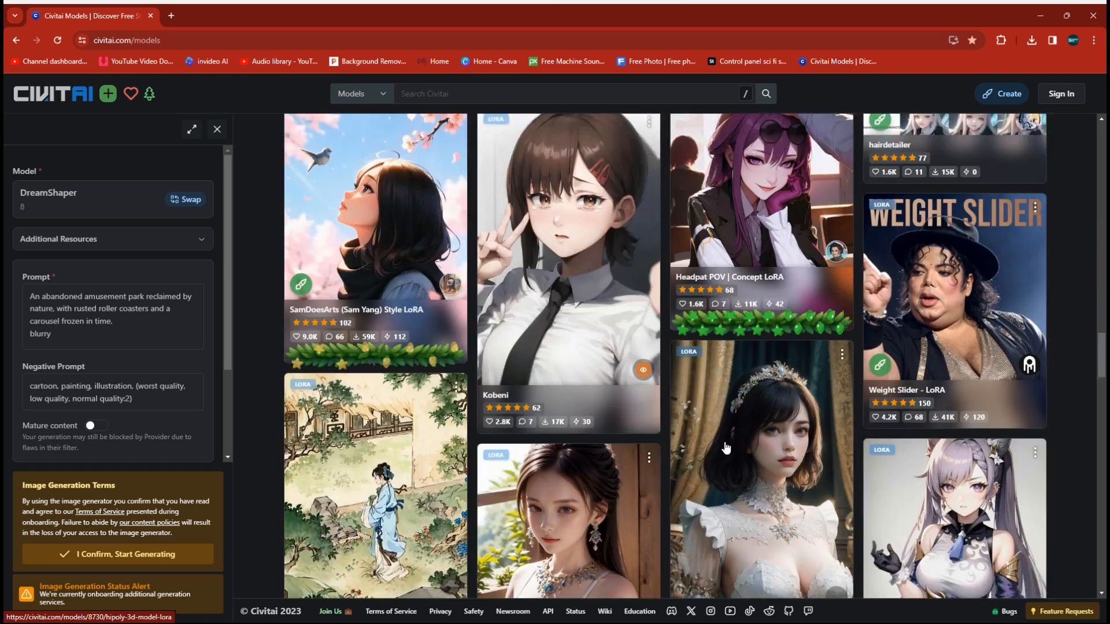
{"action": "scroll", "scroll_direction": "down", "scroll_amount": 3}
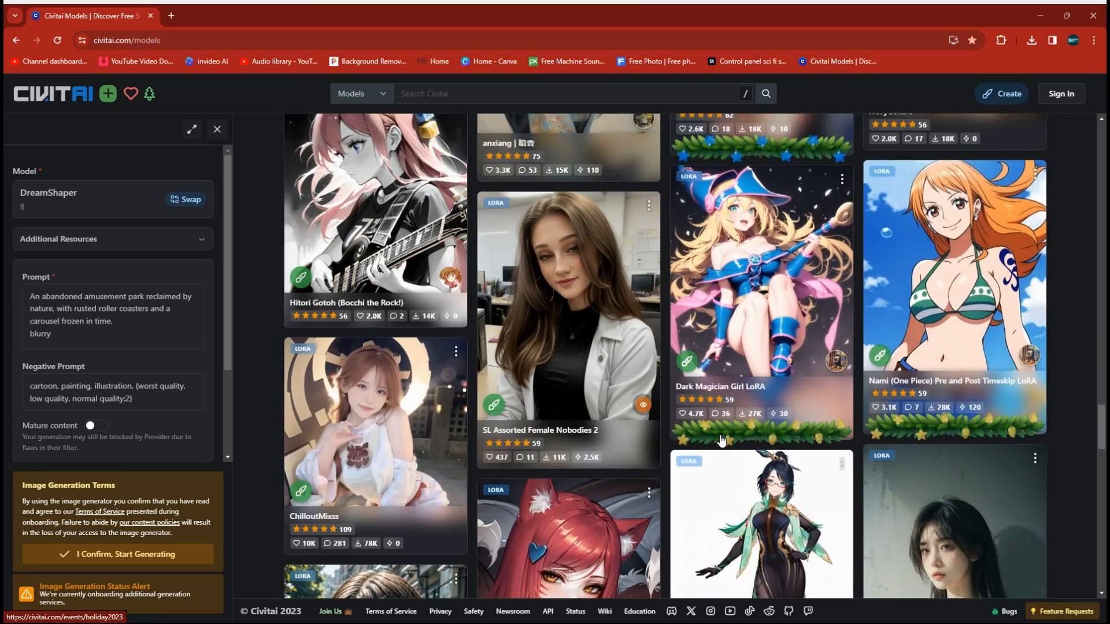
{"action": "scroll", "scroll_direction": "down", "scroll_amount": 3}
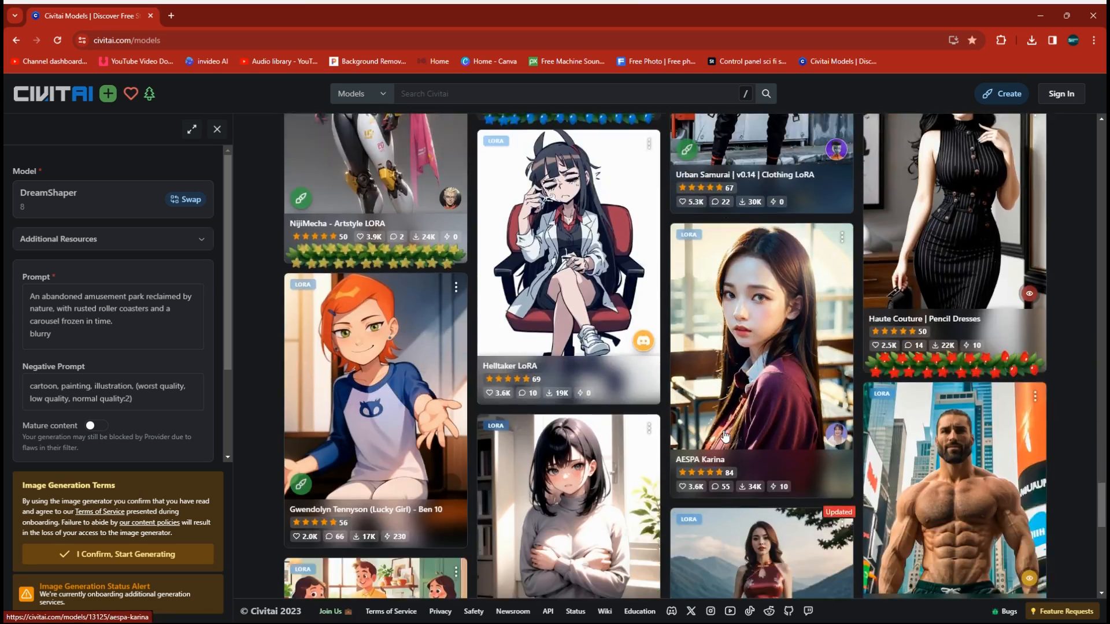
{"action": "scroll", "scroll_direction": "down", "scroll_amount": 3}
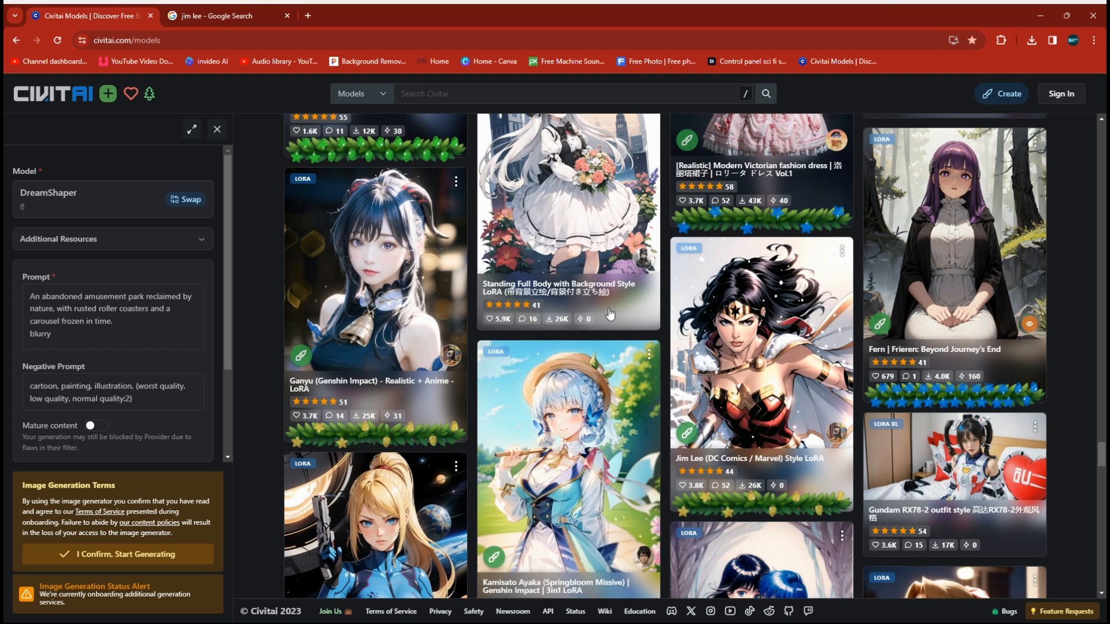
{"action": "mouse_move", "coordinate": [716, 309]}
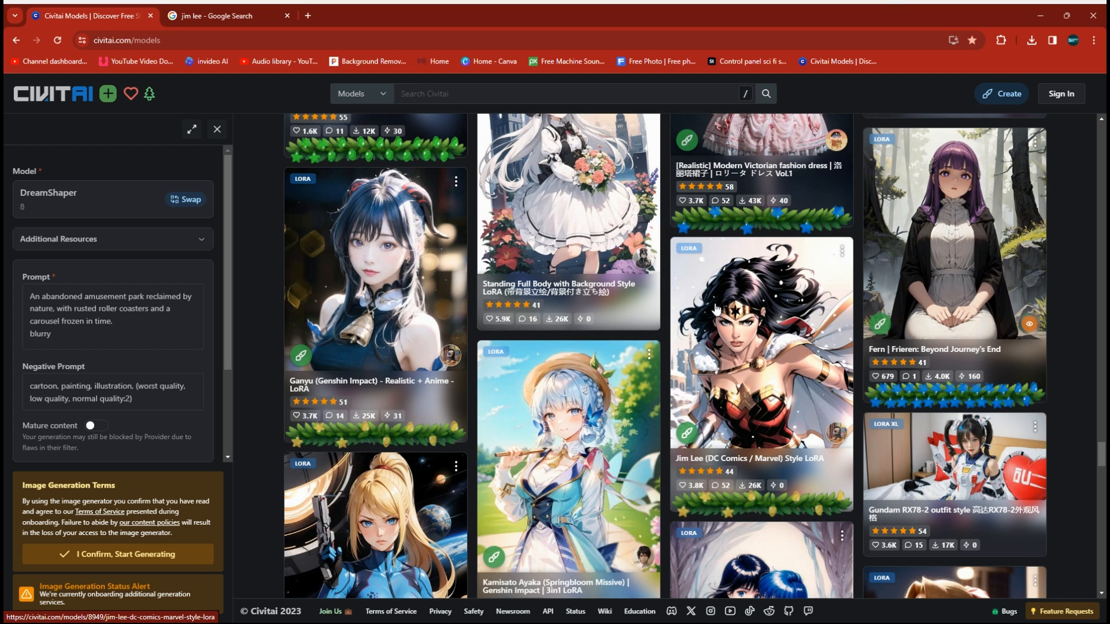
{"action": "mouse_move", "coordinate": [742, 374]}
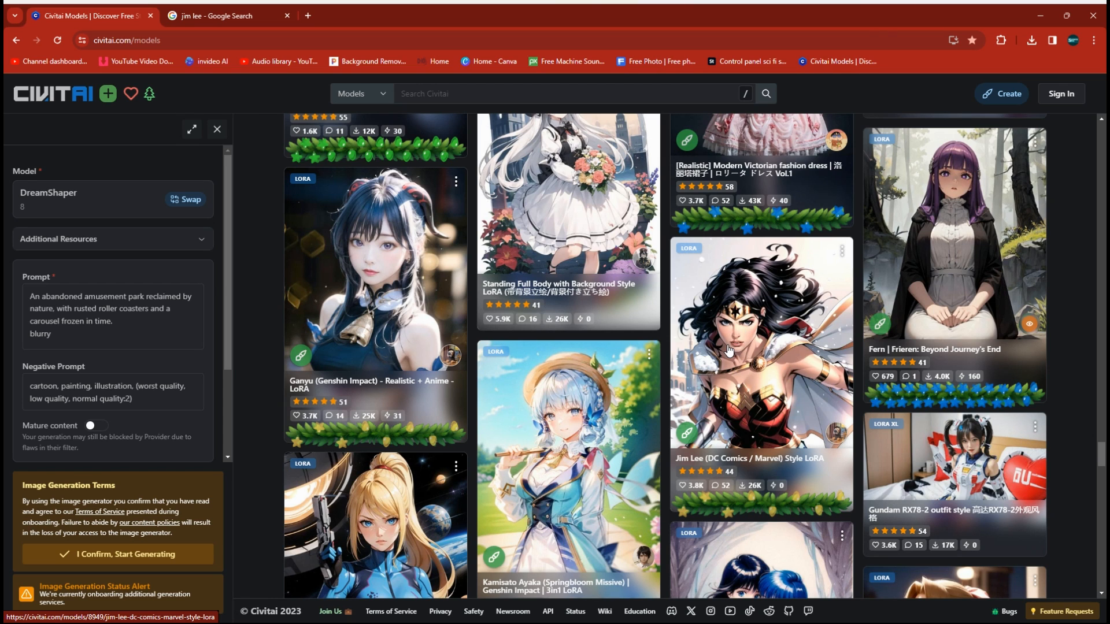
{"action": "mouse_move", "coordinate": [794, 493]}
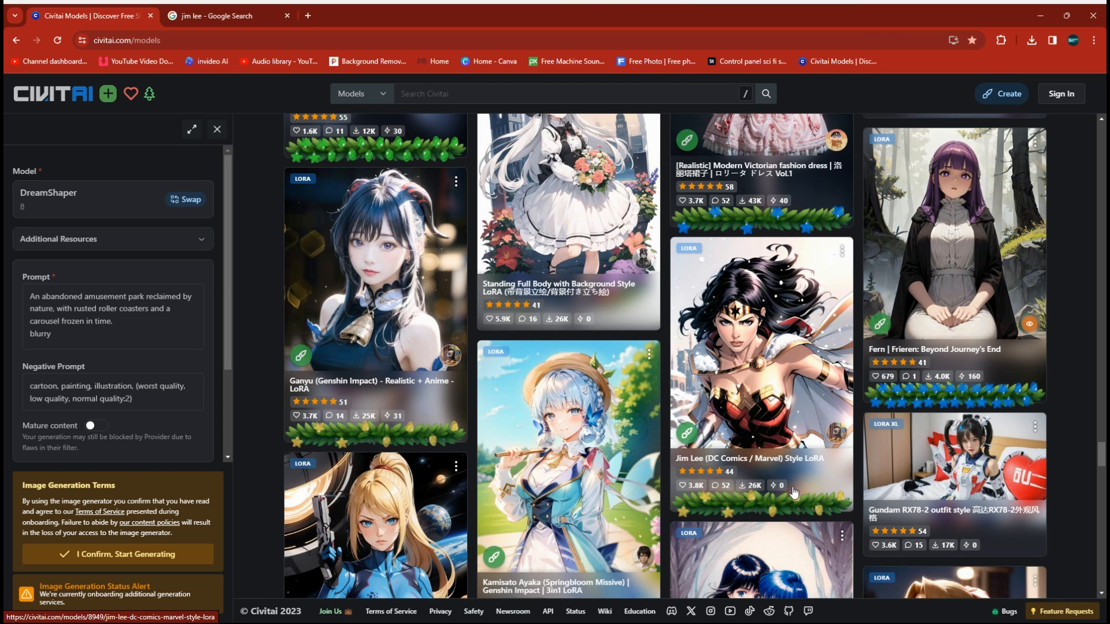
{"action": "mouse_move", "coordinate": [764, 488]}
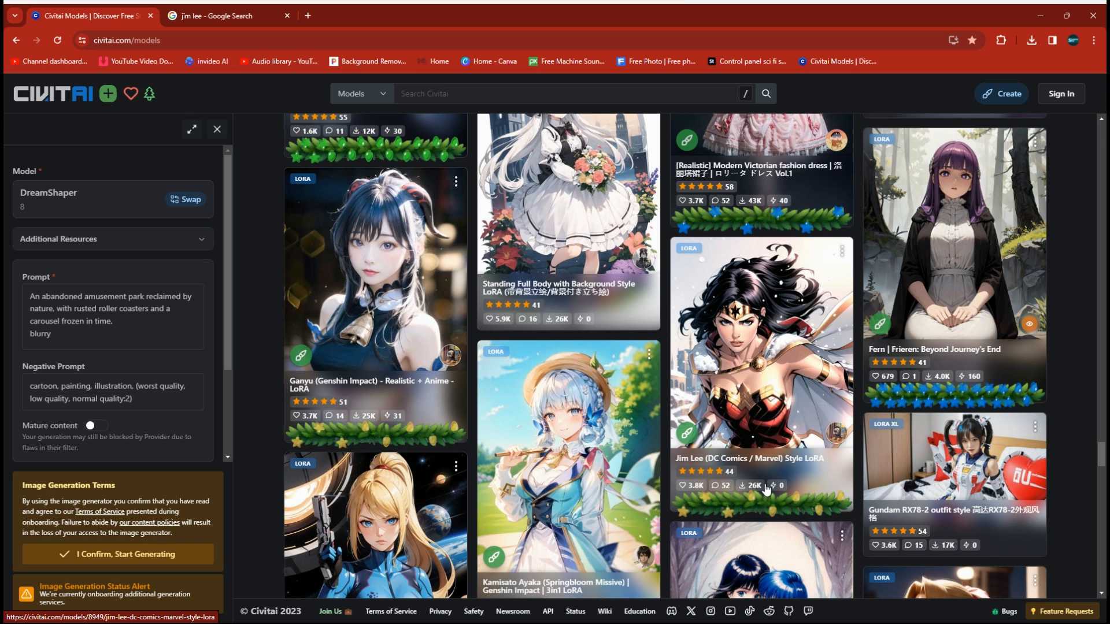
{"action": "mouse_move", "coordinate": [783, 331]}
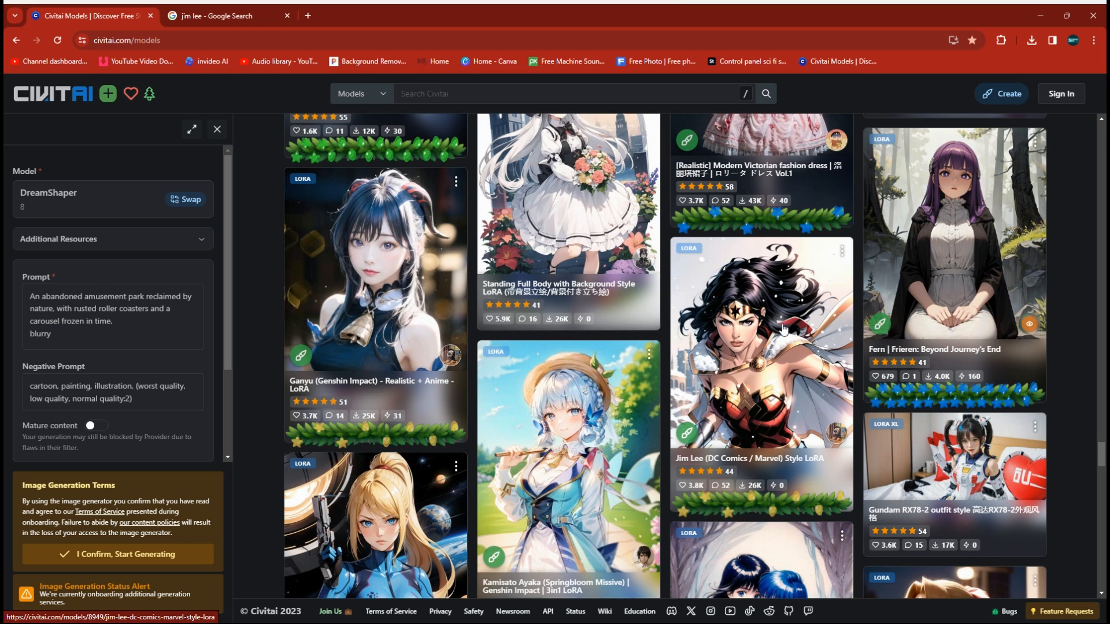
{"action": "mouse_move", "coordinate": [764, 361]}
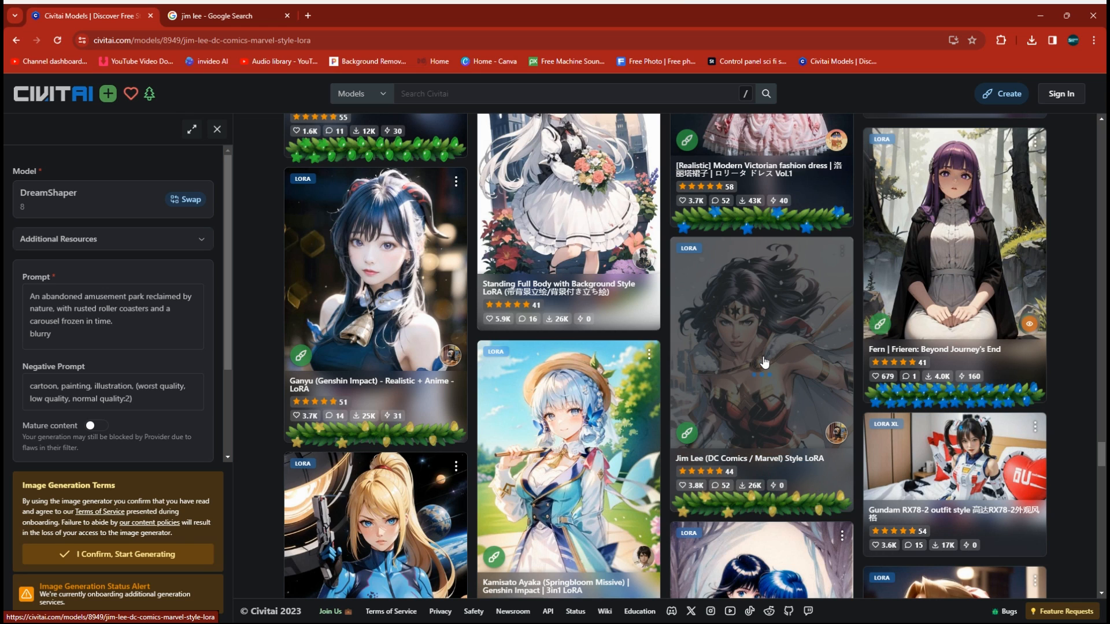
Open the Jim Lee LoRA page, cycle its sample carousel, and open a Superman example with its generation data
{"action": "left_click", "coordinate": [761, 347]}
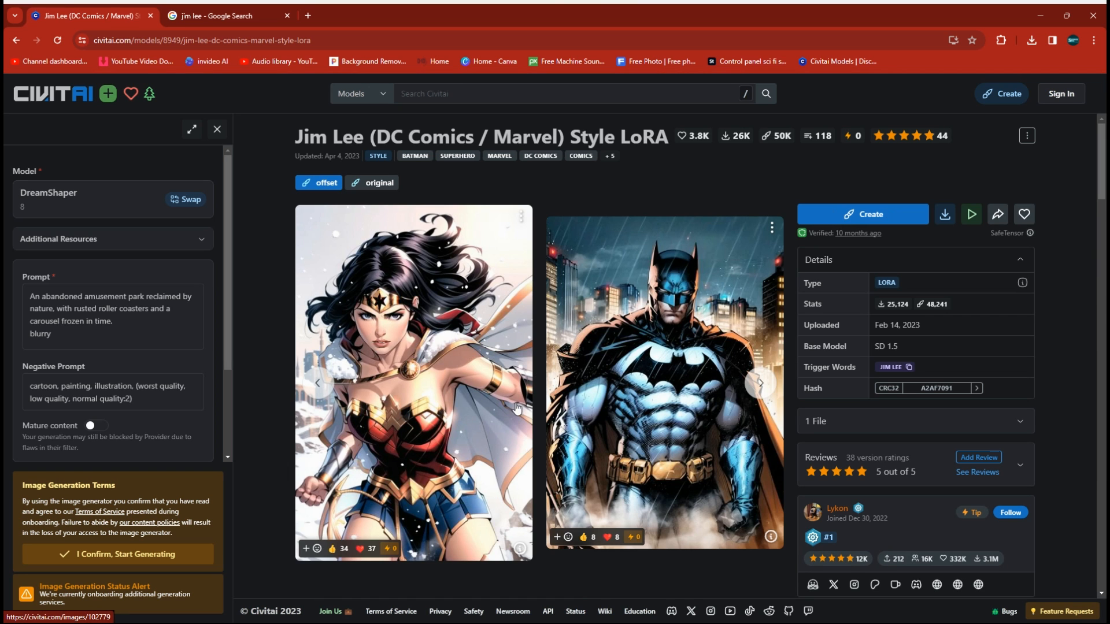
{"action": "left_click", "coordinate": [761, 383]}
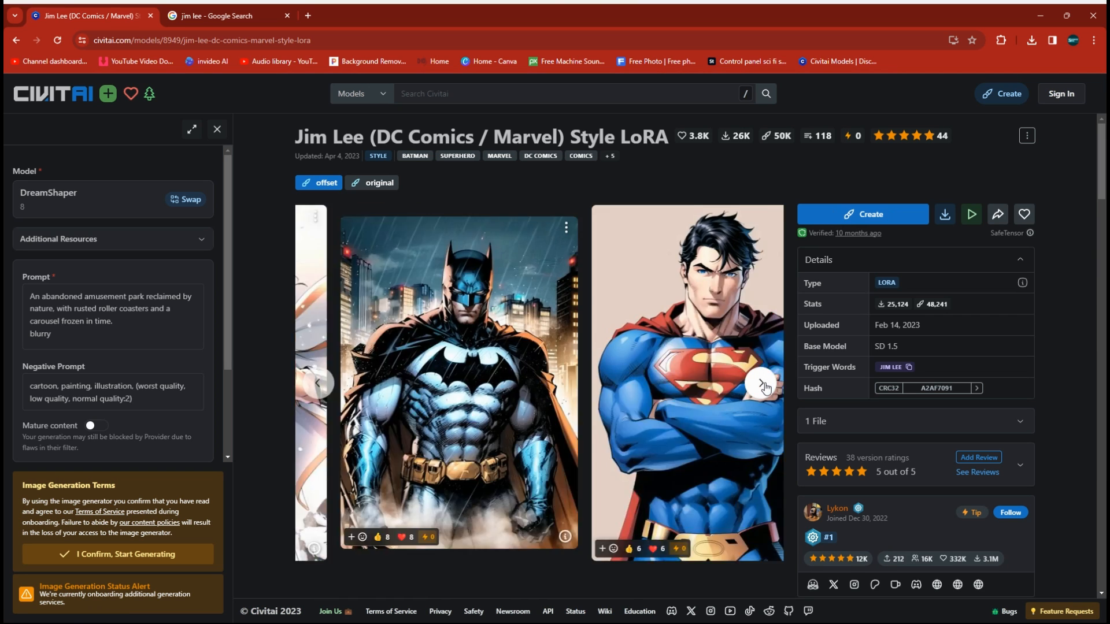
{"action": "left_click", "coordinate": [761, 382]}
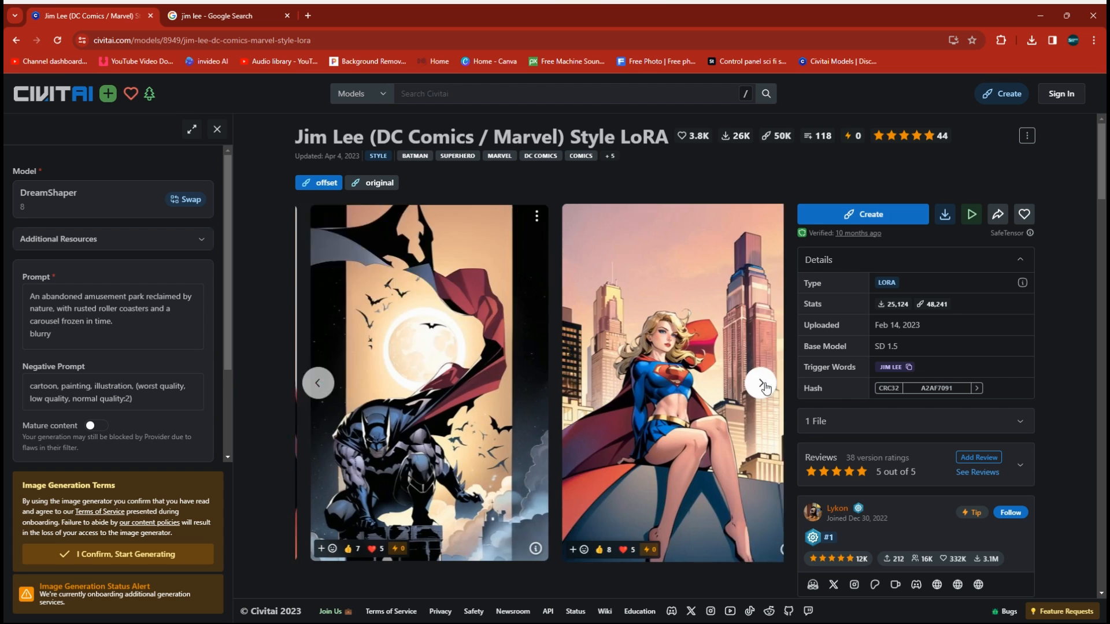
{"action": "left_click", "coordinate": [762, 382]}
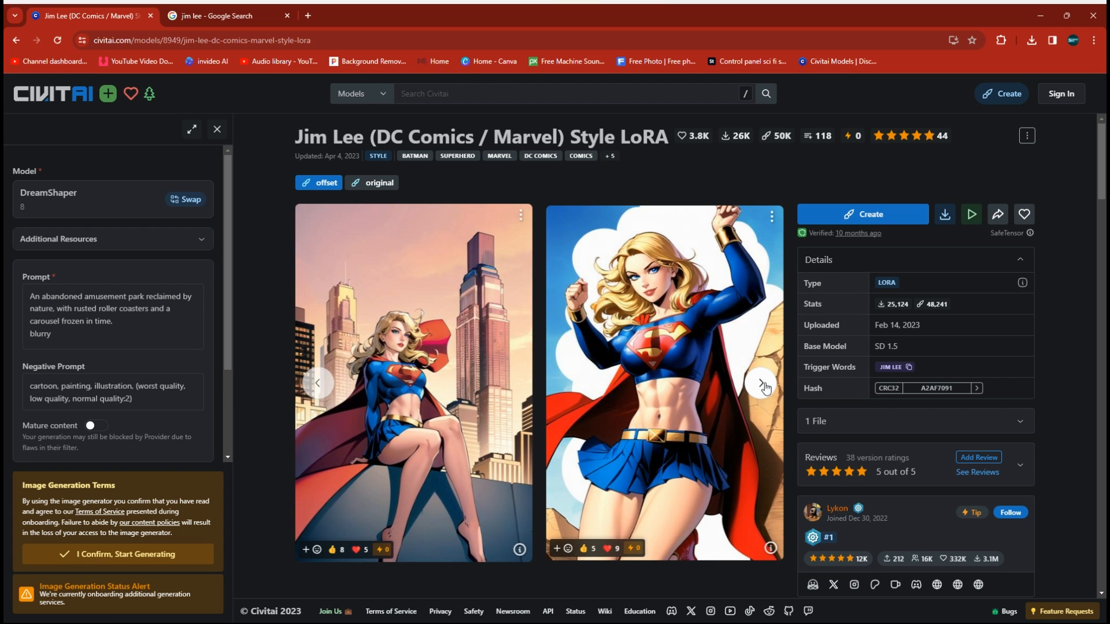
{"action": "left_click", "coordinate": [763, 383]}
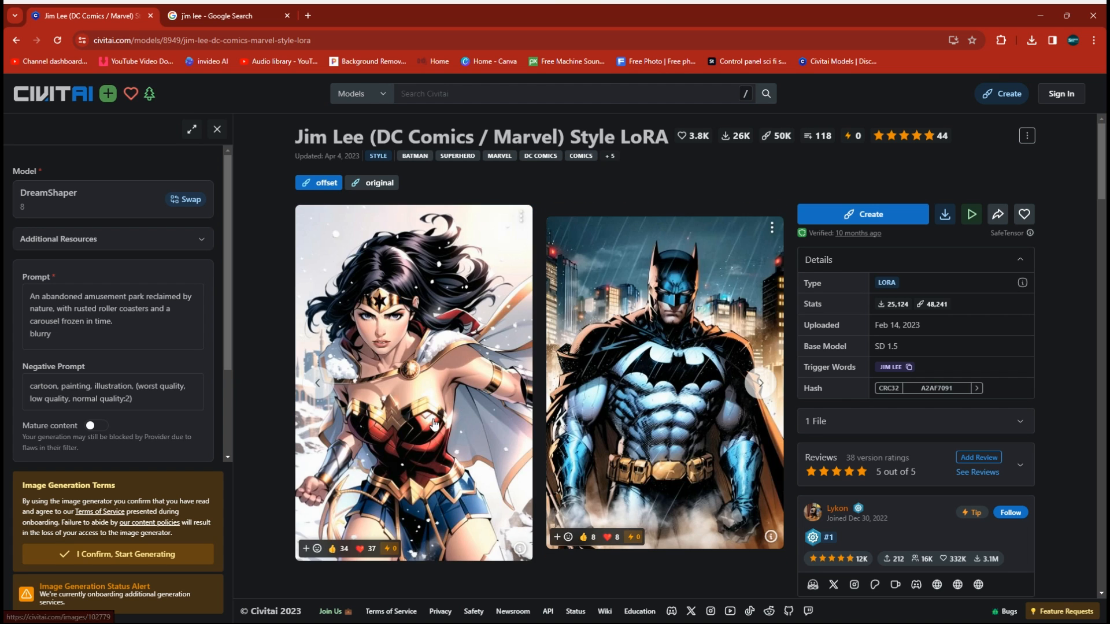
{"action": "left_click", "coordinate": [761, 382]}
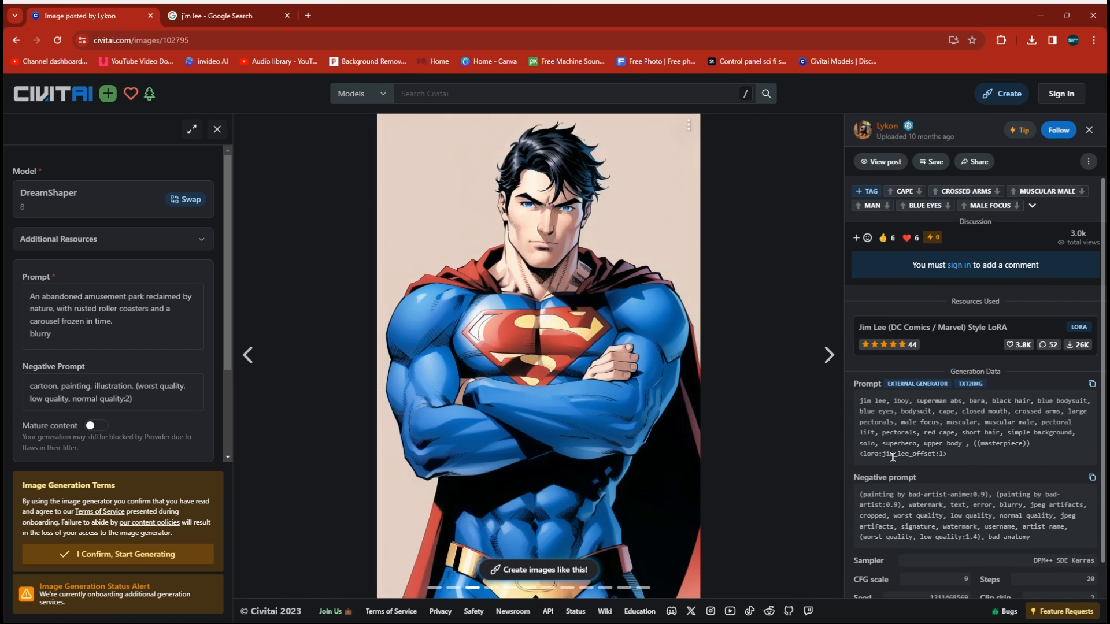
{"action": "mouse_move", "coordinate": [977, 444]}
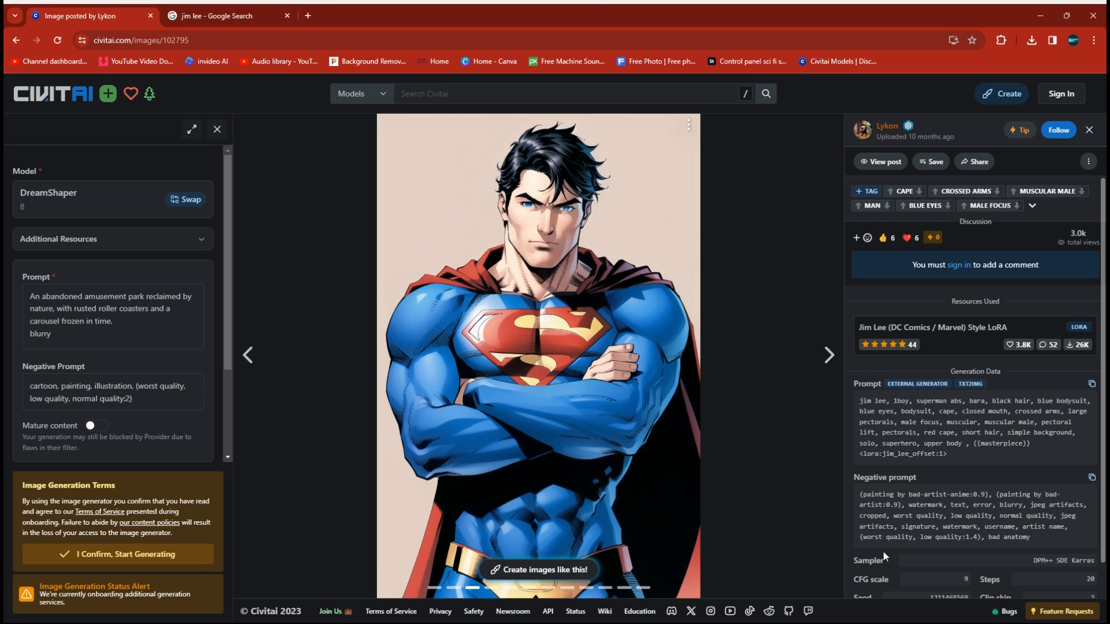
{"action": "mouse_move", "coordinate": [496, 320]}
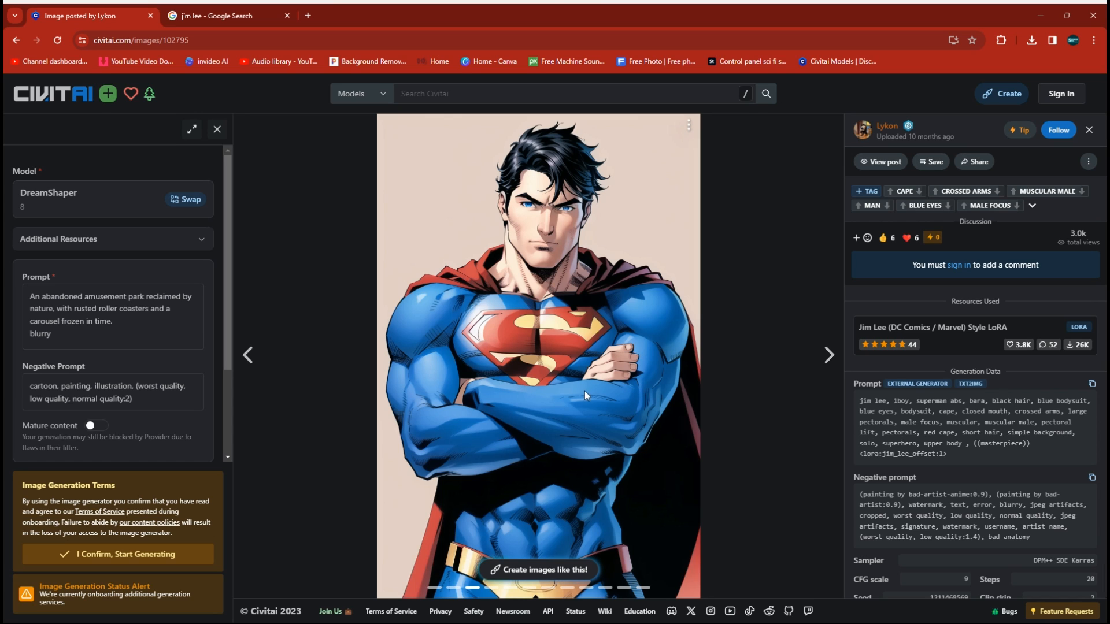
{"action": "mouse_move", "coordinate": [563, 430]}
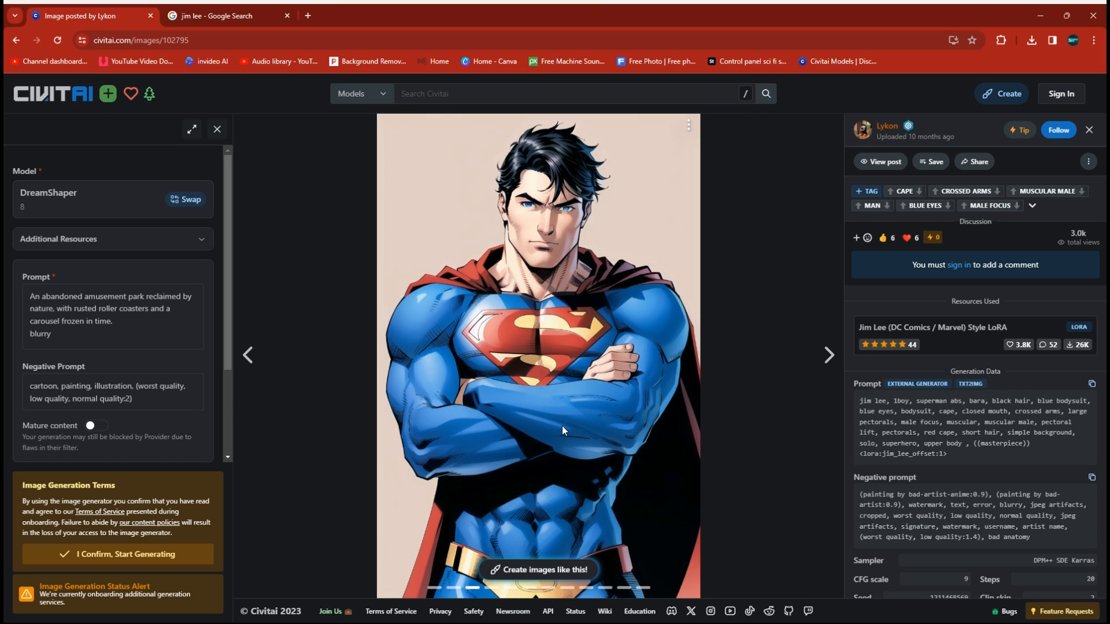
{"action": "mouse_move", "coordinate": [638, 335]}
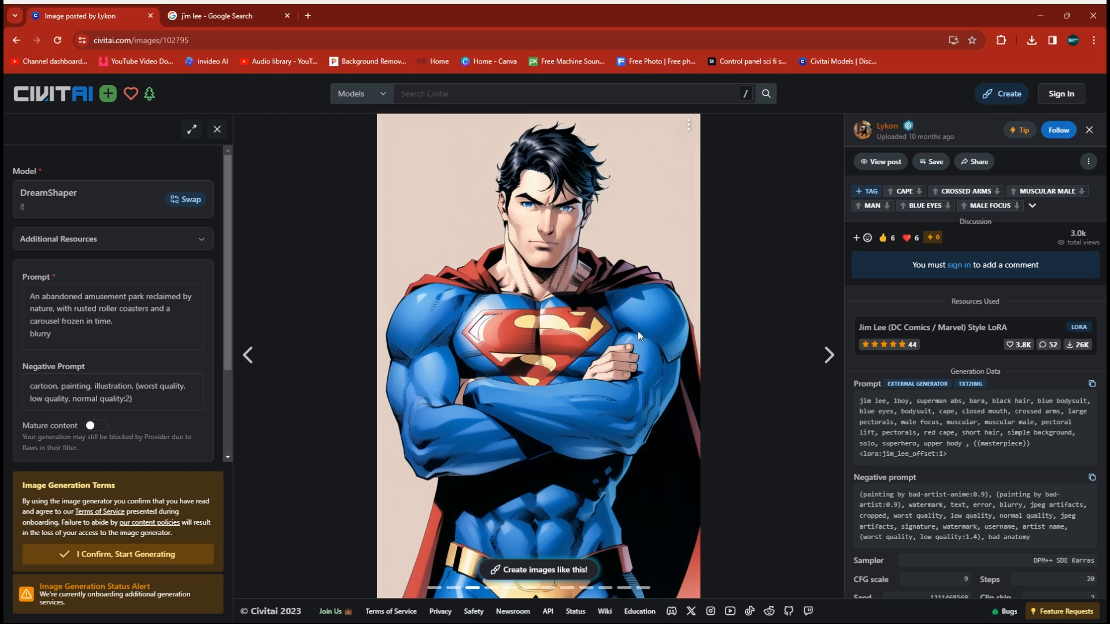
{"action": "mouse_move", "coordinate": [788, 277]}
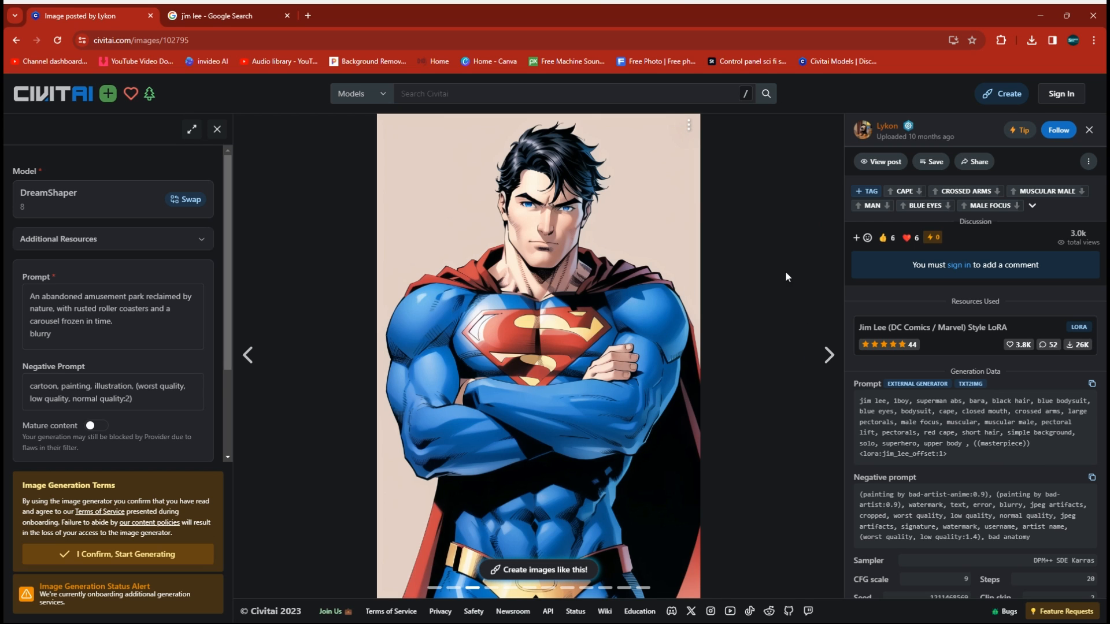
Close the example image and show the LoRA's 144.11 MB SafeTensor download option
{"action": "left_click", "coordinate": [932, 327]}
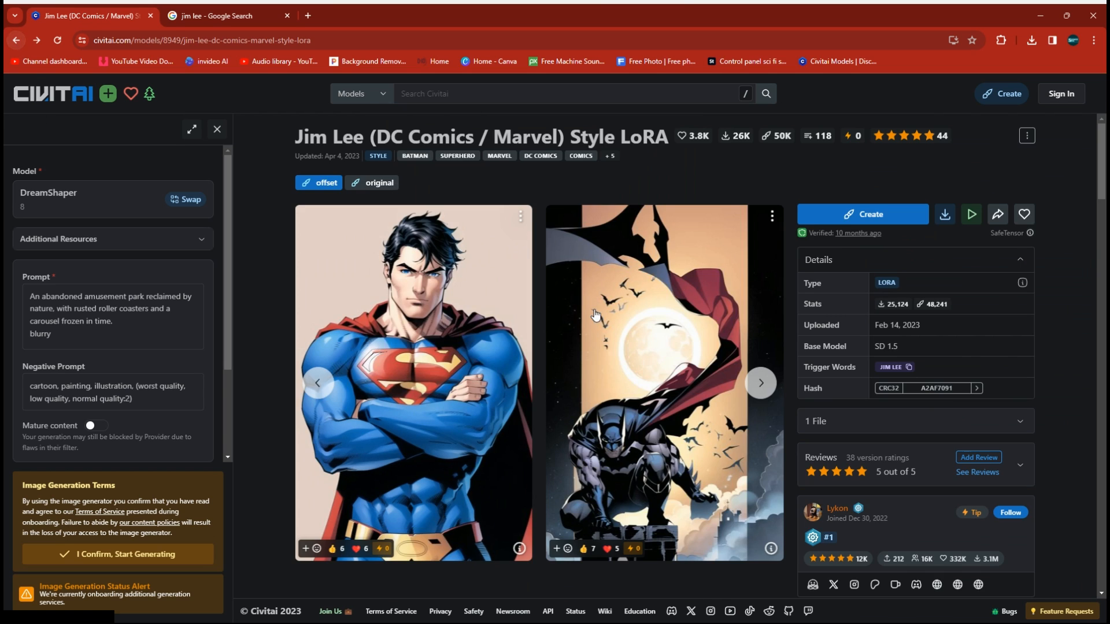
{"action": "mouse_move", "coordinate": [585, 364]}
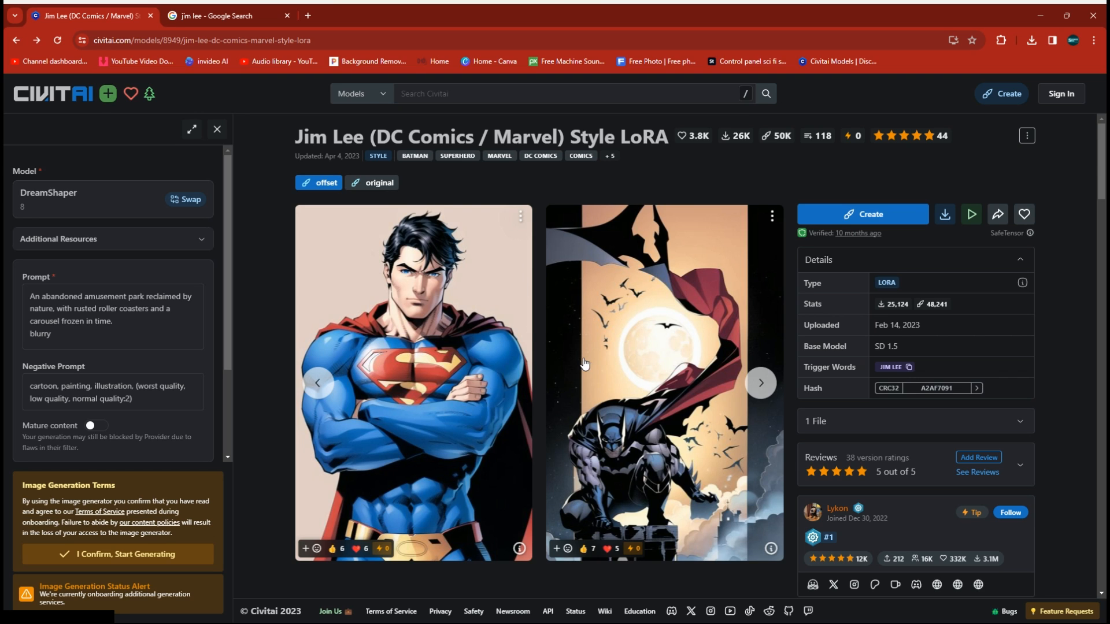
{"action": "mouse_move", "coordinate": [945, 216]}
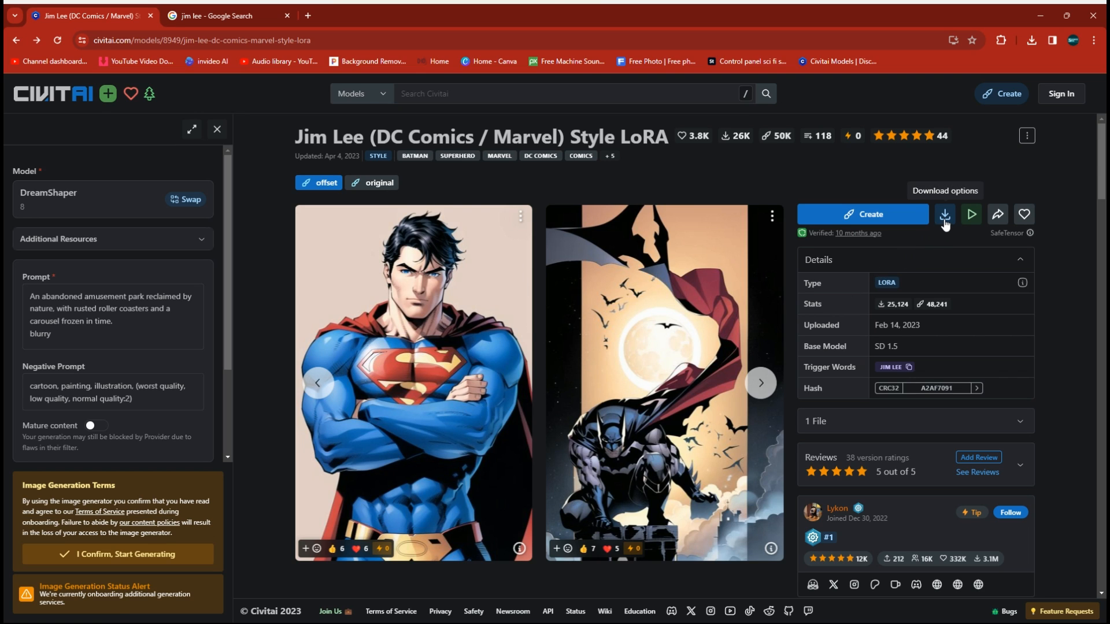
{"action": "left_click", "coordinate": [945, 214]}
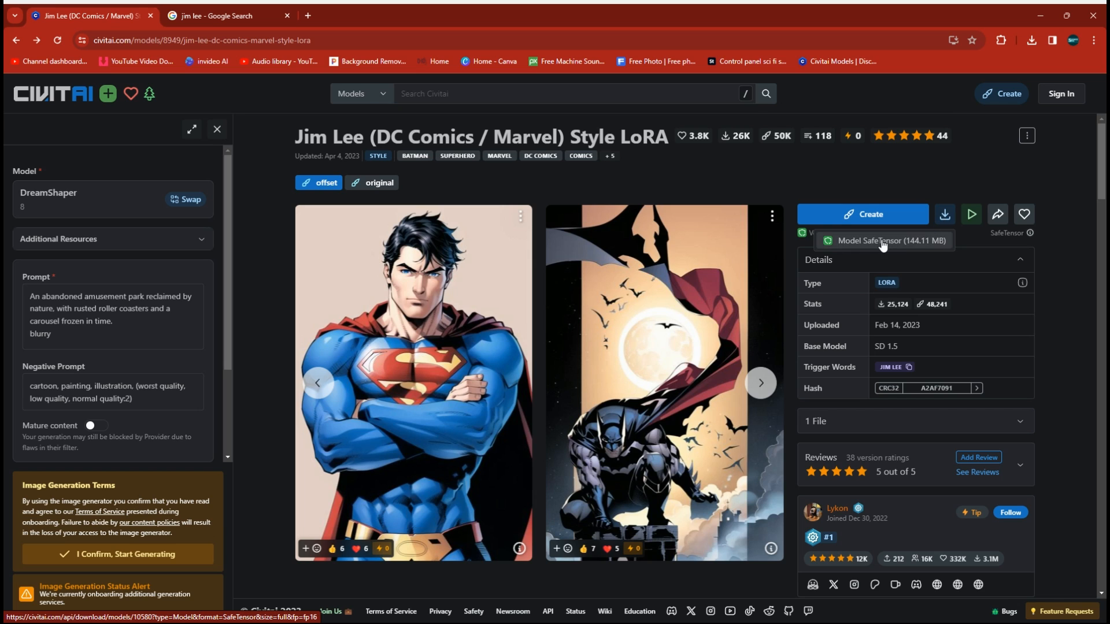
{"action": "mouse_move", "coordinate": [963, 136]}
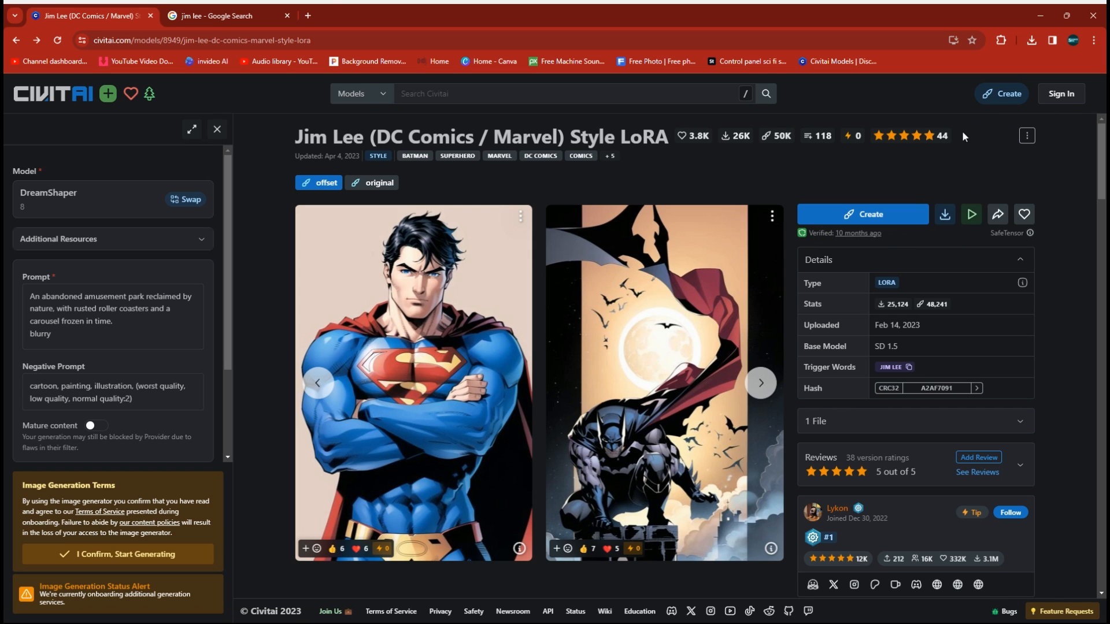
{"action": "mouse_move", "coordinate": [452, 451]}
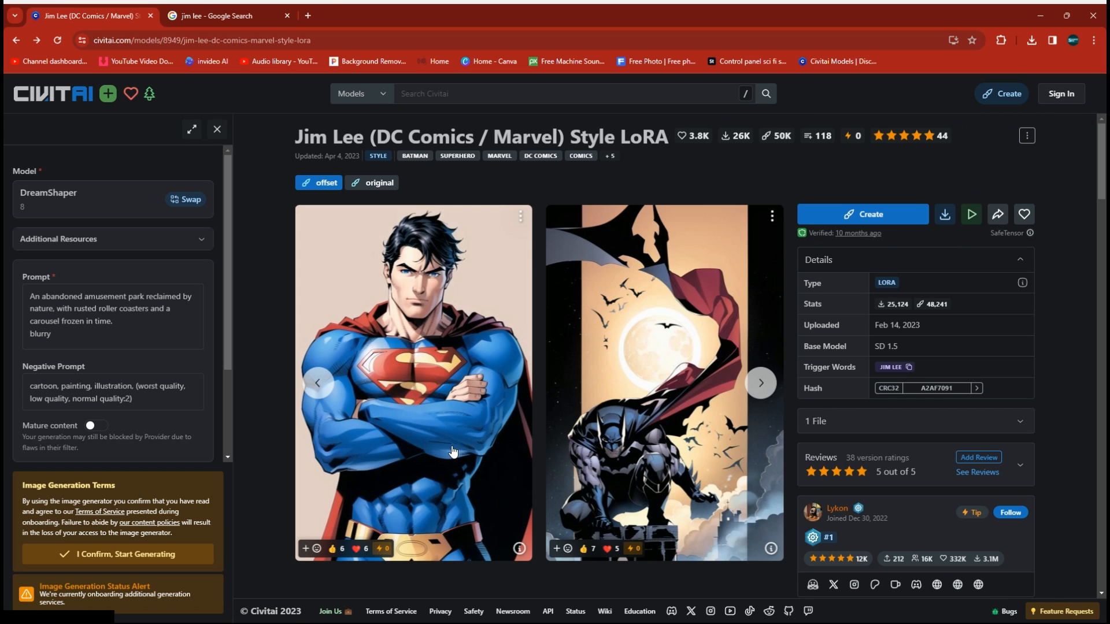
{"action": "mouse_move", "coordinate": [588, 566]}
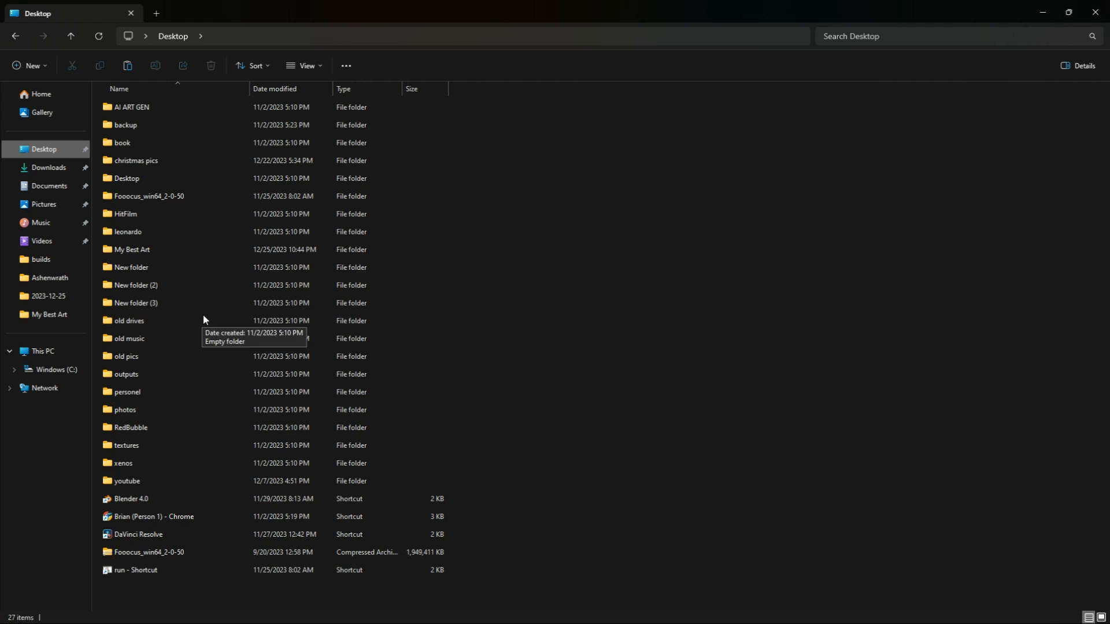
Navigate from the Desktop into Fooocus_win64_2-0-50 > Fooocus > models > loras, listing the installed safetensors
{"action": "left_click", "coordinate": [134, 301]}
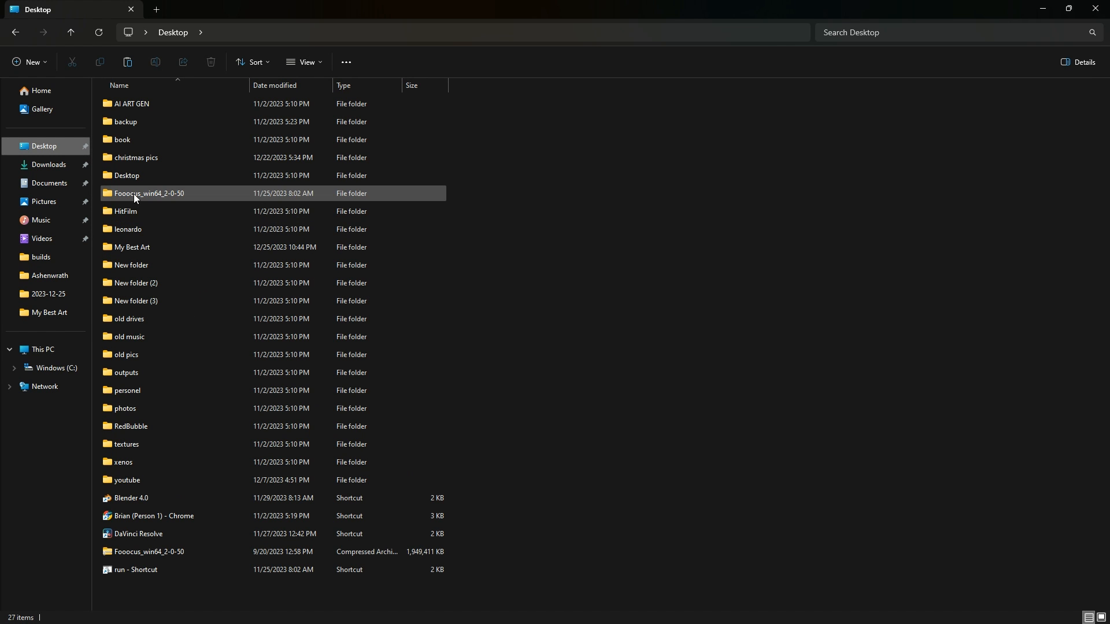
{"action": "double_click", "coordinate": [149, 193]}
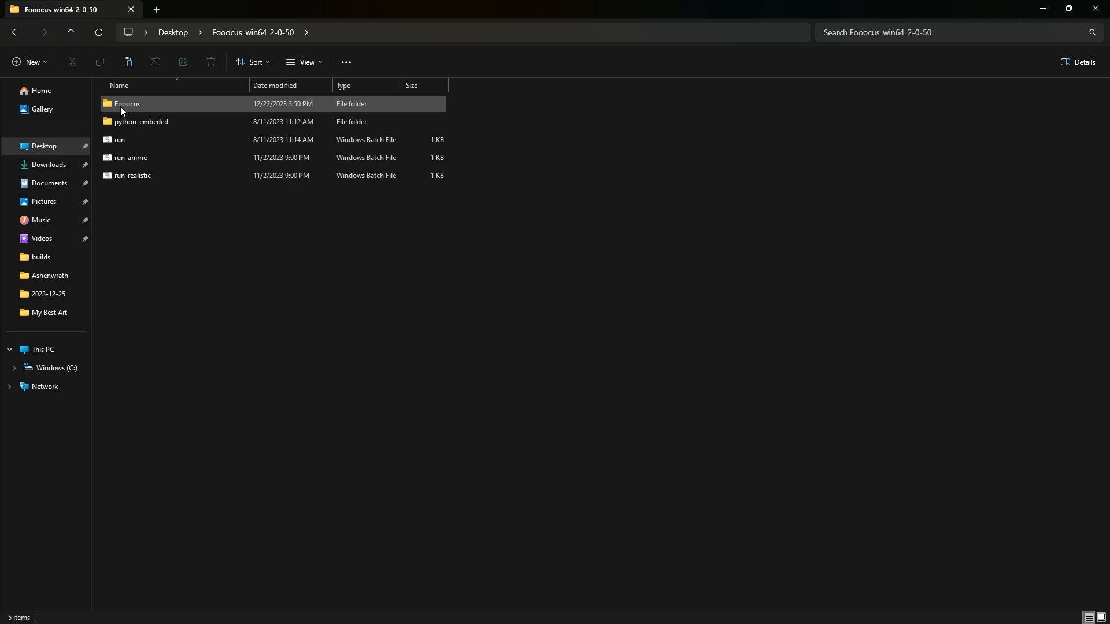
{"action": "left_click", "coordinate": [126, 106]}
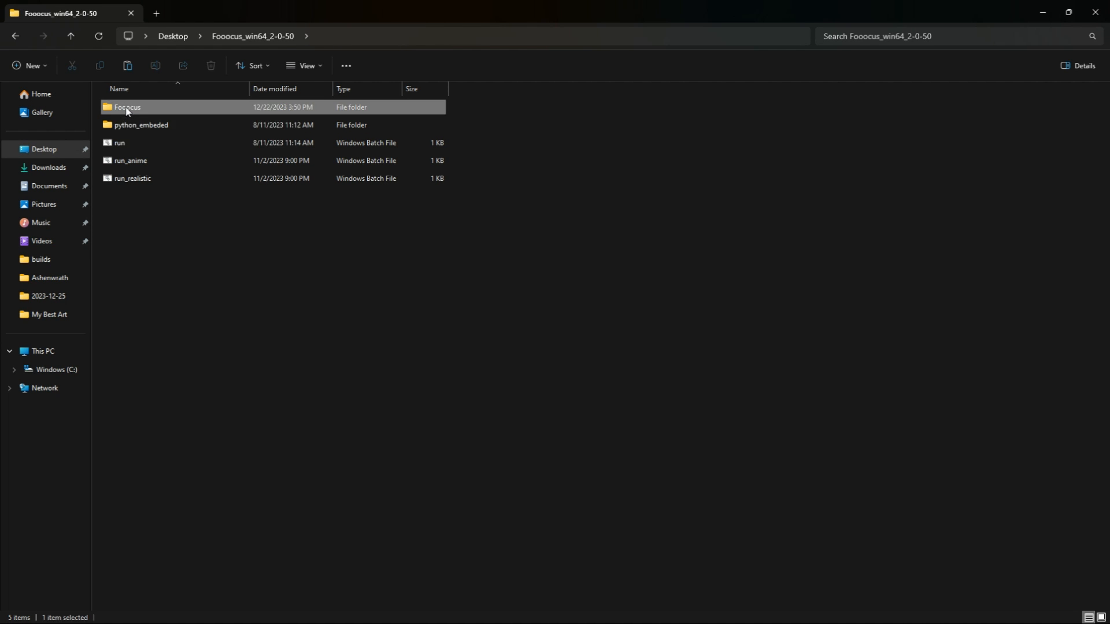
{"action": "double_click", "coordinate": [126, 108]}
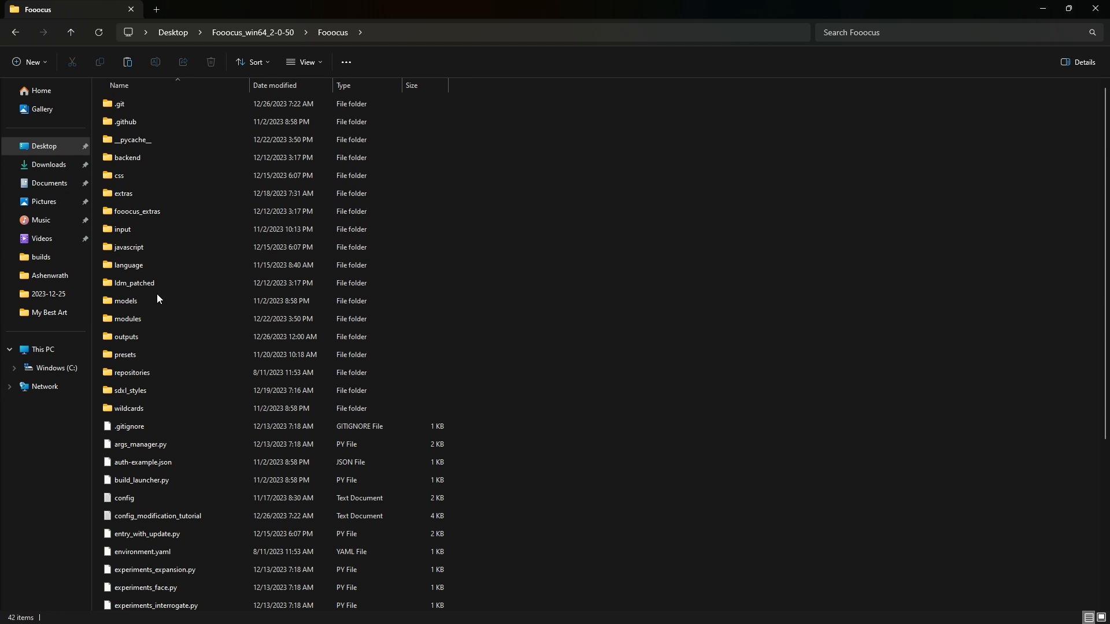
{"action": "left_click", "coordinate": [134, 282]}
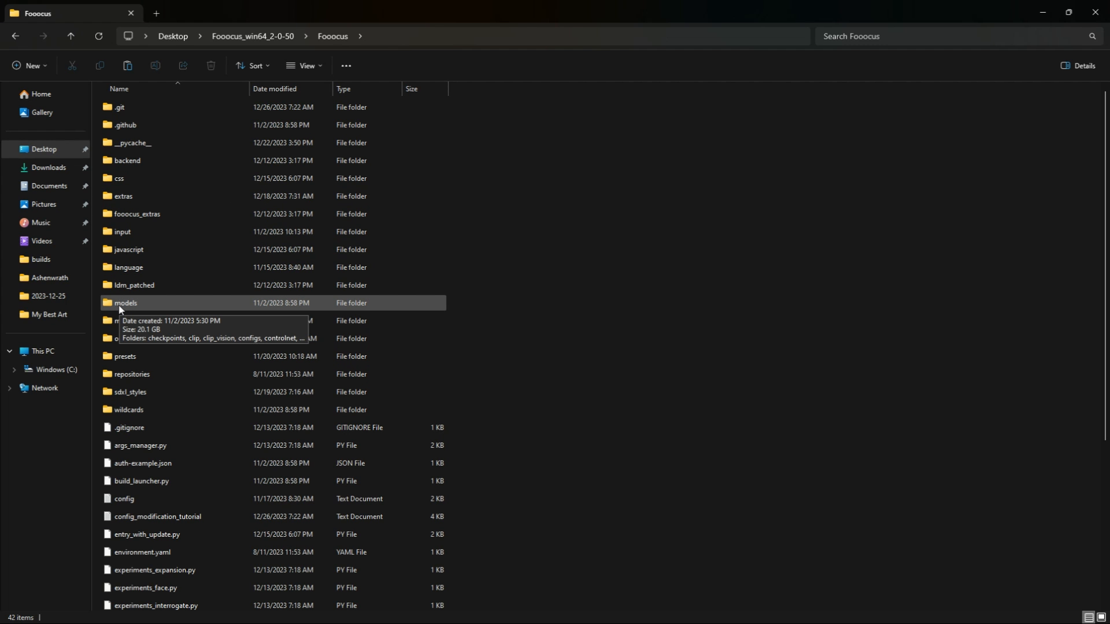
{"action": "mouse_move", "coordinate": [123, 307]}
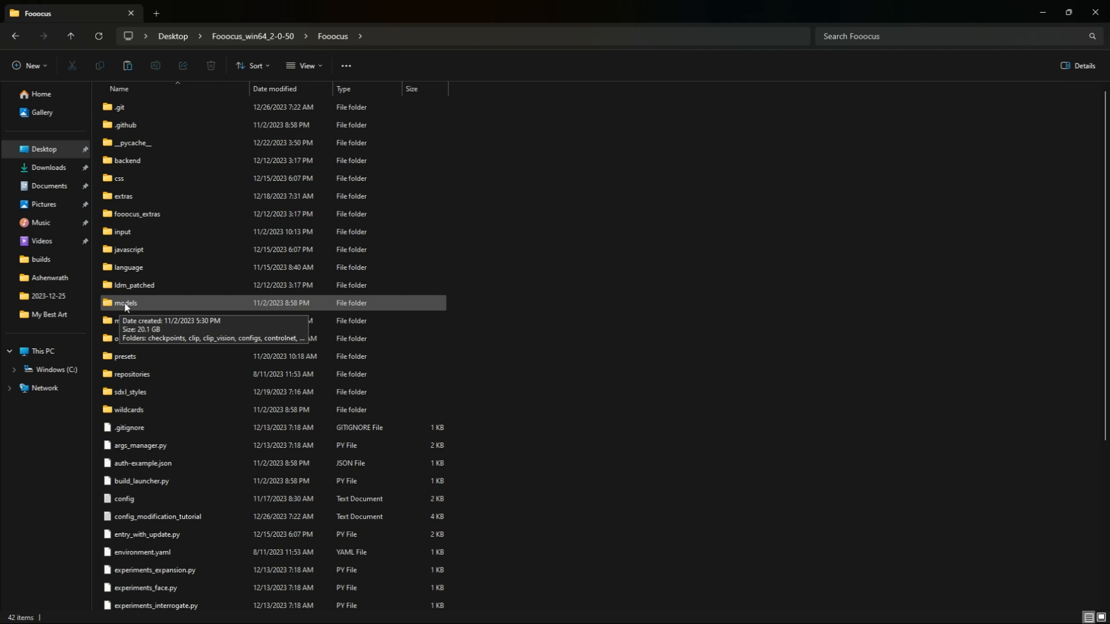
{"action": "double_click", "coordinate": [125, 303]}
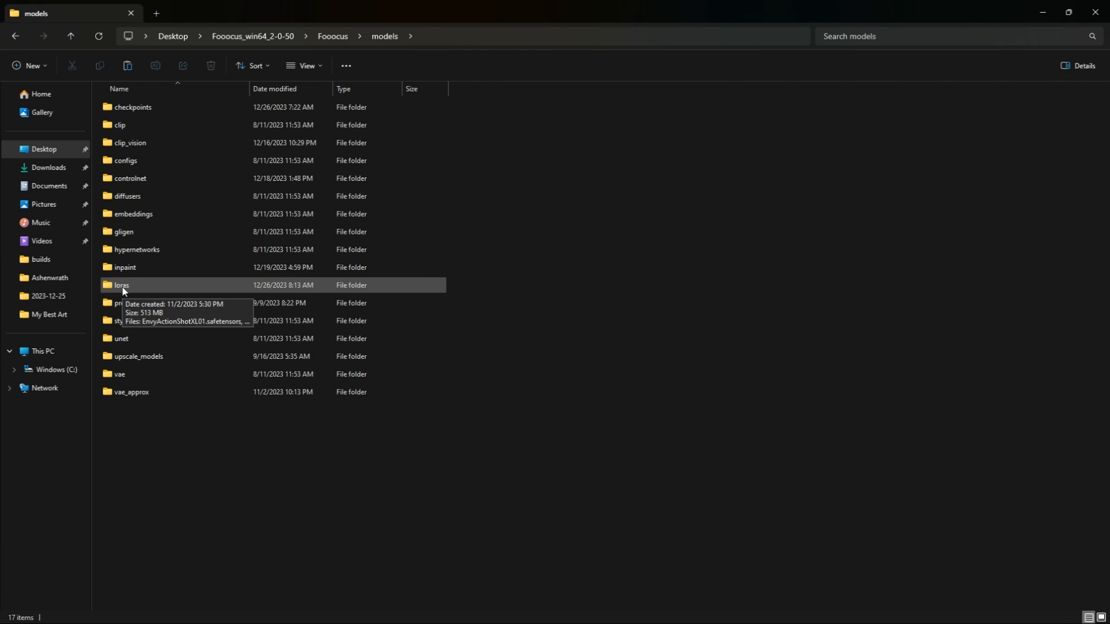
{"action": "mouse_move", "coordinate": [144, 284]}
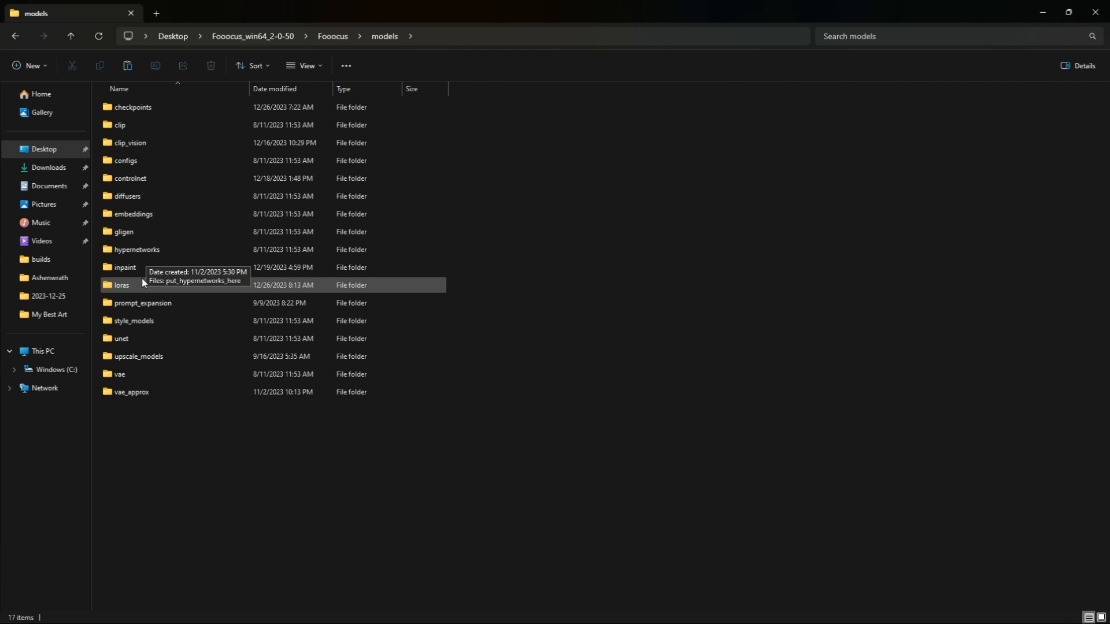
{"action": "double_click", "coordinate": [122, 285]}
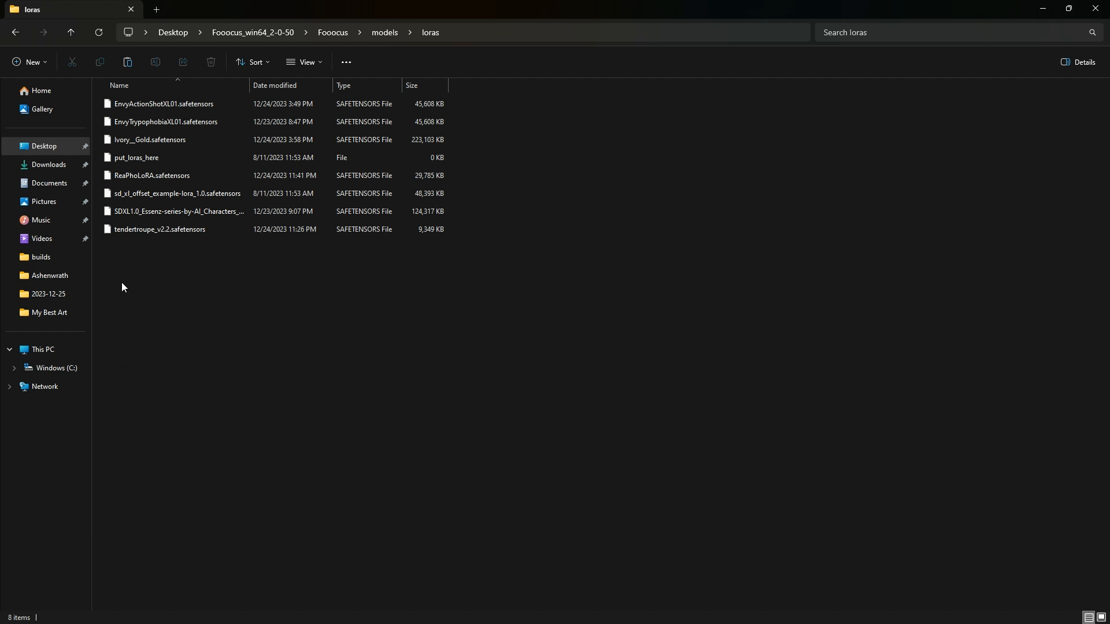
{"action": "left_click", "coordinate": [151, 140]}
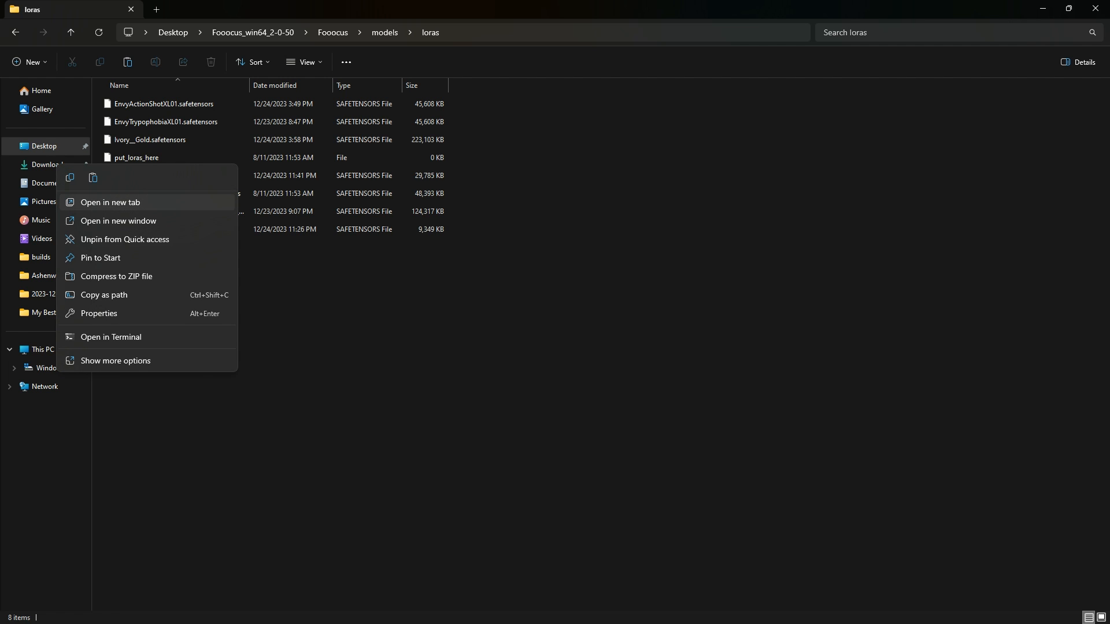
Move jim_lee_offset_right_filesize (1).safetensors from Downloads into the Fooocus models\loras folder
{"action": "left_click", "coordinate": [110, 203]}
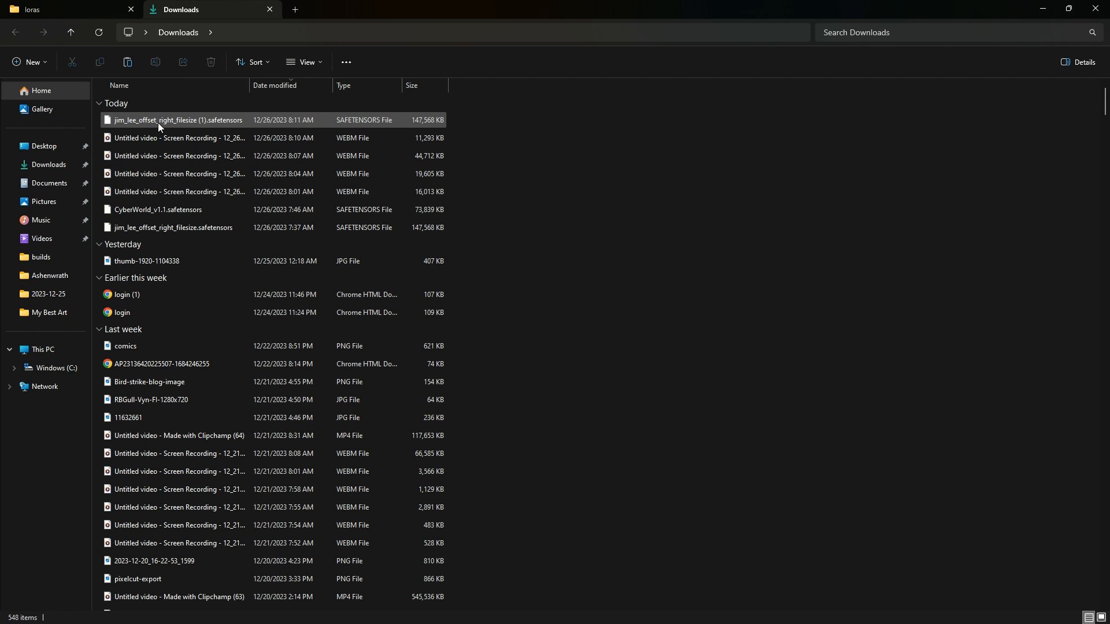
{"action": "mouse_move", "coordinate": [177, 124]}
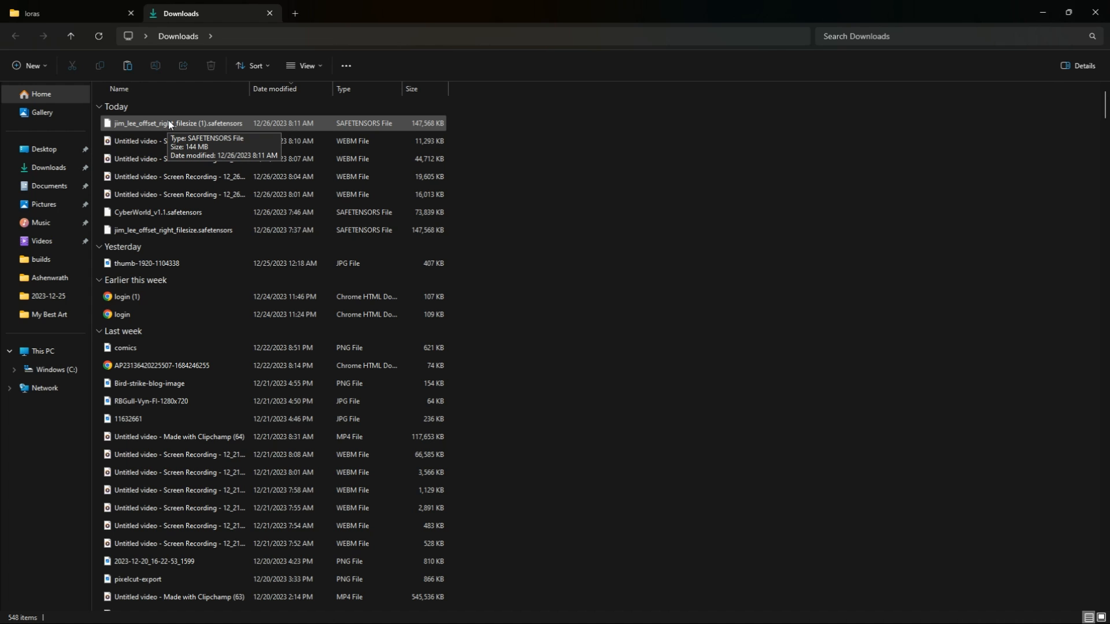
{"action": "left_click", "coordinate": [170, 124]}
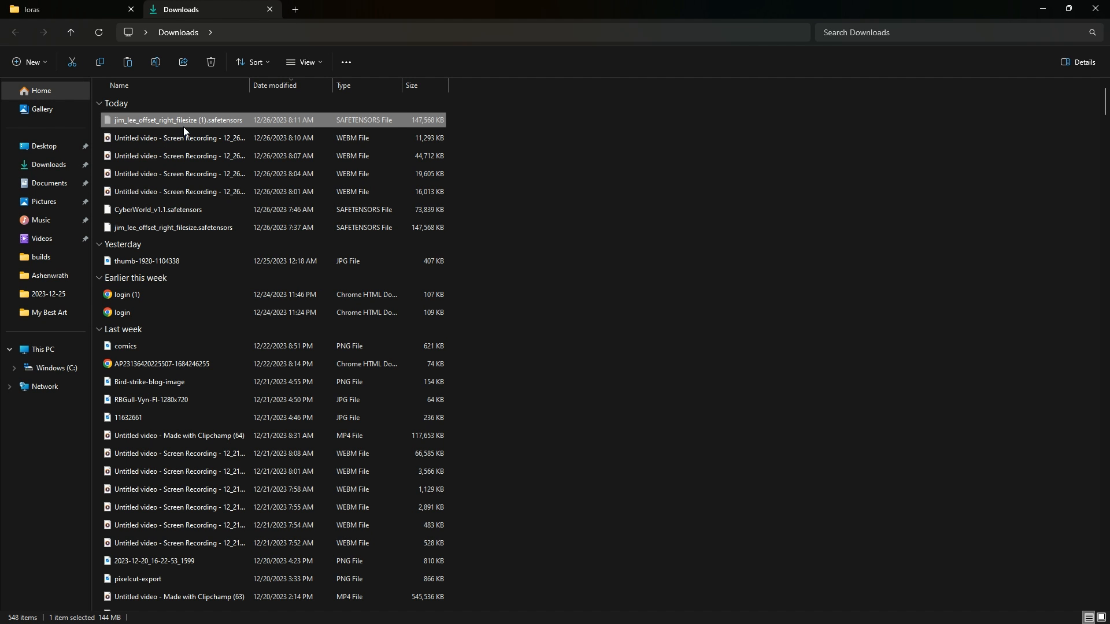
{"action": "left_click", "coordinate": [64, 9]}
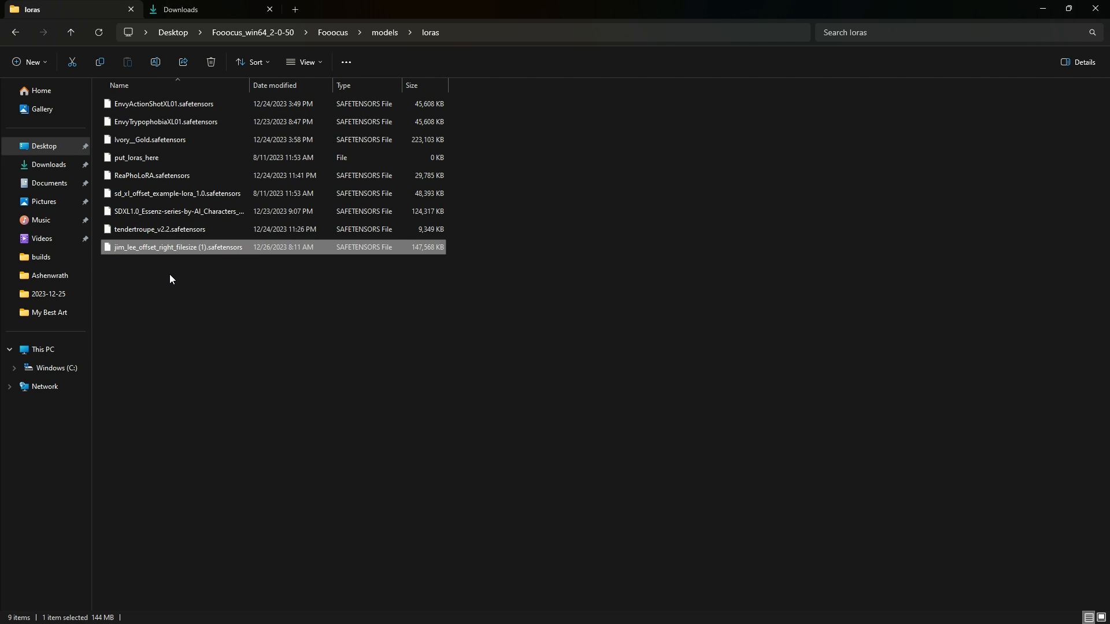
{"action": "left_click", "coordinate": [163, 103]}
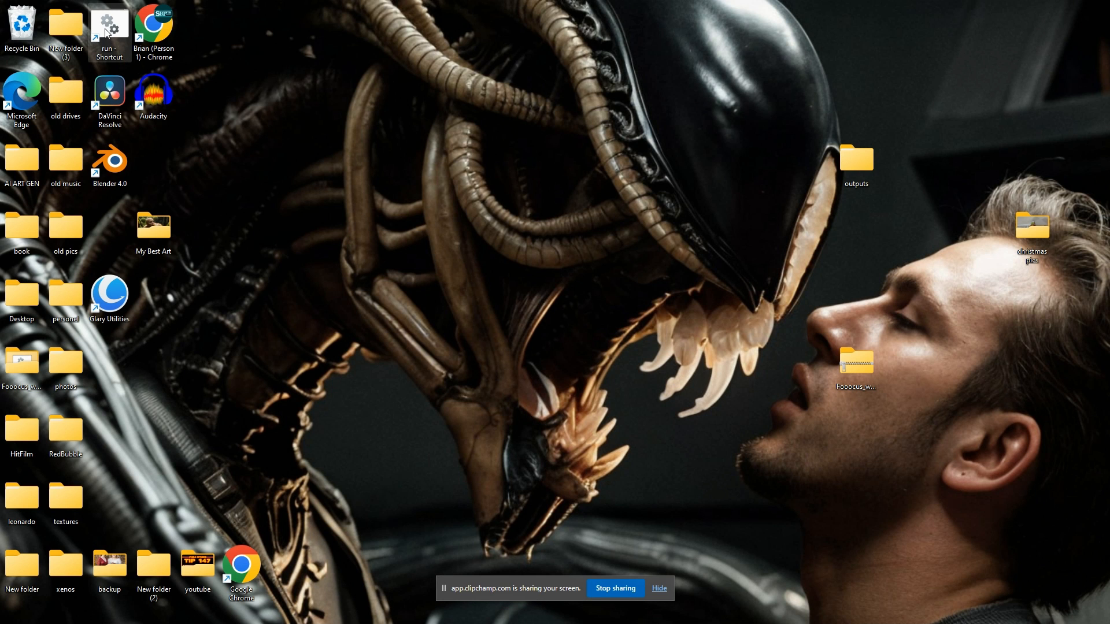
Launch Fooocus from its desktop shortcut so the web UI loads in Chrome
{"action": "double_click", "coordinate": [108, 25]}
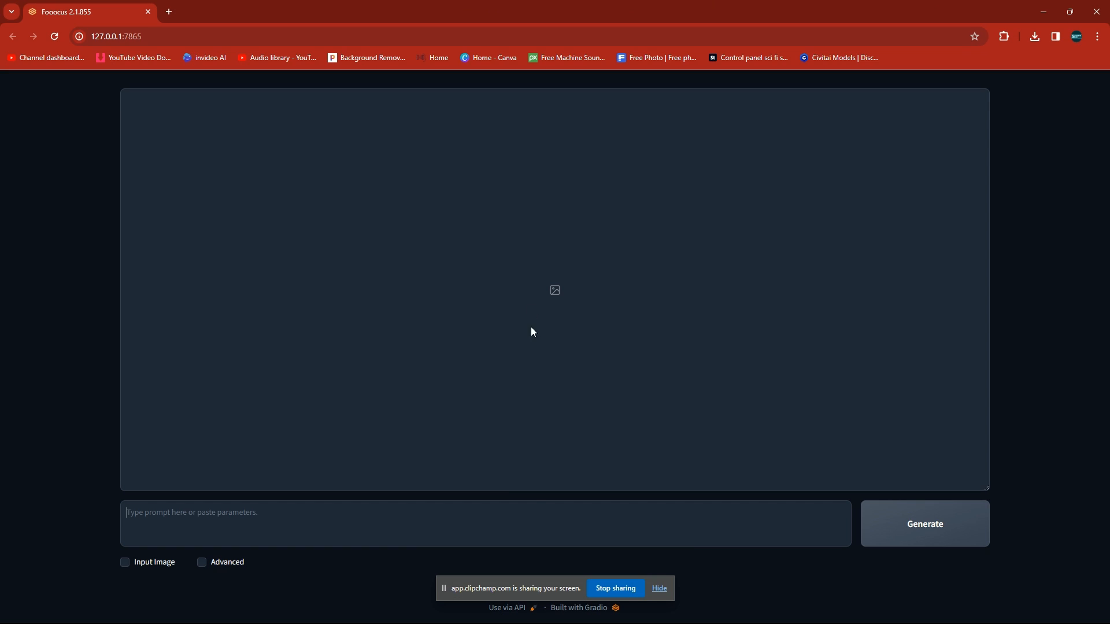
{"action": "mouse_move", "coordinate": [668, 522]}
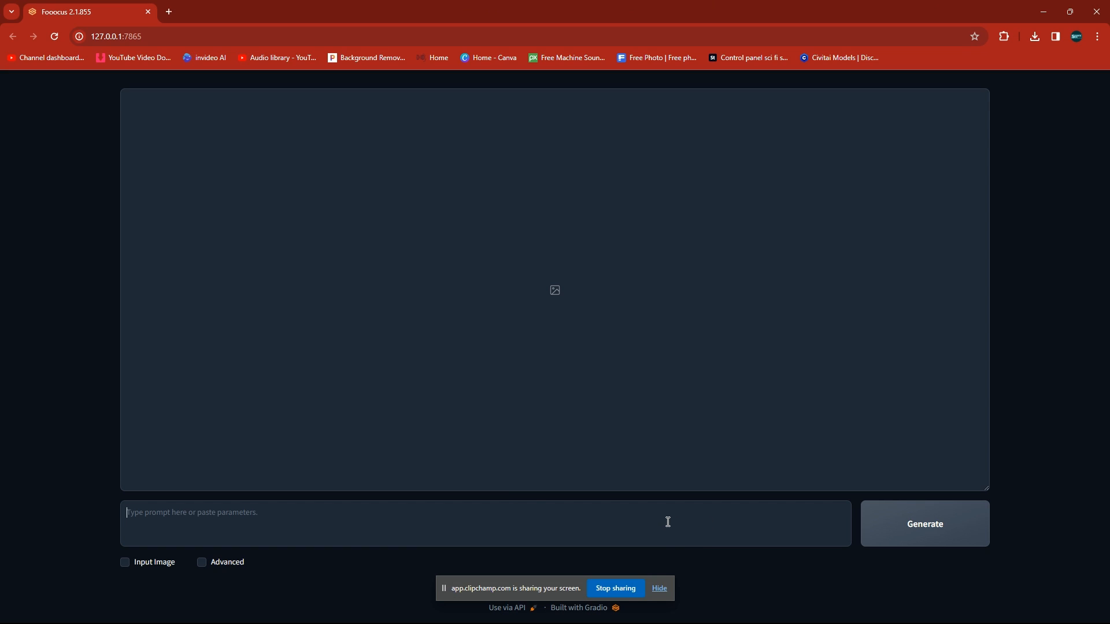
{"action": "left_click", "coordinate": [658, 589]}
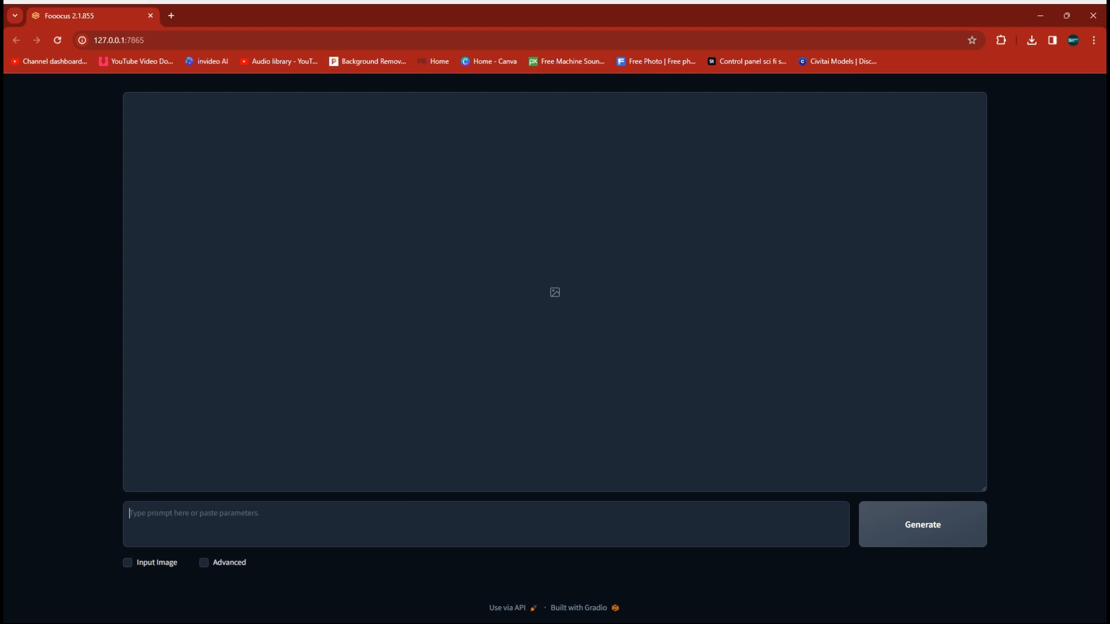
{"action": "mouse_move", "coordinate": [204, 560]}
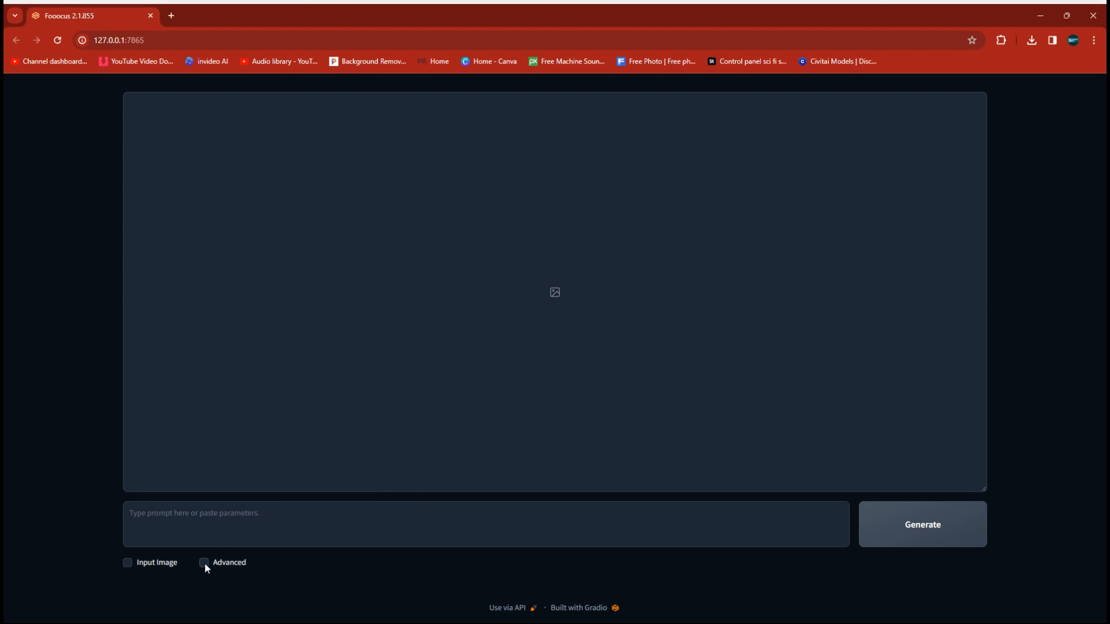
Enable Advanced settings and choose the 1344×704 (21:11) aspect ratio
{"action": "left_click", "coordinate": [204, 562]}
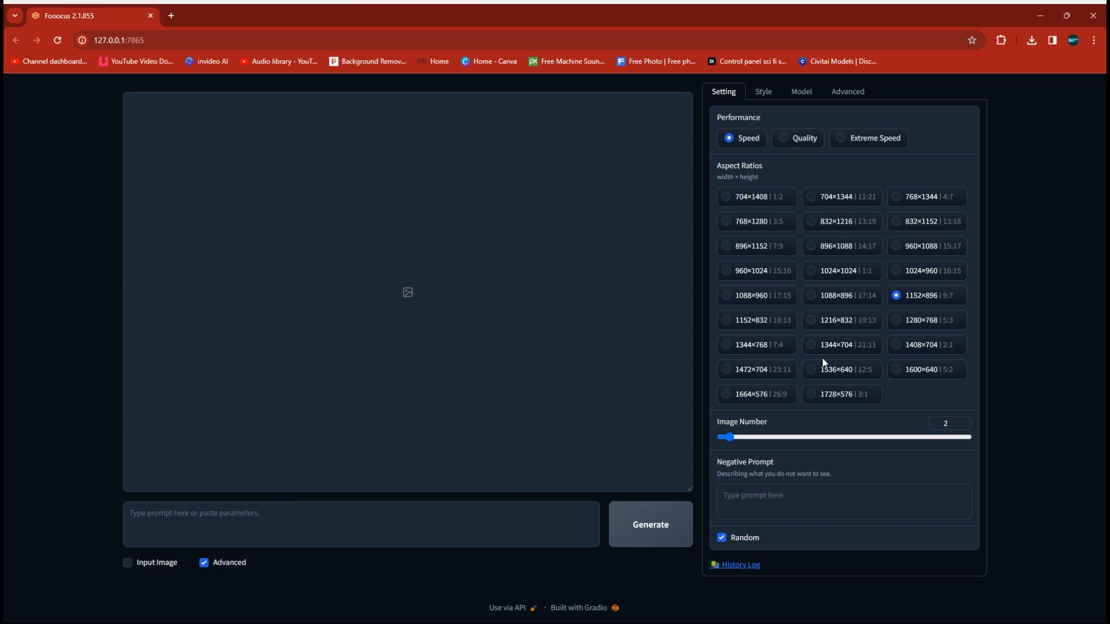
{"action": "left_click", "coordinate": [811, 345]}
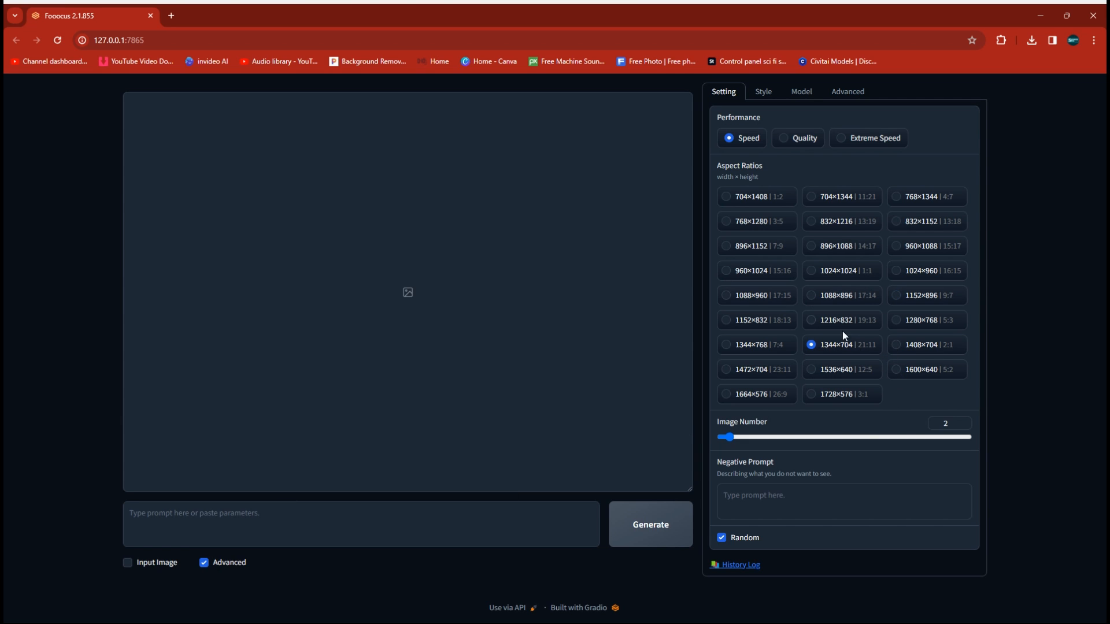
{"action": "mouse_move", "coordinate": [879, 325]}
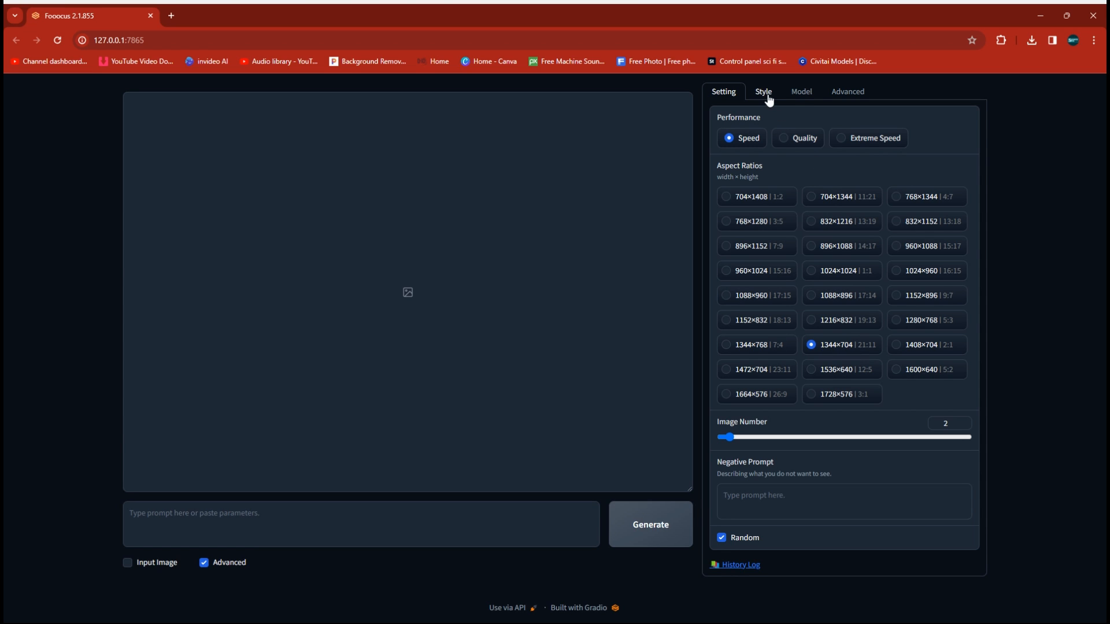
Show the Model settings with the Juggernaut XL base model and LoRA slots
{"action": "left_click", "coordinate": [800, 92]}
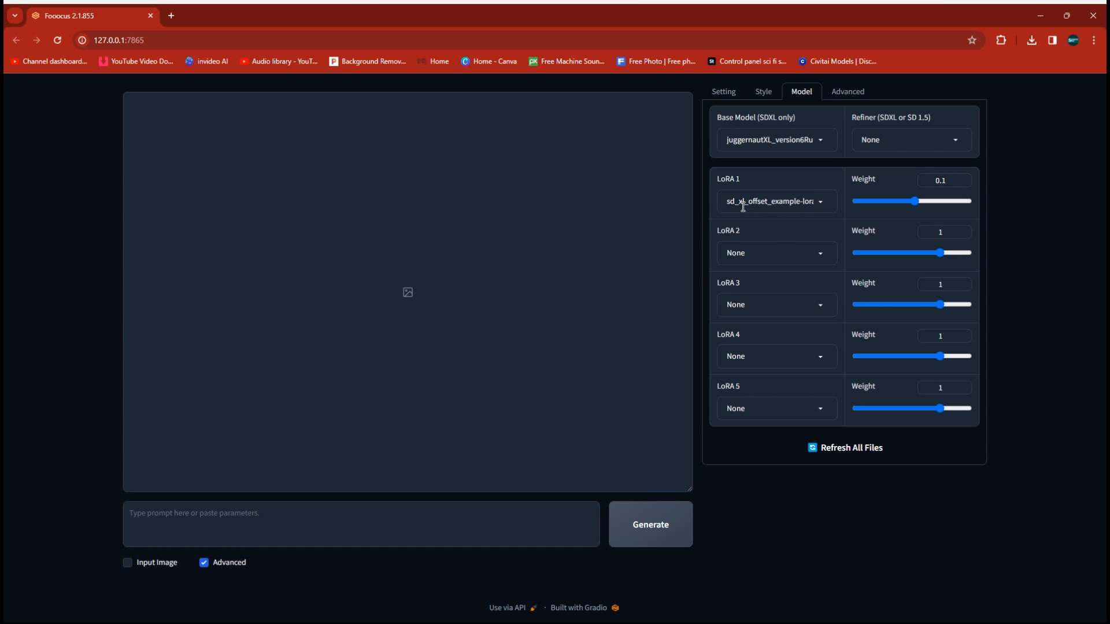
{"action": "mouse_move", "coordinate": [789, 199]}
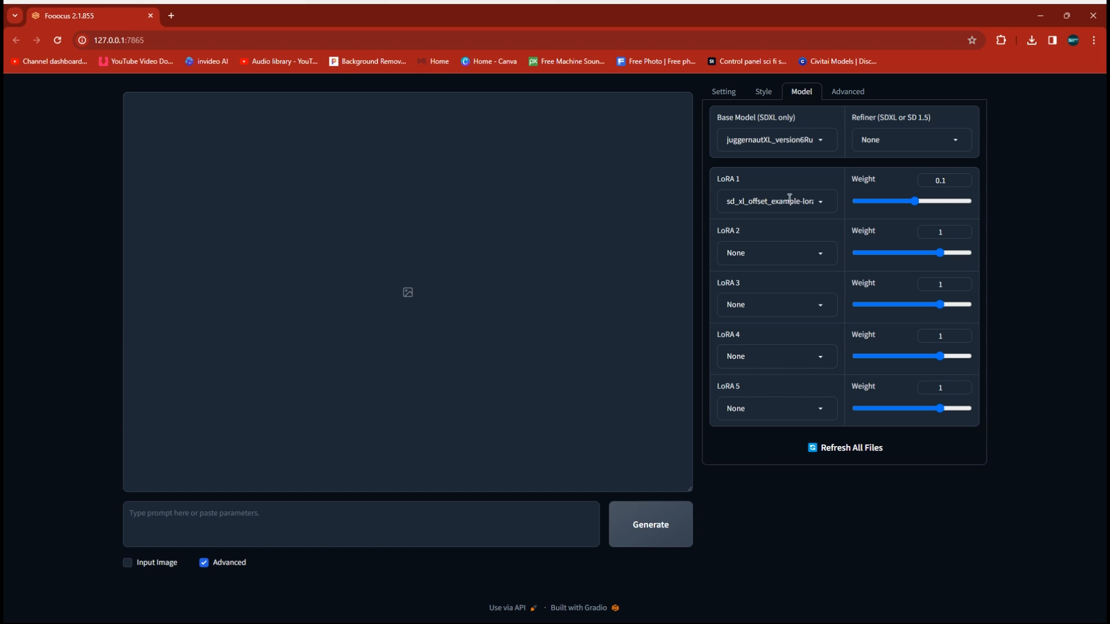
{"action": "mouse_move", "coordinate": [728, 202]}
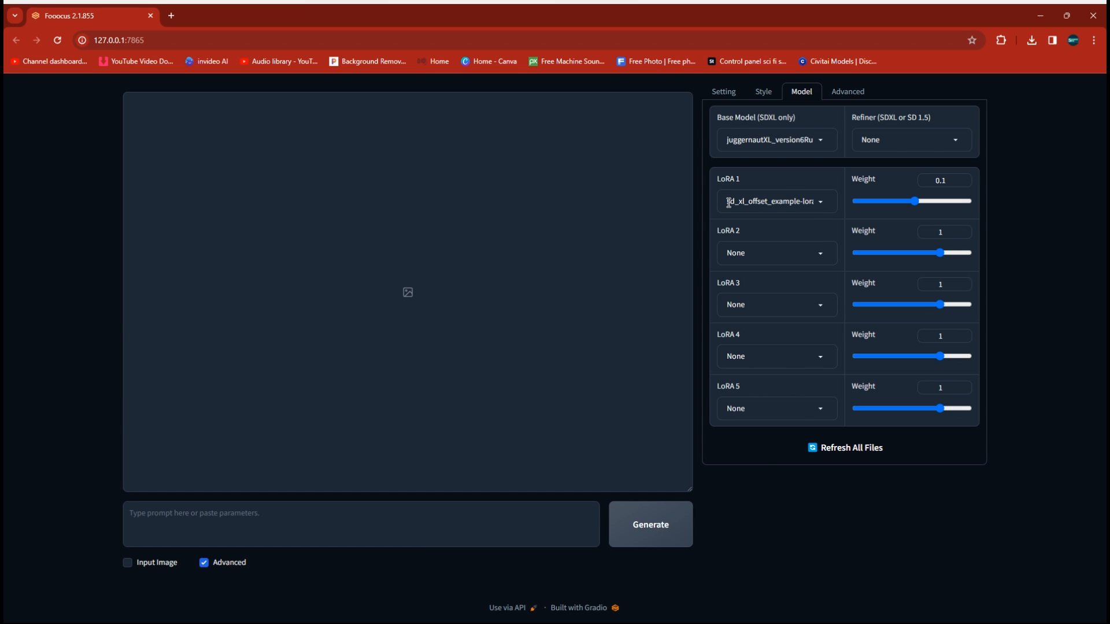
{"action": "mouse_move", "coordinate": [744, 212]}
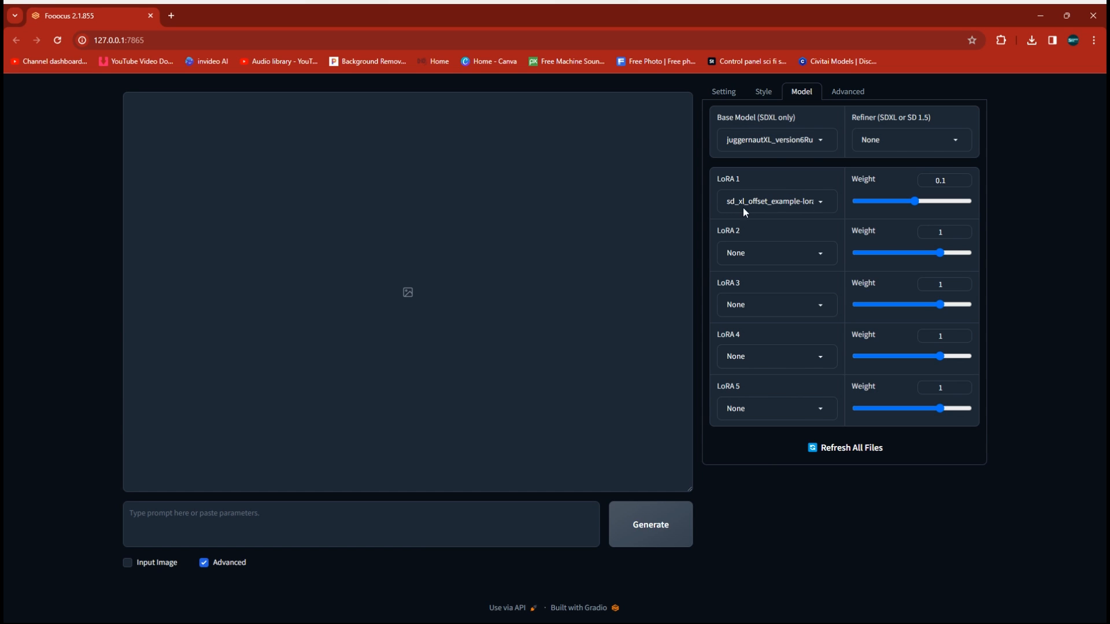
{"action": "mouse_move", "coordinate": [822, 244]}
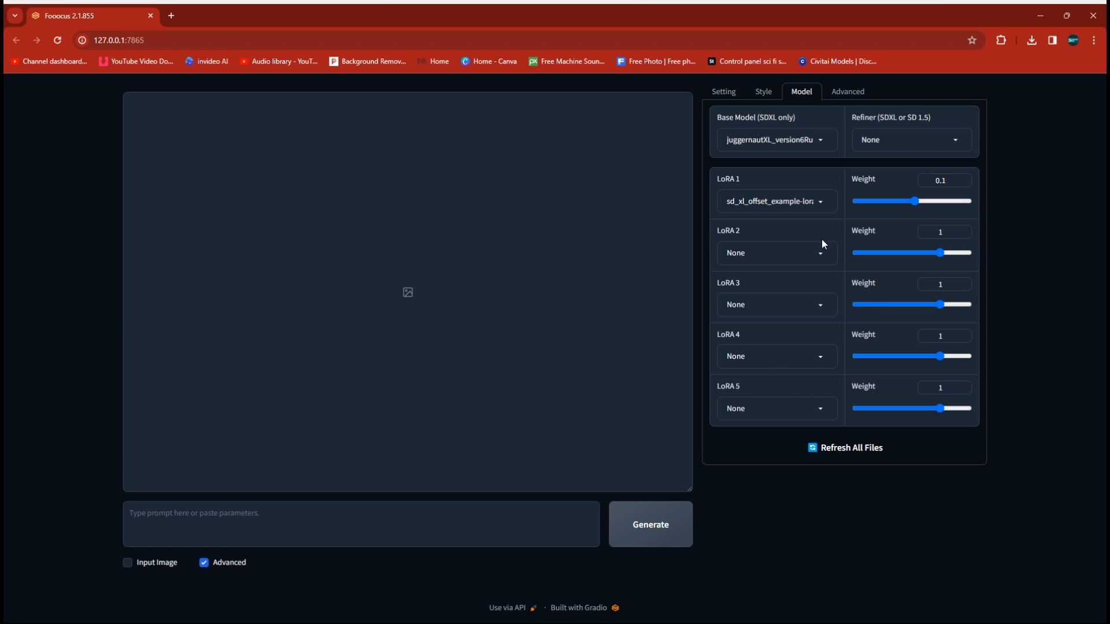
{"action": "mouse_move", "coordinate": [821, 257]}
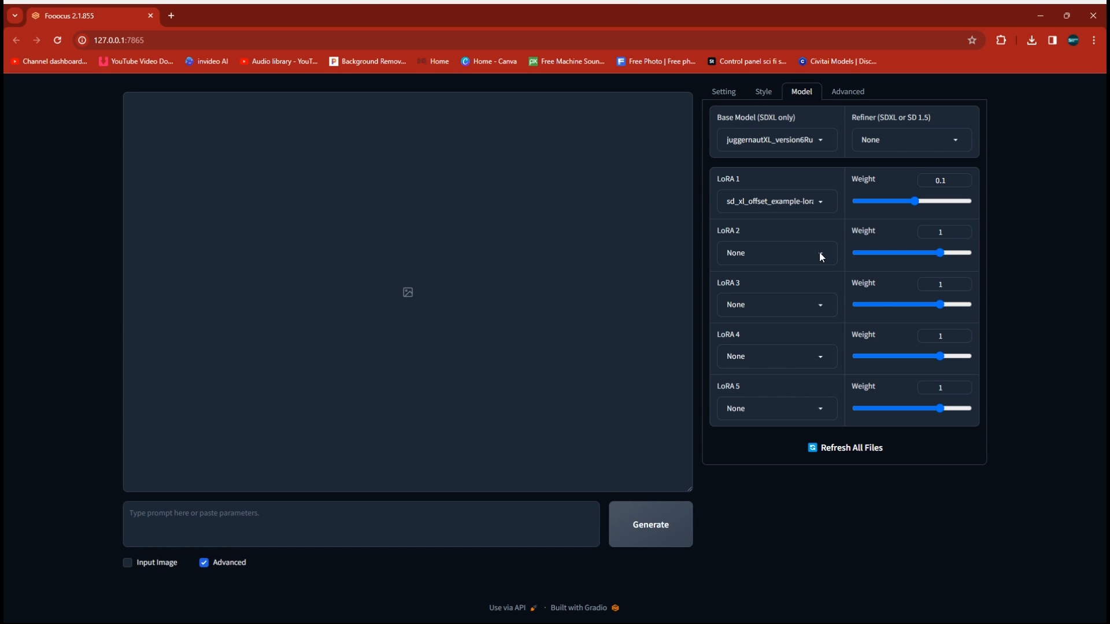
{"action": "mouse_move", "coordinate": [732, 241]}
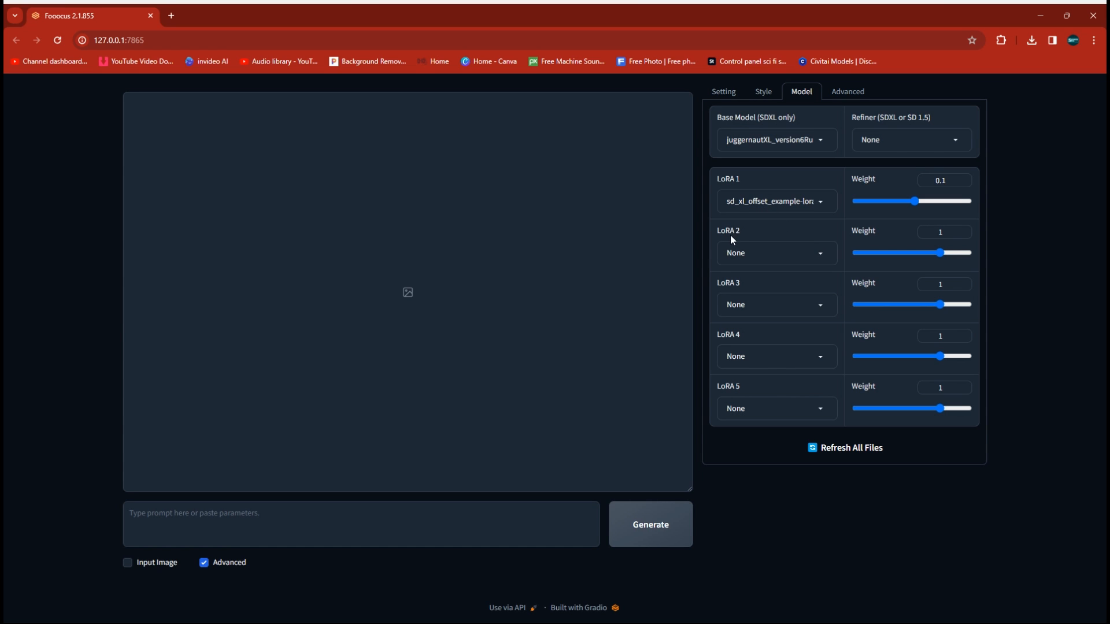
{"action": "mouse_move", "coordinate": [821, 256]}
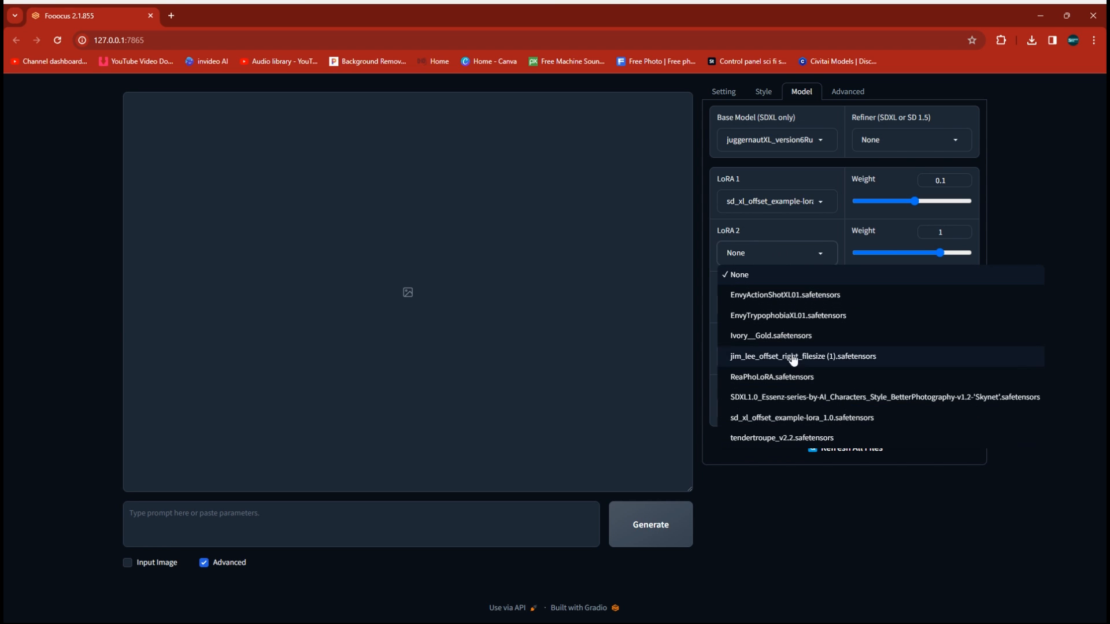
{"action": "mouse_move", "coordinate": [768, 364]}
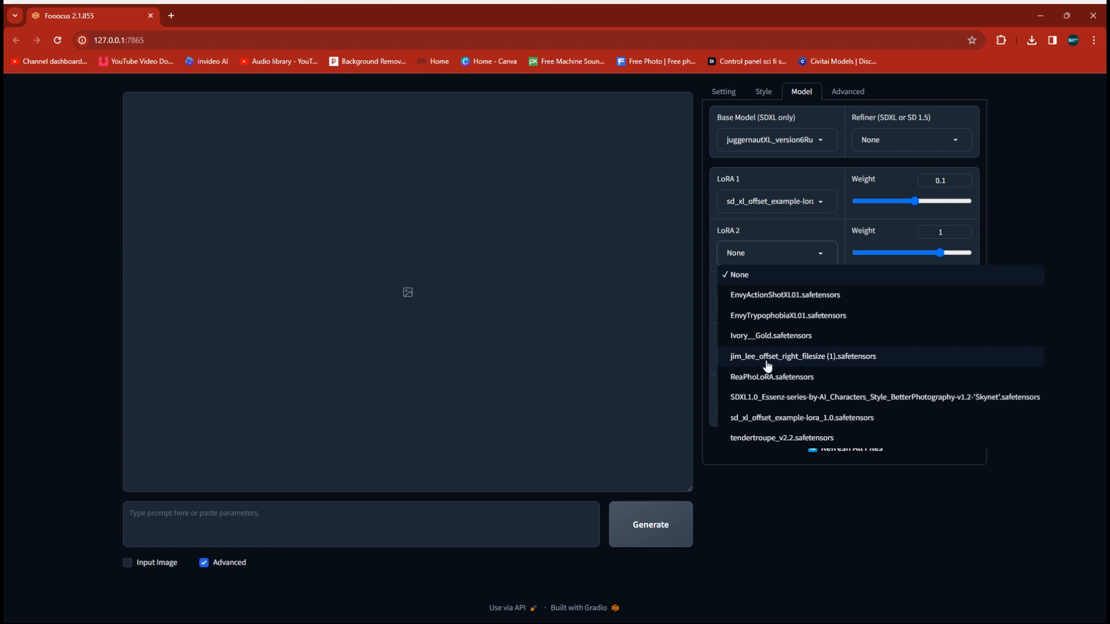
{"action": "mouse_move", "coordinate": [770, 365]}
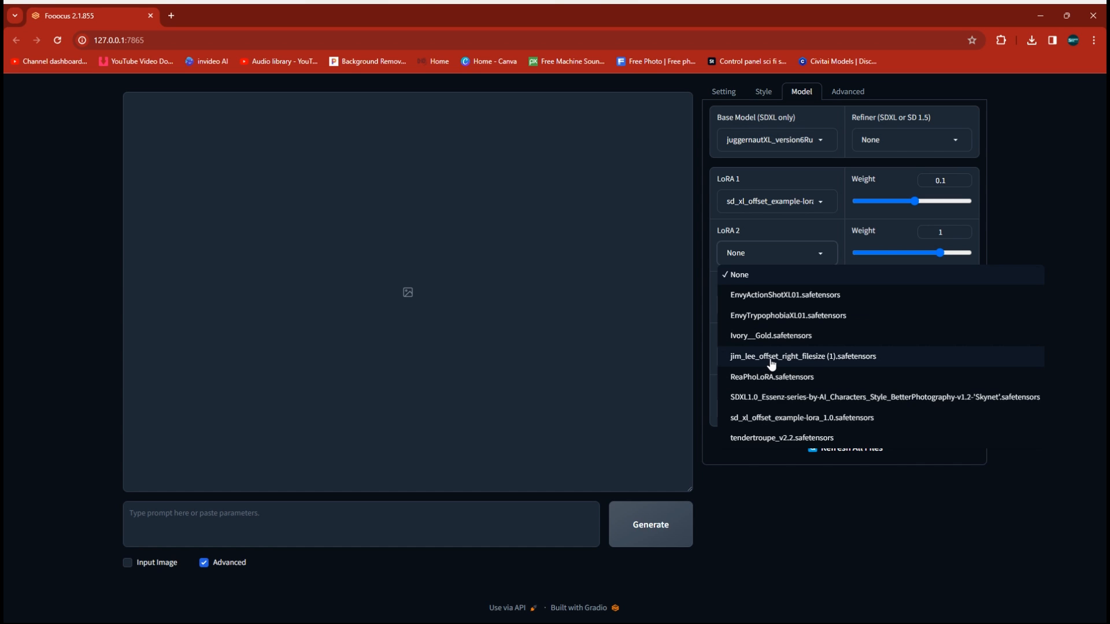
Set LoRA 2 to jim_lee_offset_right_filesize (1).safetensors at weight 0.59, then focus the prompt box
{"action": "left_click", "coordinate": [803, 356]}
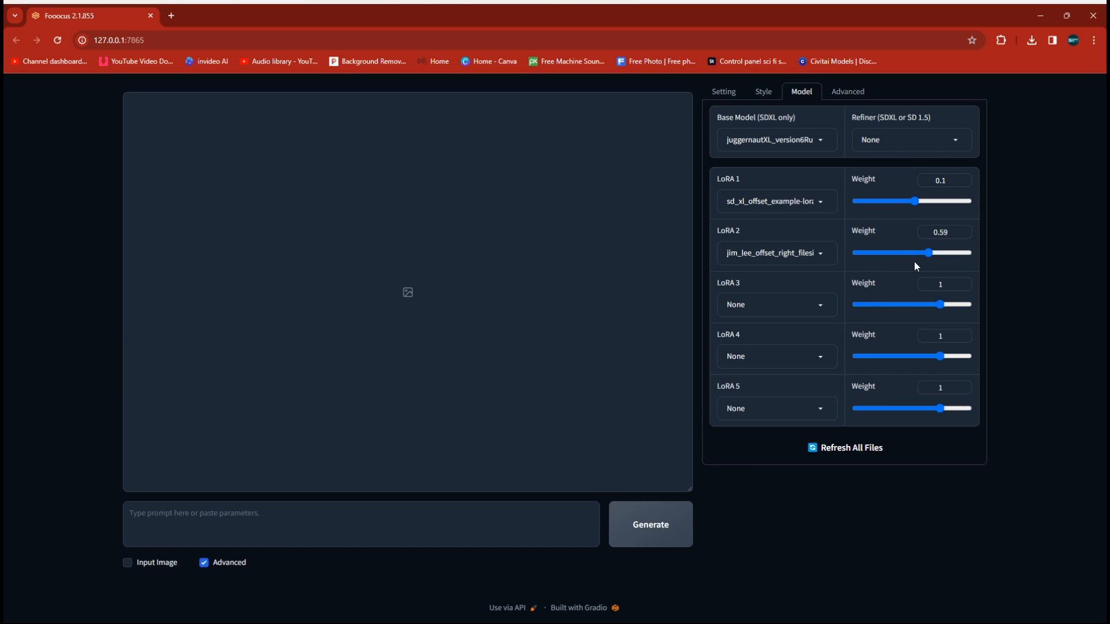
{"action": "mouse_move", "coordinate": [839, 294]}
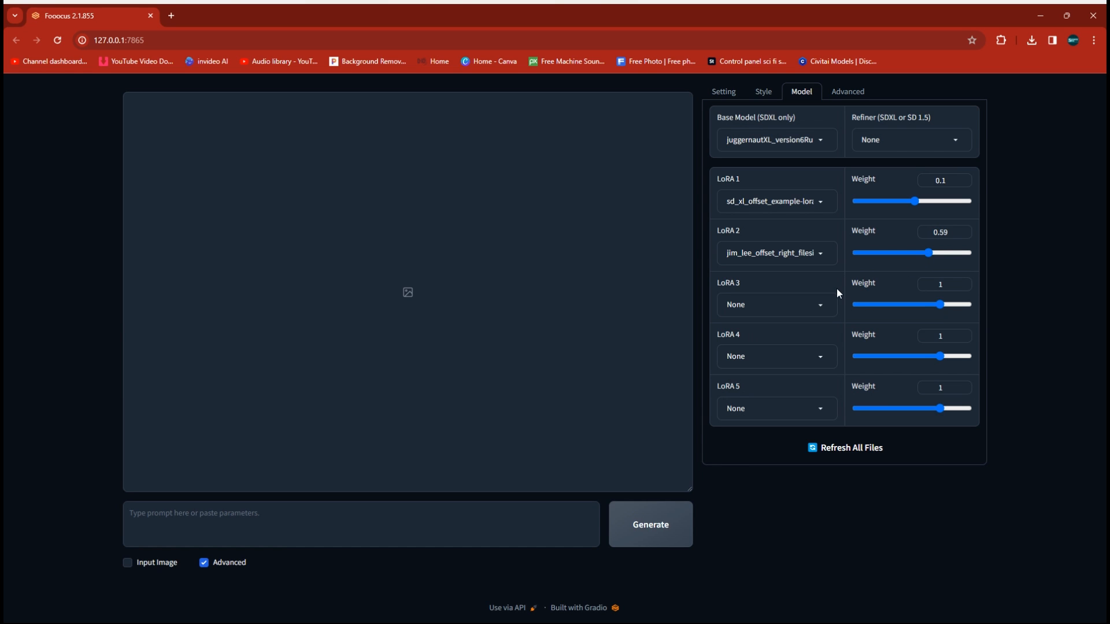
{"action": "mouse_move", "coordinate": [726, 396]}
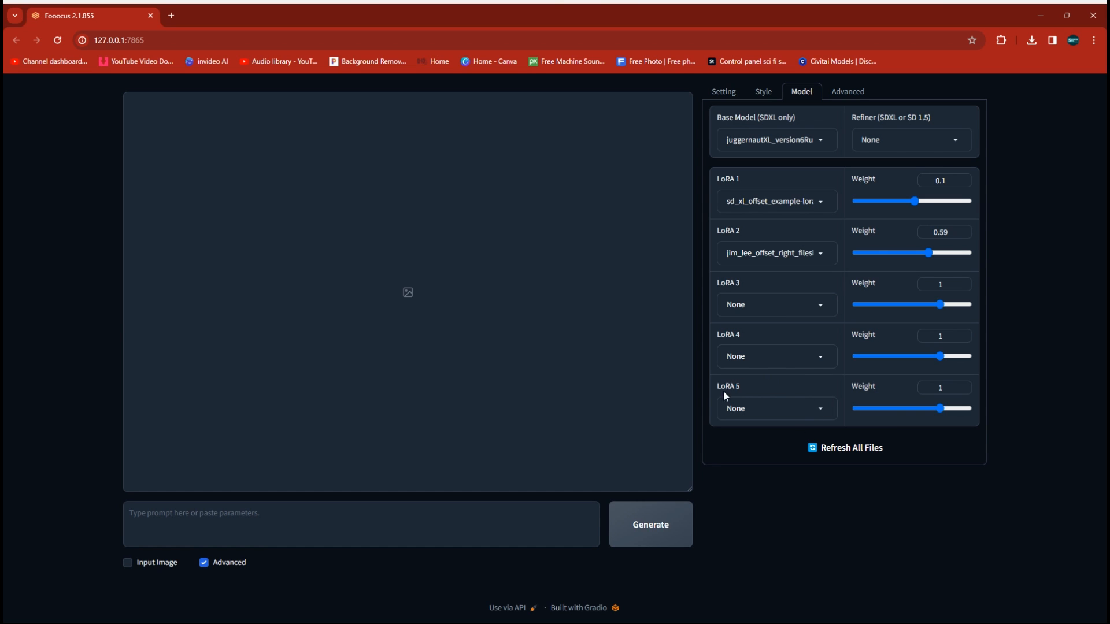
{"action": "mouse_move", "coordinate": [706, 544]}
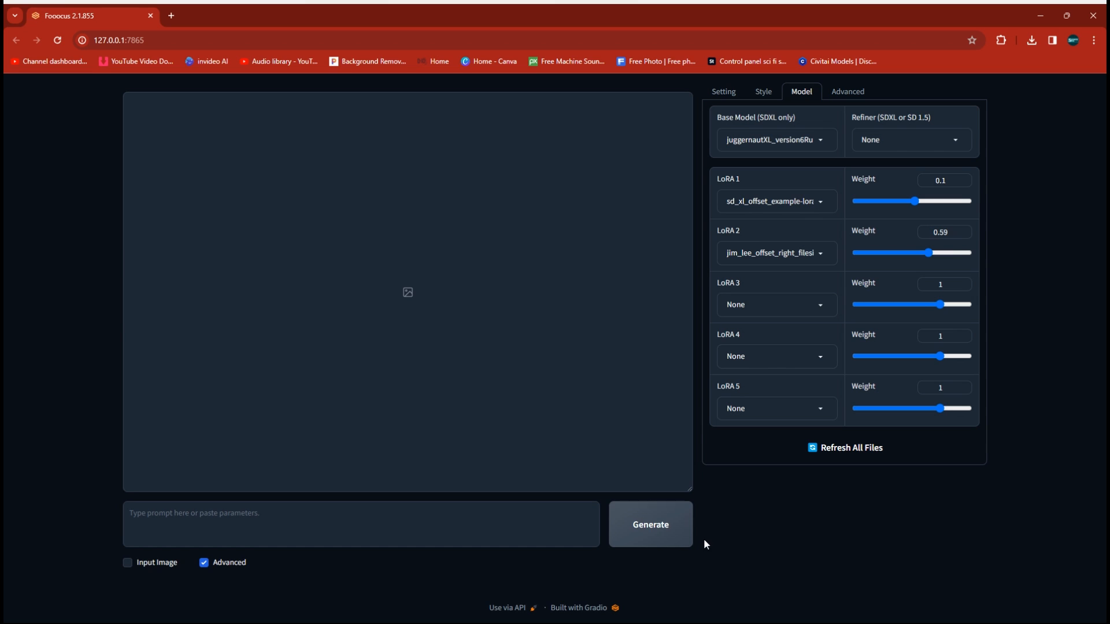
{"action": "mouse_move", "coordinate": [642, 478]}
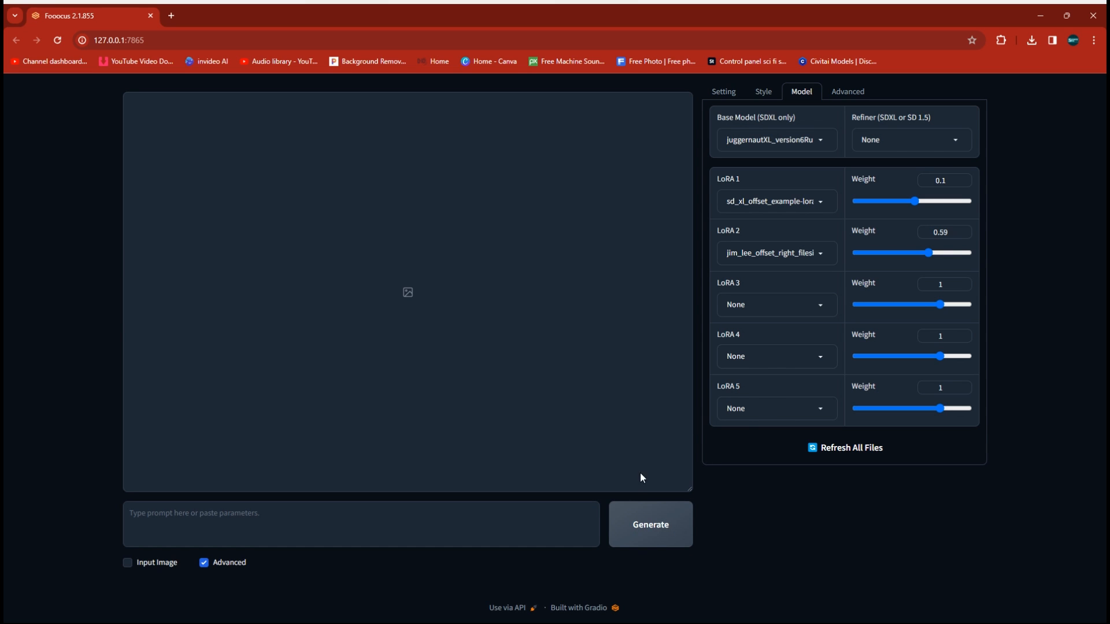
{"action": "left_click", "coordinate": [283, 514]}
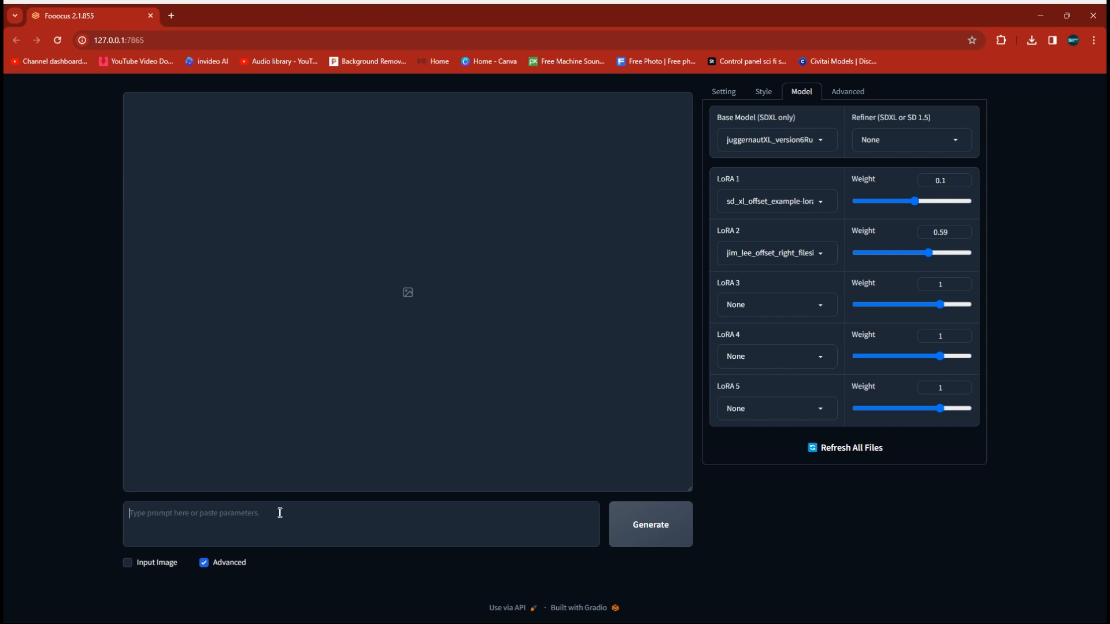
Enter the prompt "superhero standing in a desert. jim lee art style"
{"action": "type", "text": "superh"}
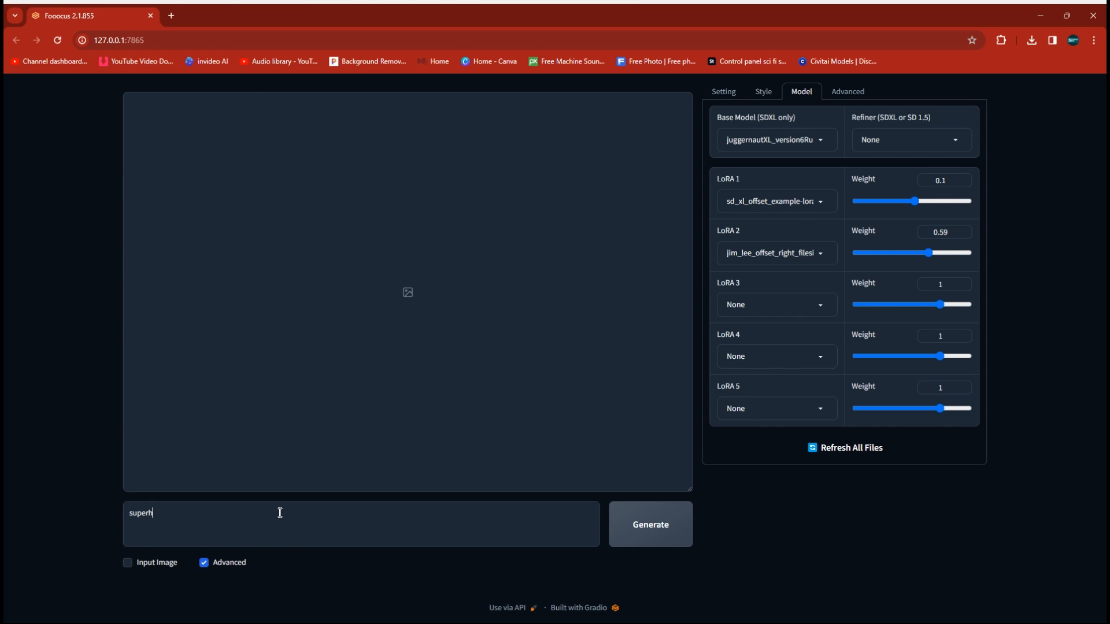
{"action": "type", "text": "ero standing"}
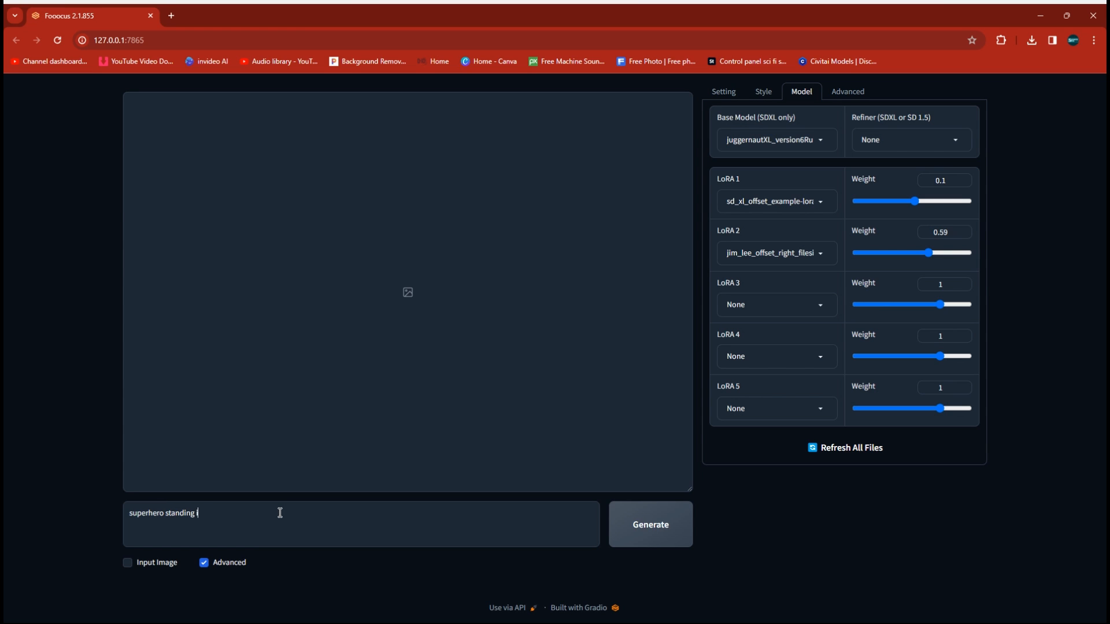
{"action": "type", "text": "in a desert"}
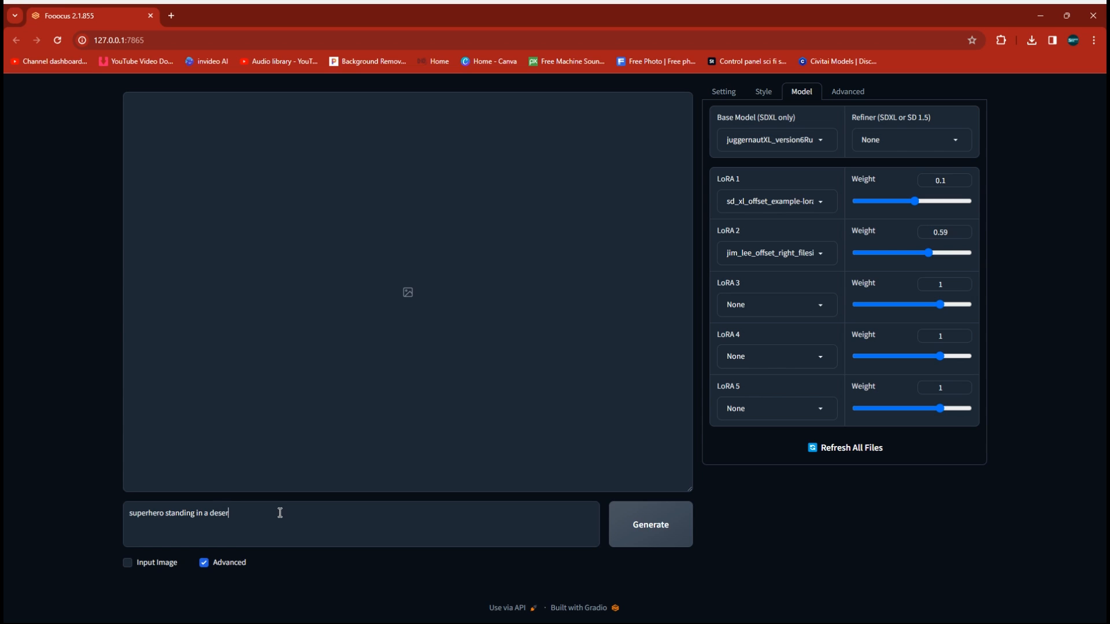
{"action": "type", "text": "t"}
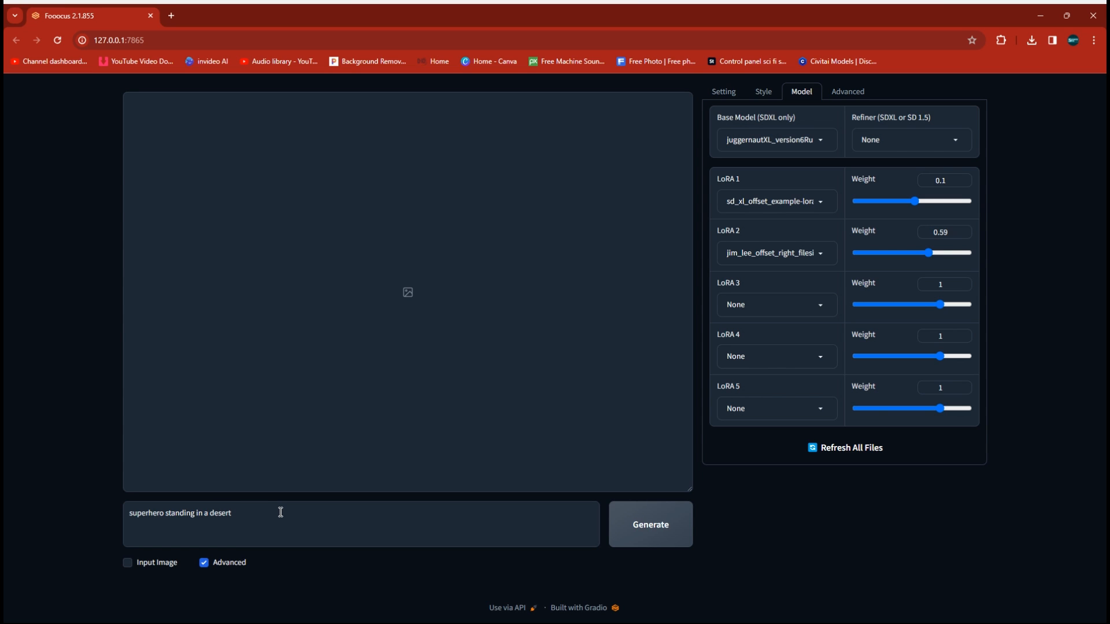
{"action": "type", "text": "."}
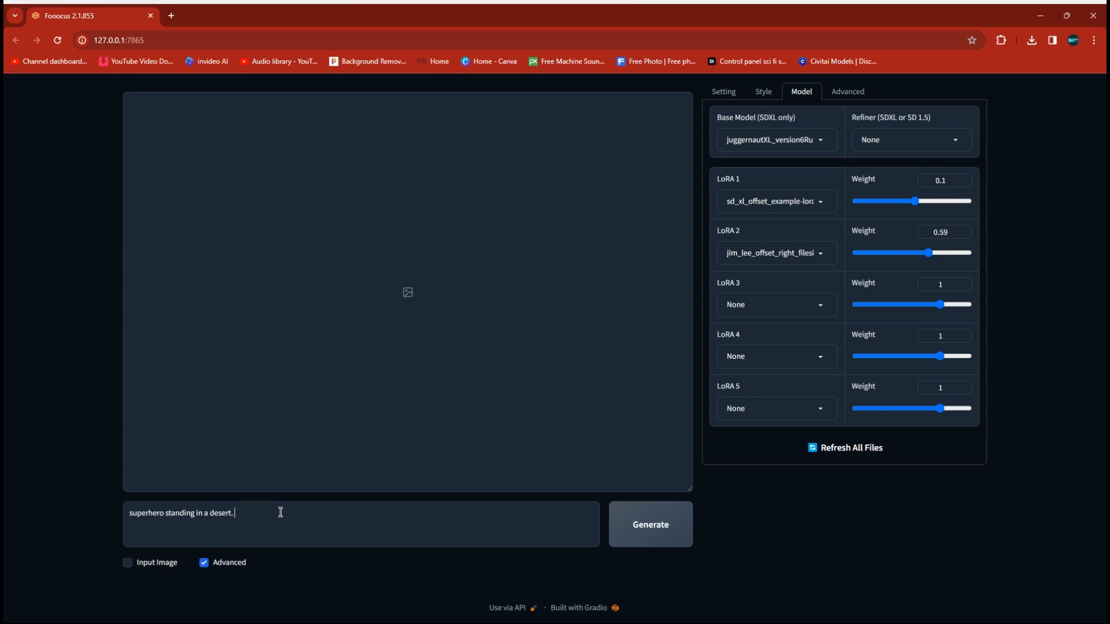
{"action": "type", "text": "jim lee"}
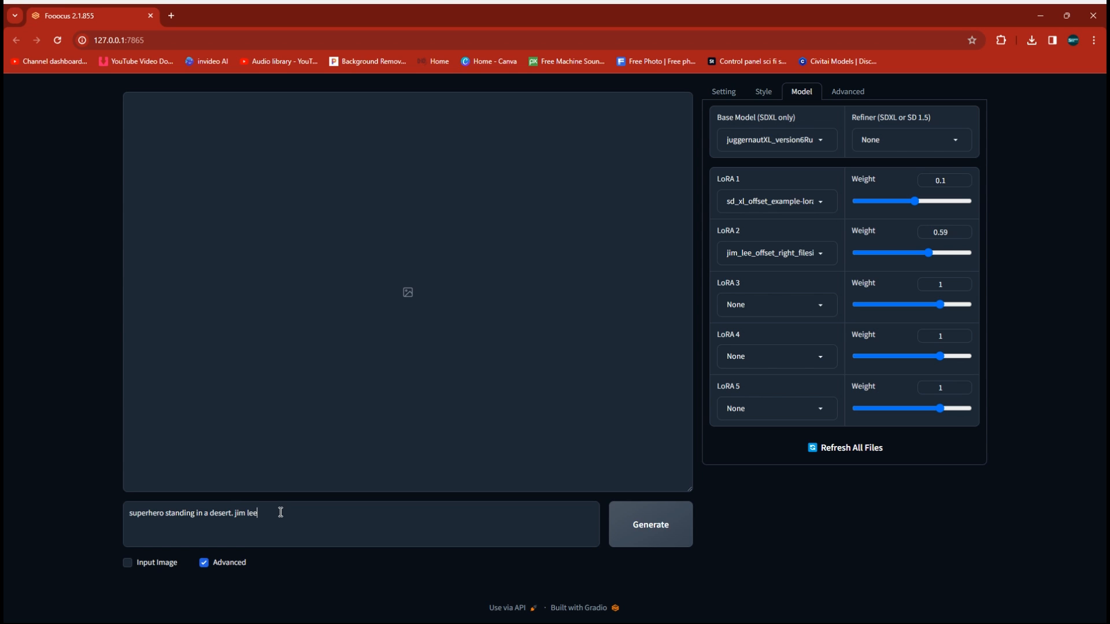
{"action": "type", "text": "art s"}
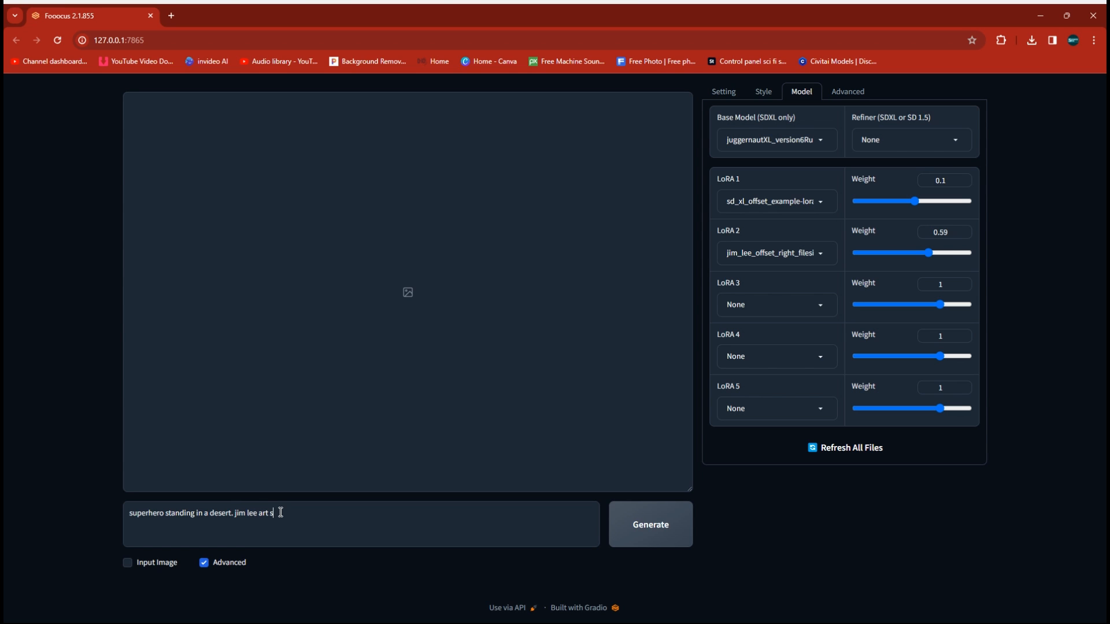
{"action": "type", "text": "tyle"}
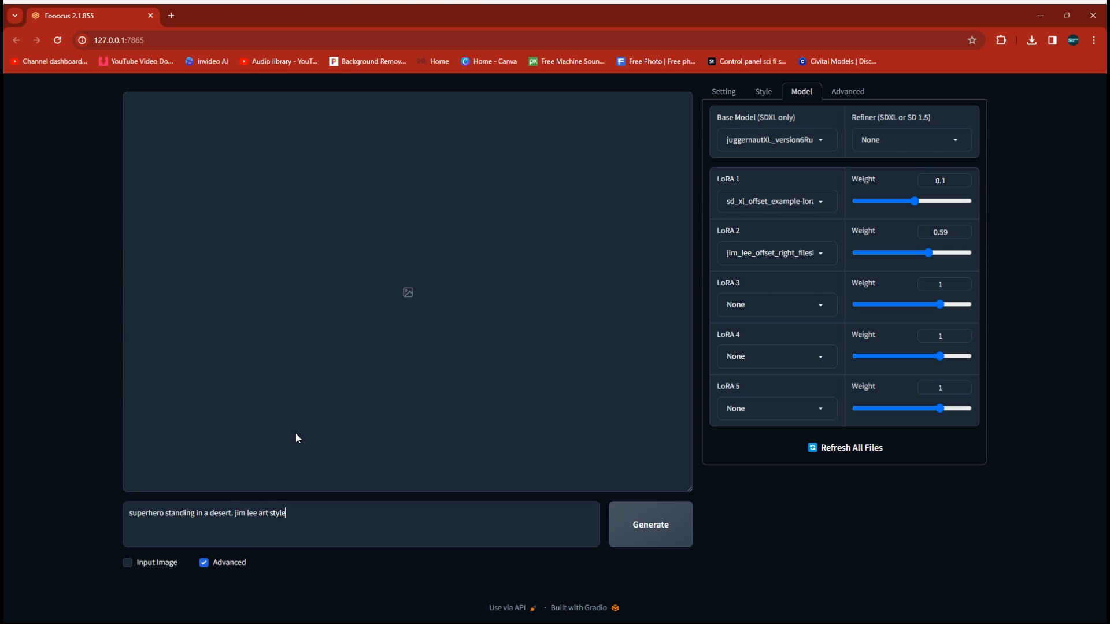
{"action": "mouse_move", "coordinate": [400, 527]}
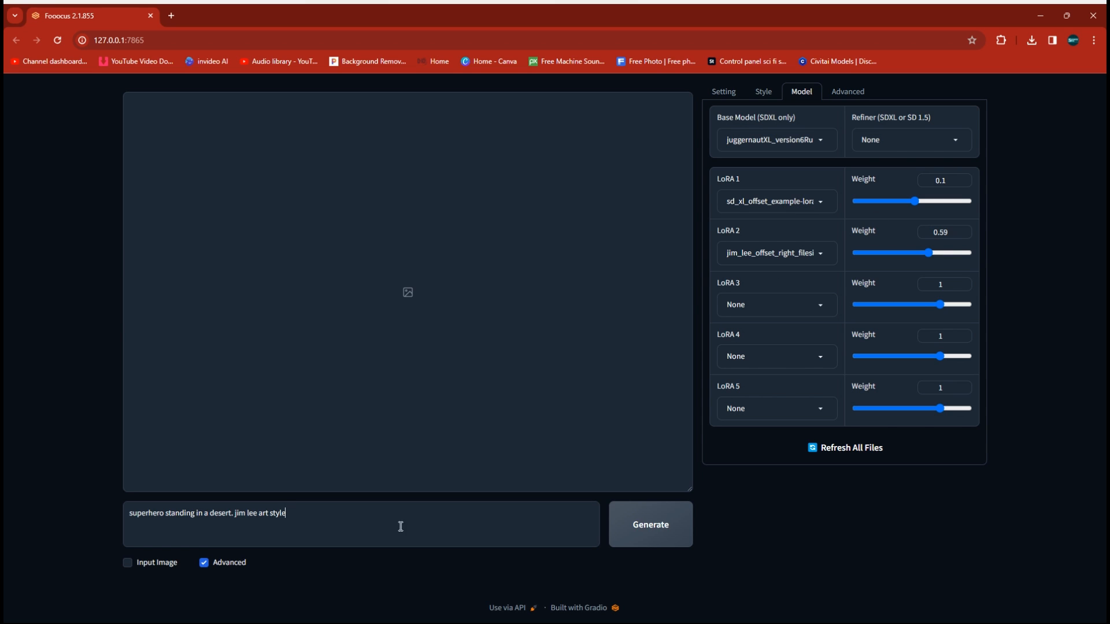
{"action": "mouse_move", "coordinate": [651, 374]}
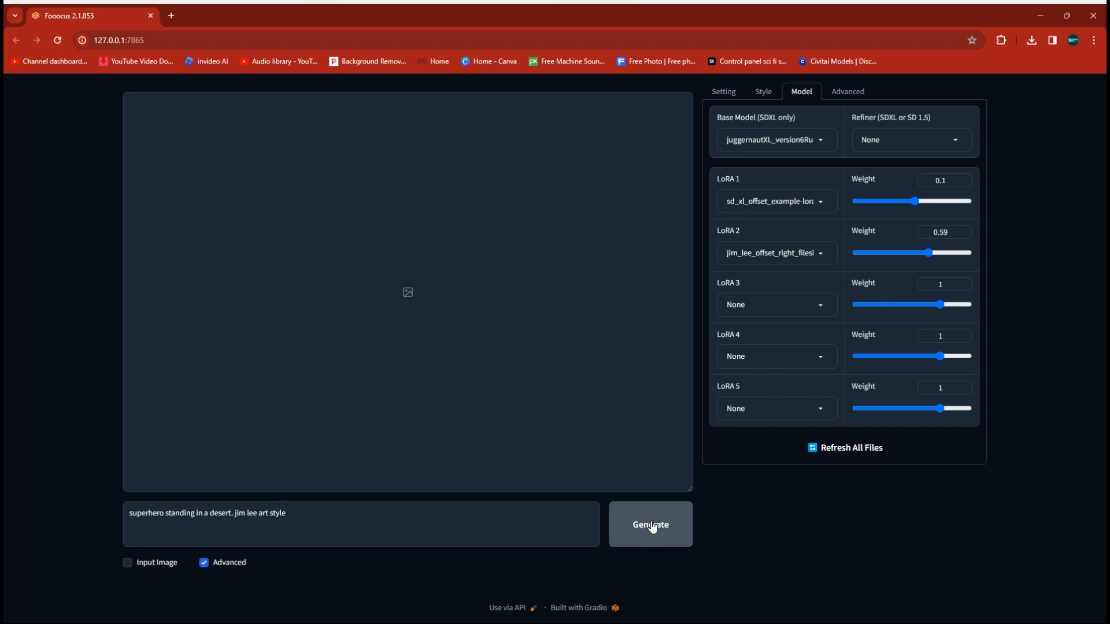
{"action": "mouse_move", "coordinate": [648, 528]}
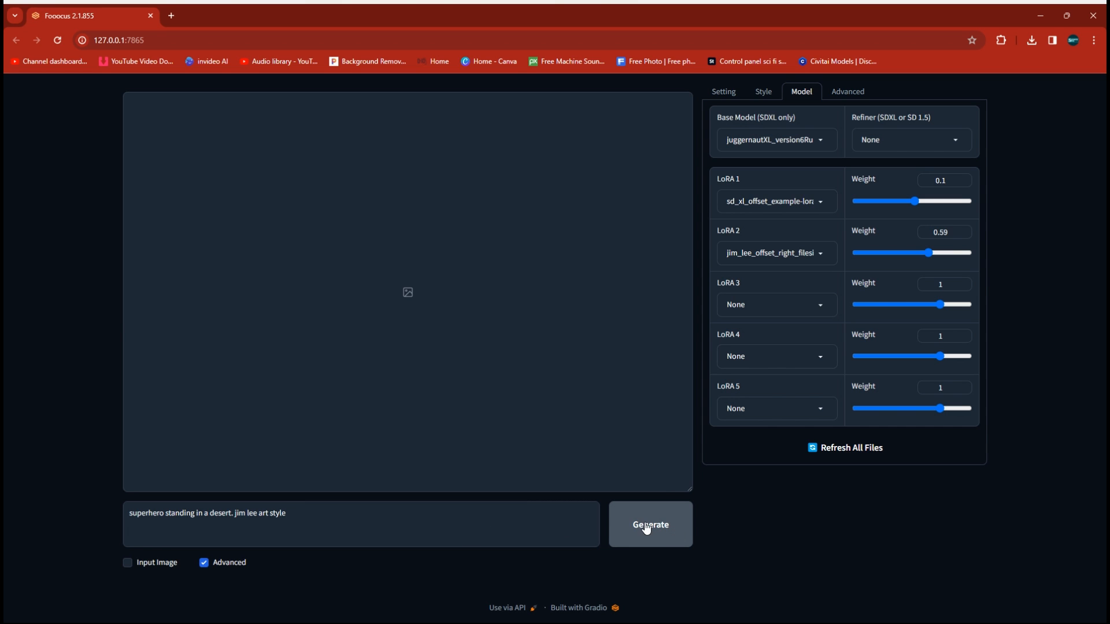
Generate the caped superhero among desert sand dunes from the current prompt
{"action": "left_click", "coordinate": [648, 525]}
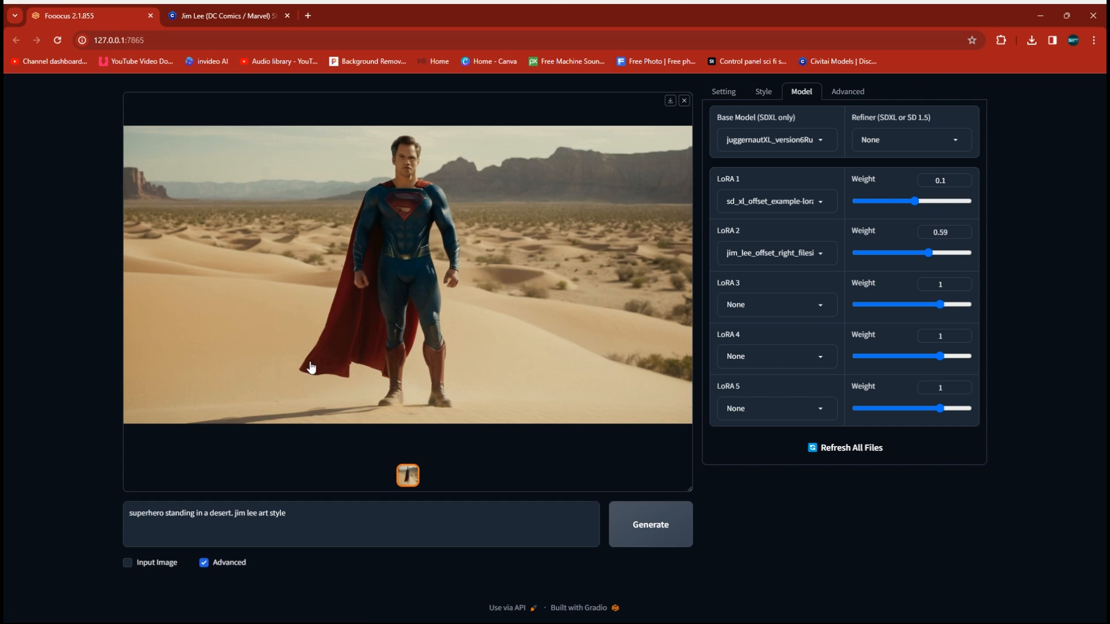
{"action": "mouse_move", "coordinate": [324, 282]}
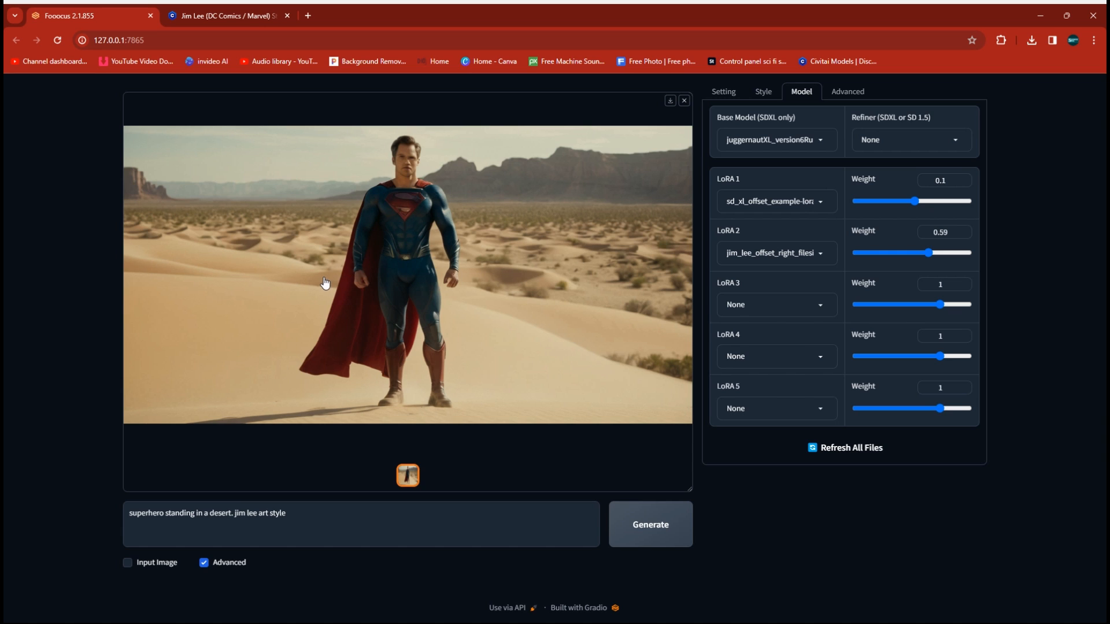
{"action": "mouse_move", "coordinate": [453, 271]}
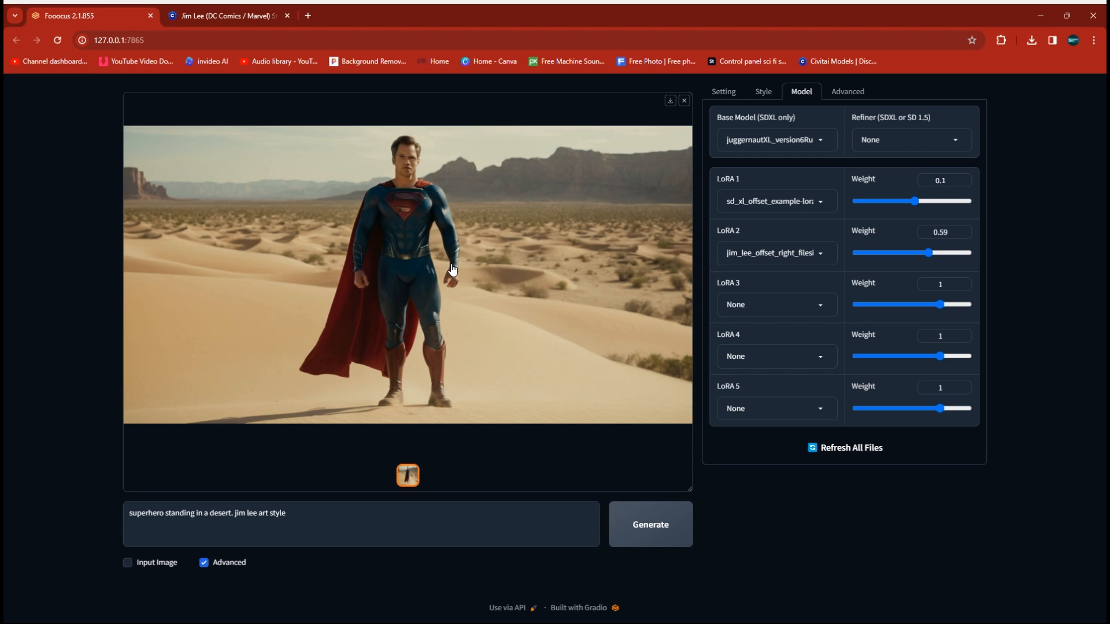
{"action": "mouse_move", "coordinate": [489, 277]}
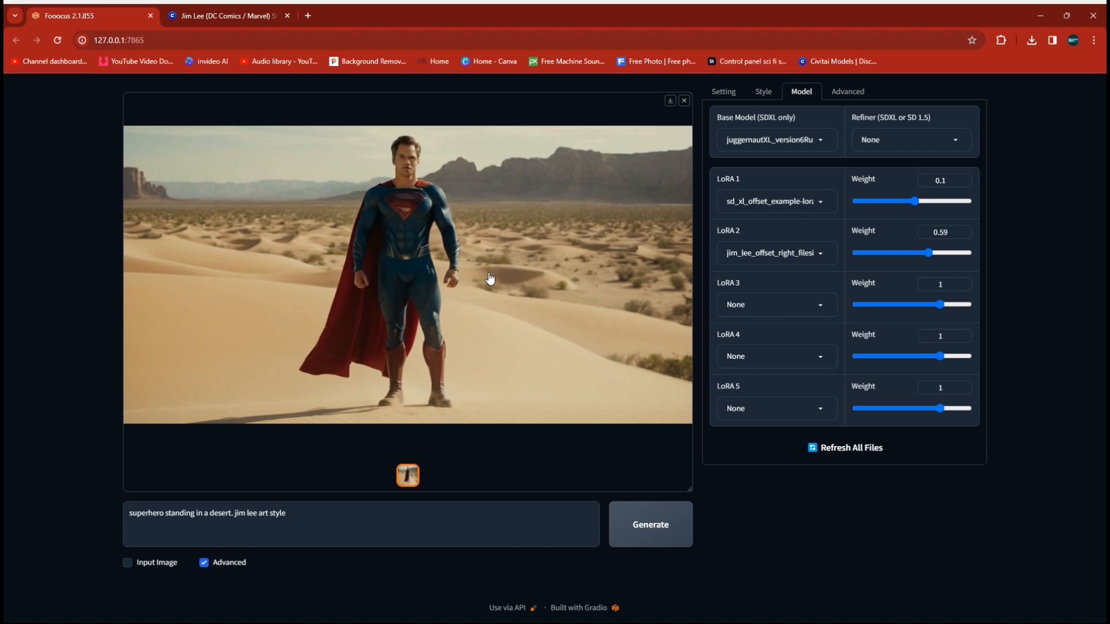
{"action": "mouse_move", "coordinate": [469, 284]}
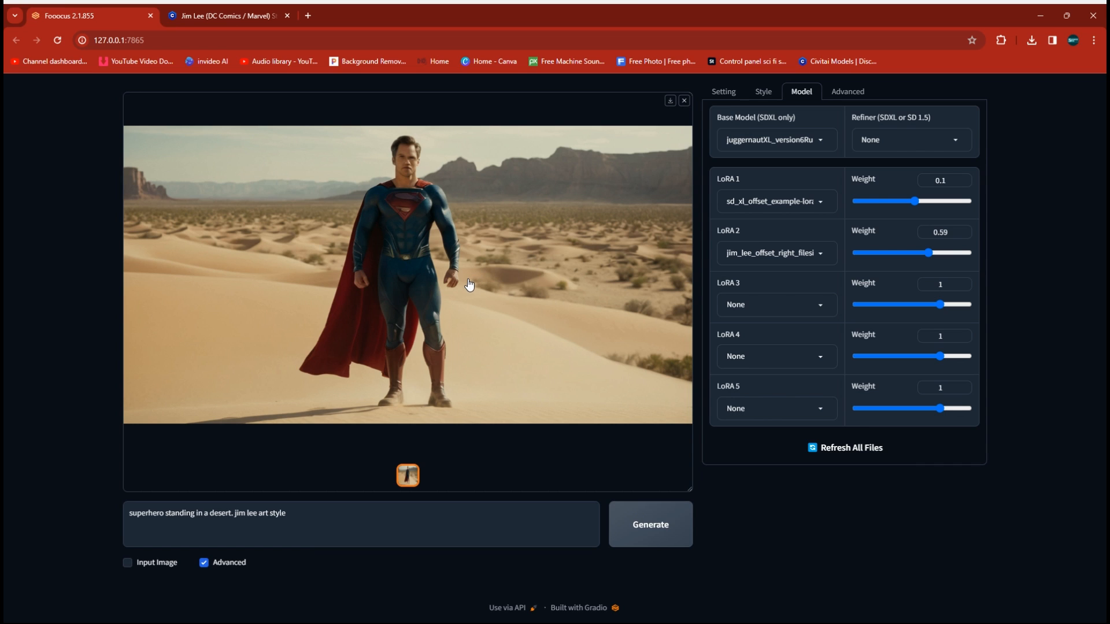
{"action": "mouse_move", "coordinate": [780, 116]}
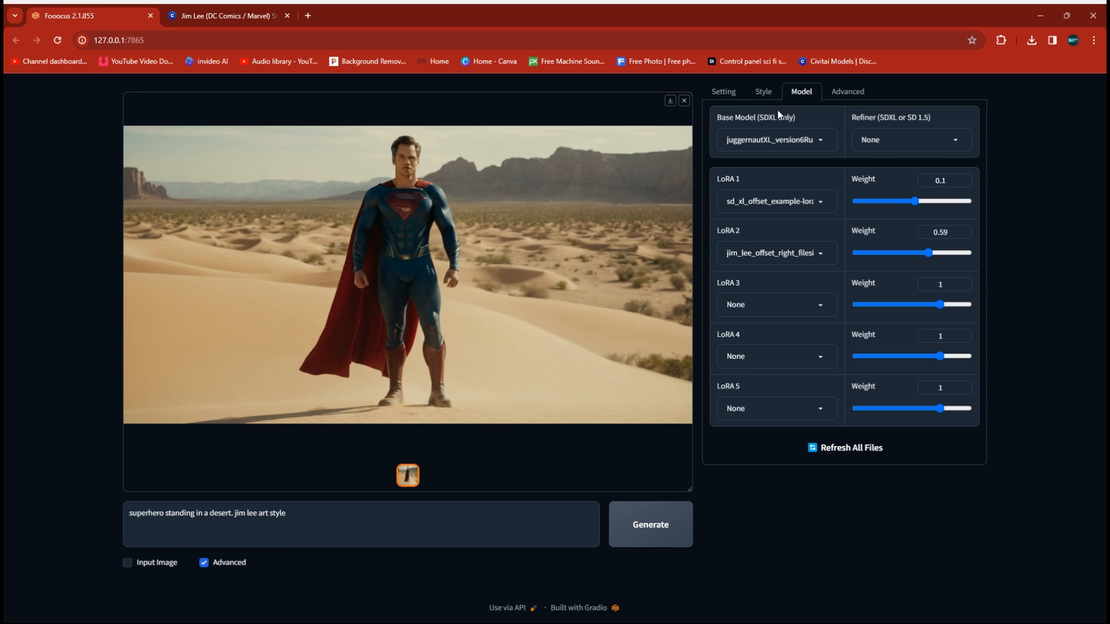
{"action": "left_click", "coordinate": [762, 92]}
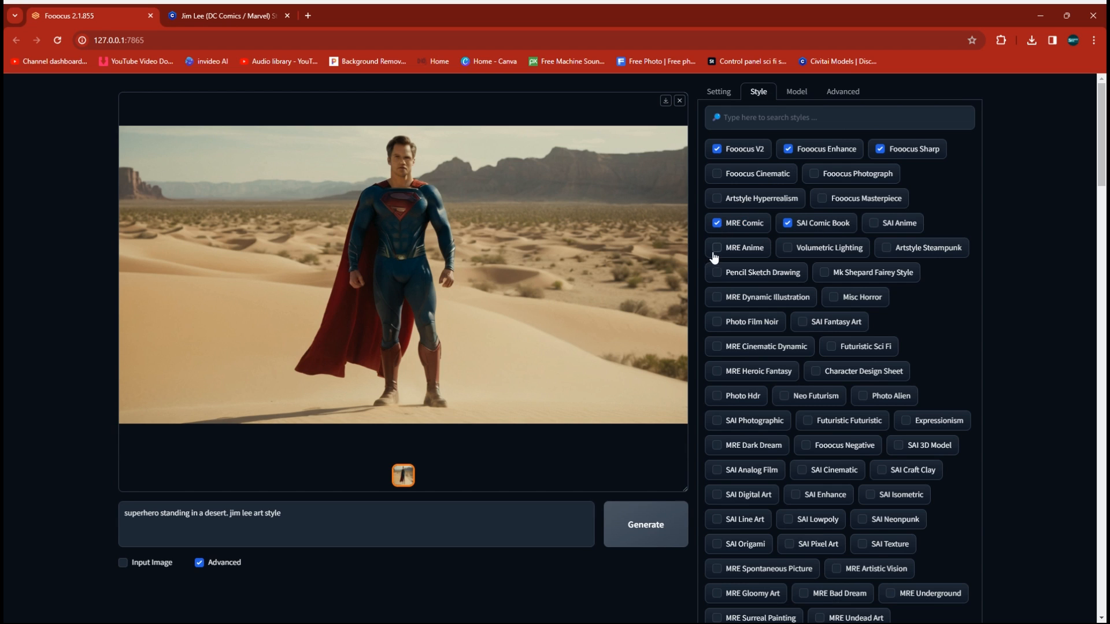
Enable SAI Anime and MRE Anime styles and generate a new comic-style desert superhero
{"action": "left_click", "coordinate": [873, 222]}
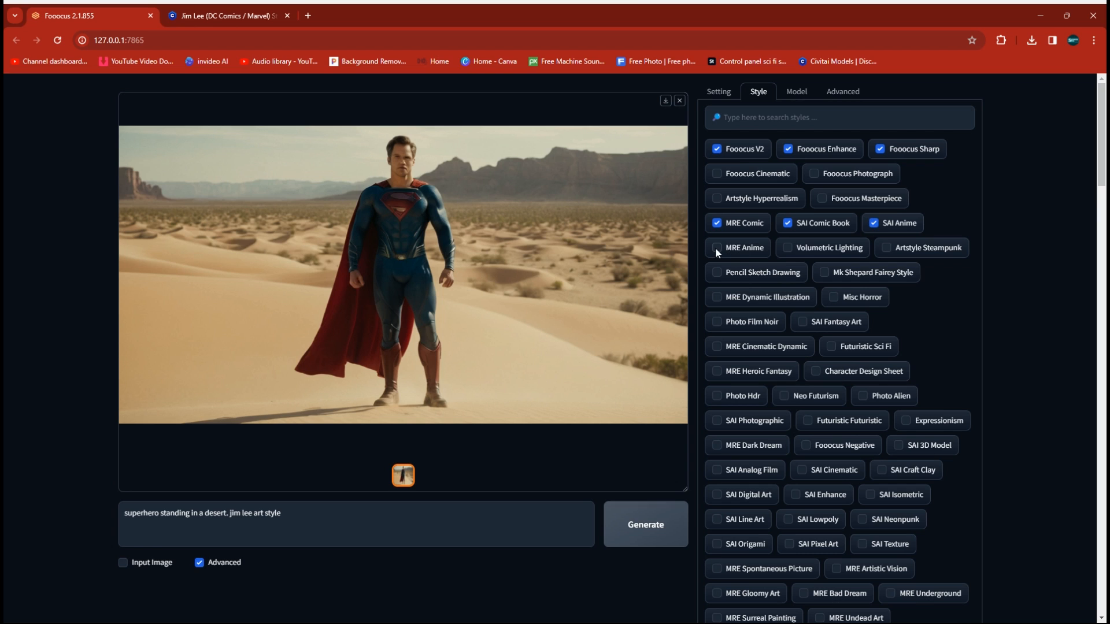
{"action": "left_click", "coordinate": [718, 247]}
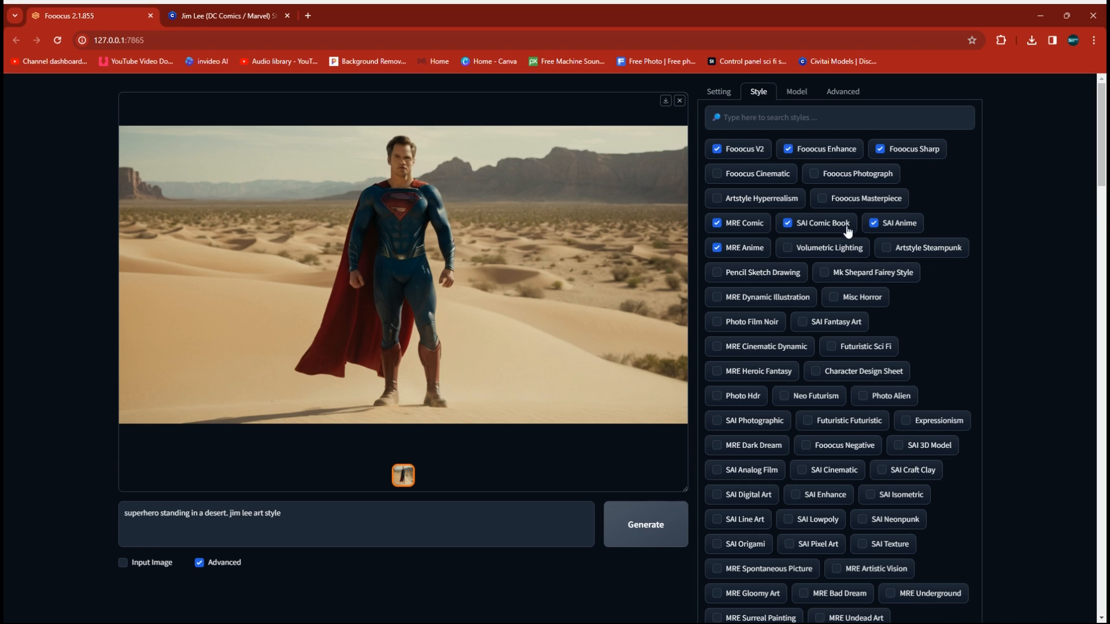
{"action": "mouse_move", "coordinate": [740, 240]}
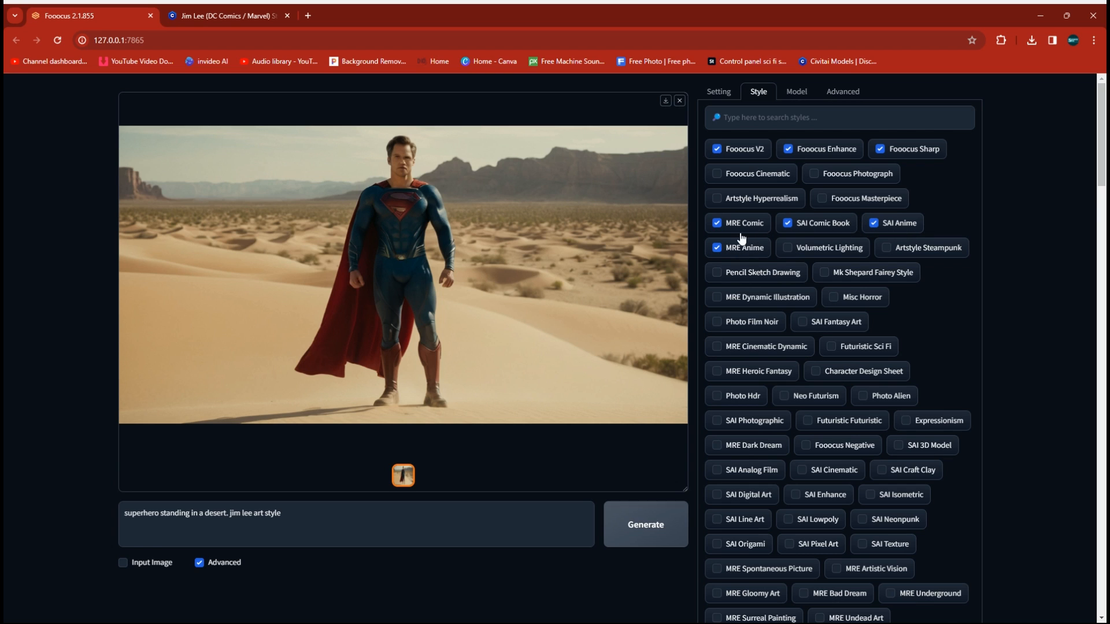
{"action": "mouse_move", "coordinate": [539, 337]}
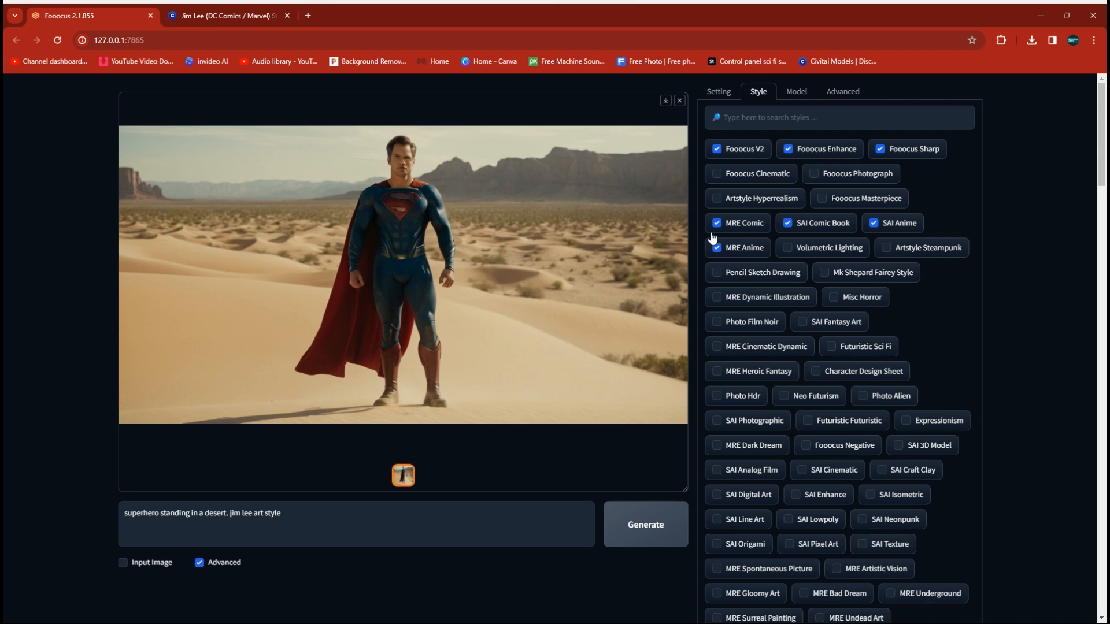
{"action": "scroll", "scroll_direction": "down", "scroll_amount": 3}
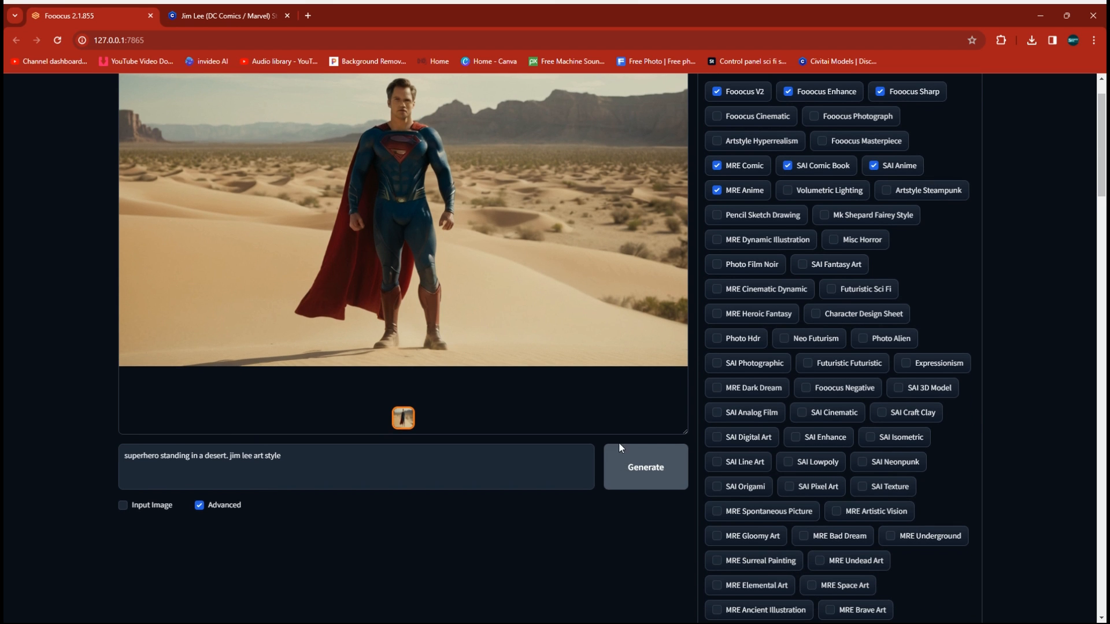
{"action": "left_click", "coordinate": [644, 467]}
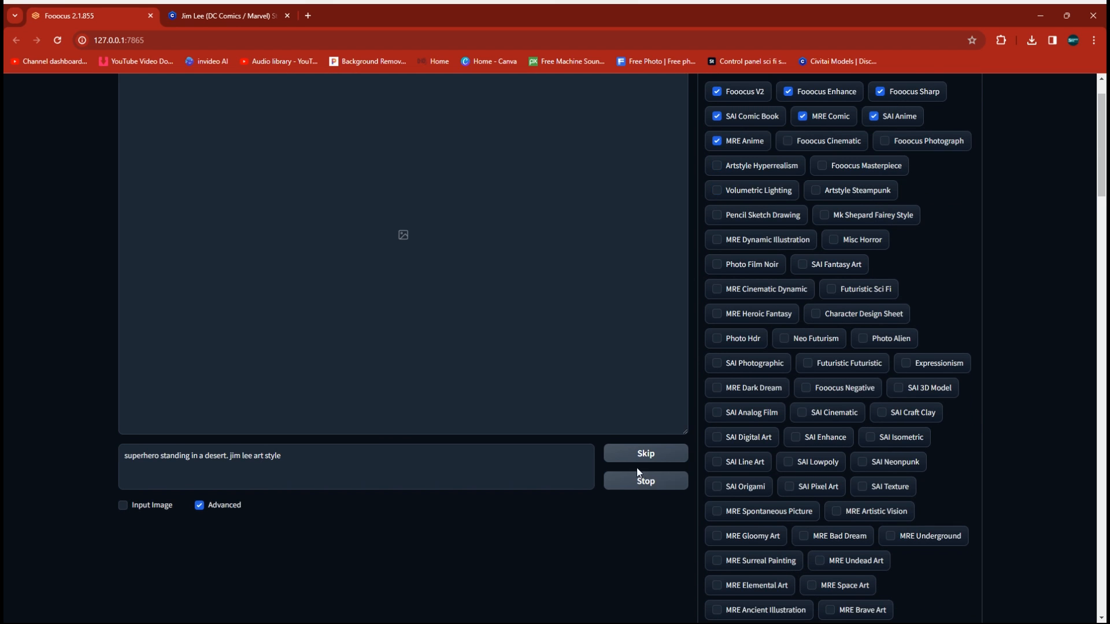
{"action": "left_click", "coordinate": [645, 453]}
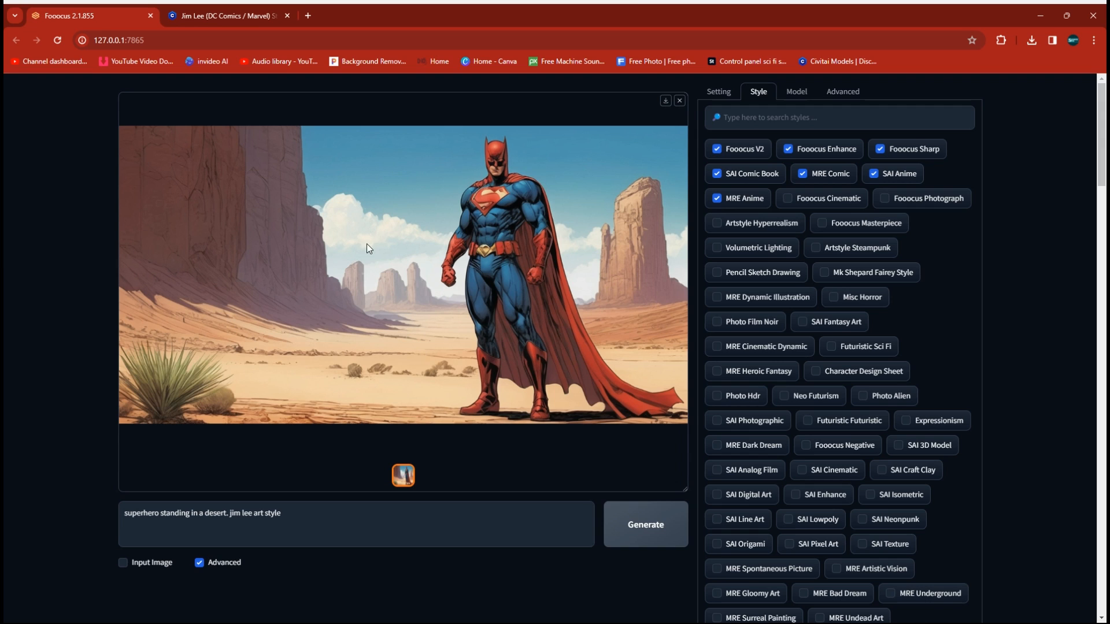
{"action": "mouse_move", "coordinate": [585, 300]}
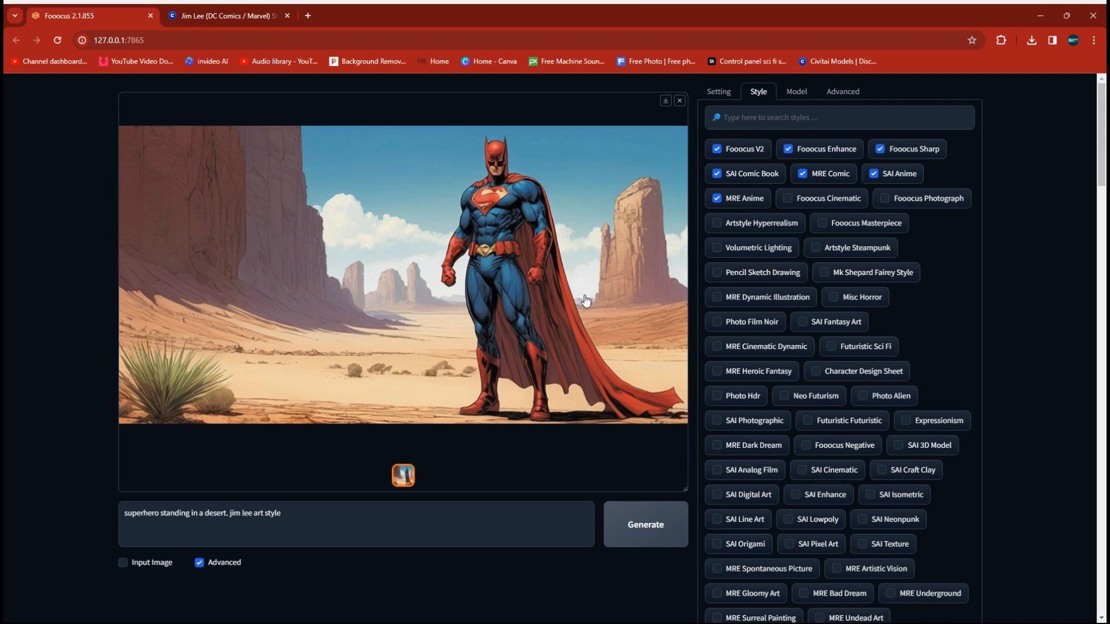
{"action": "mouse_move", "coordinate": [531, 226]}
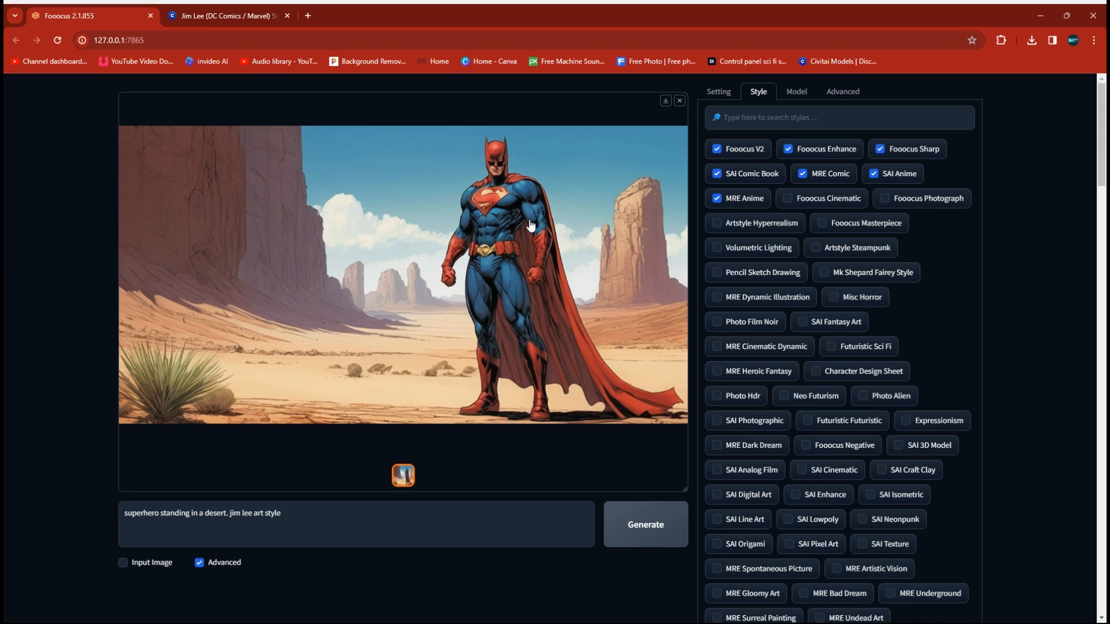
{"action": "mouse_move", "coordinate": [502, 273]}
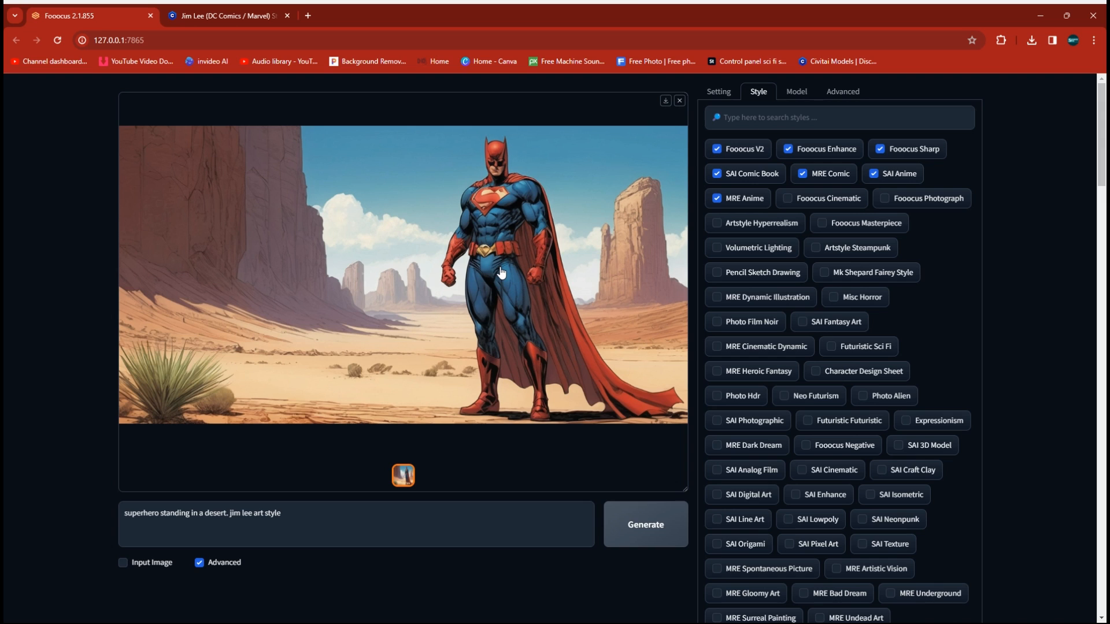
{"action": "mouse_move", "coordinate": [466, 310]}
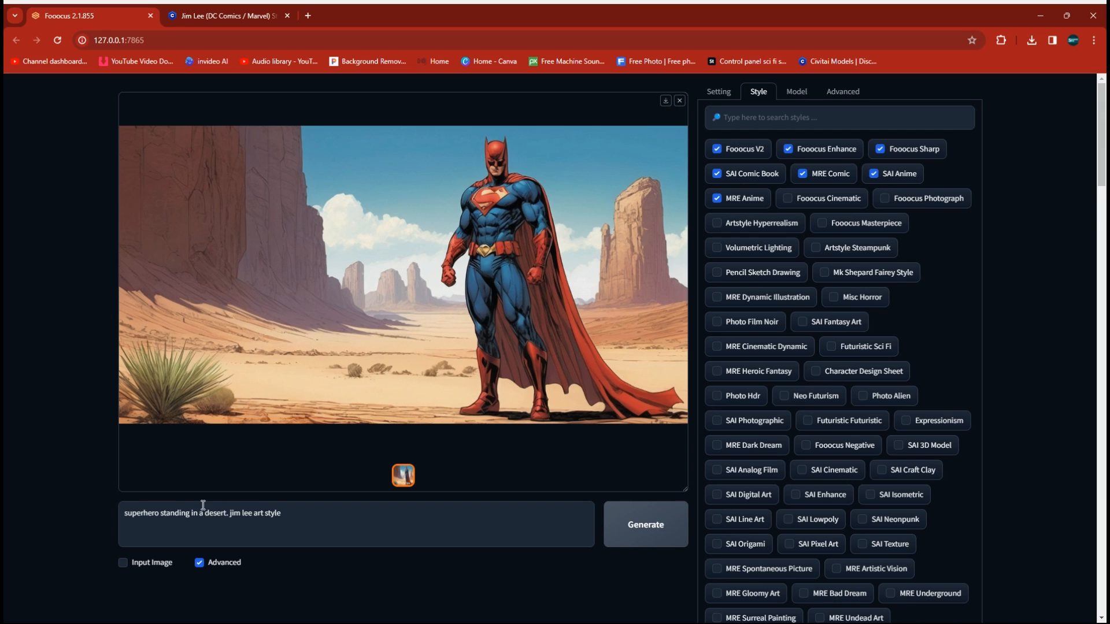
{"action": "mouse_move", "coordinate": [435, 235]}
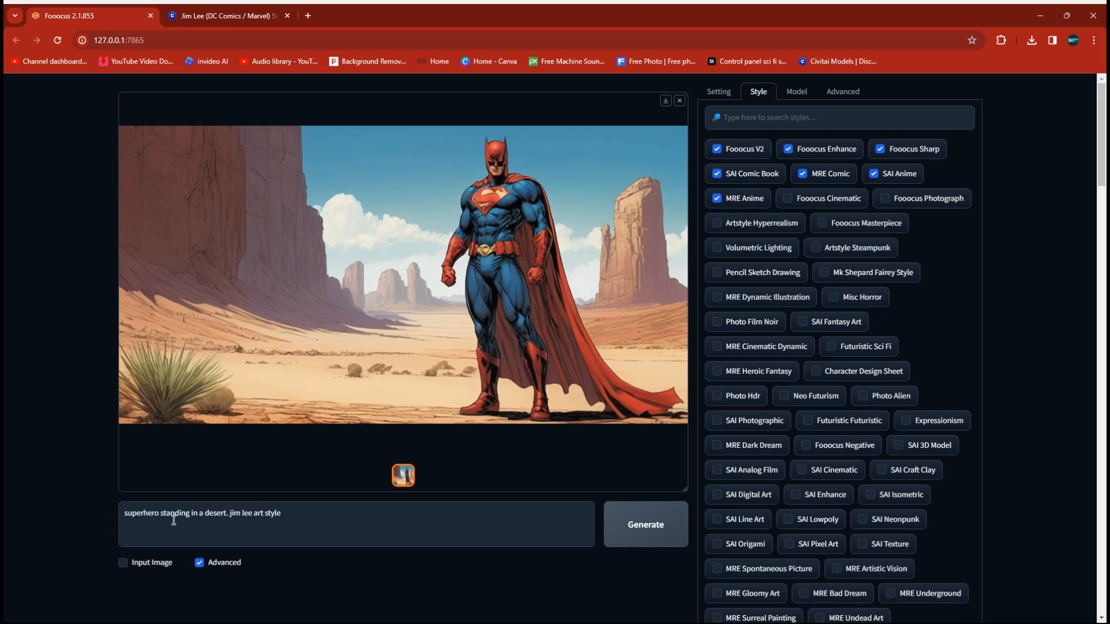
{"action": "mouse_move", "coordinate": [157, 513]}
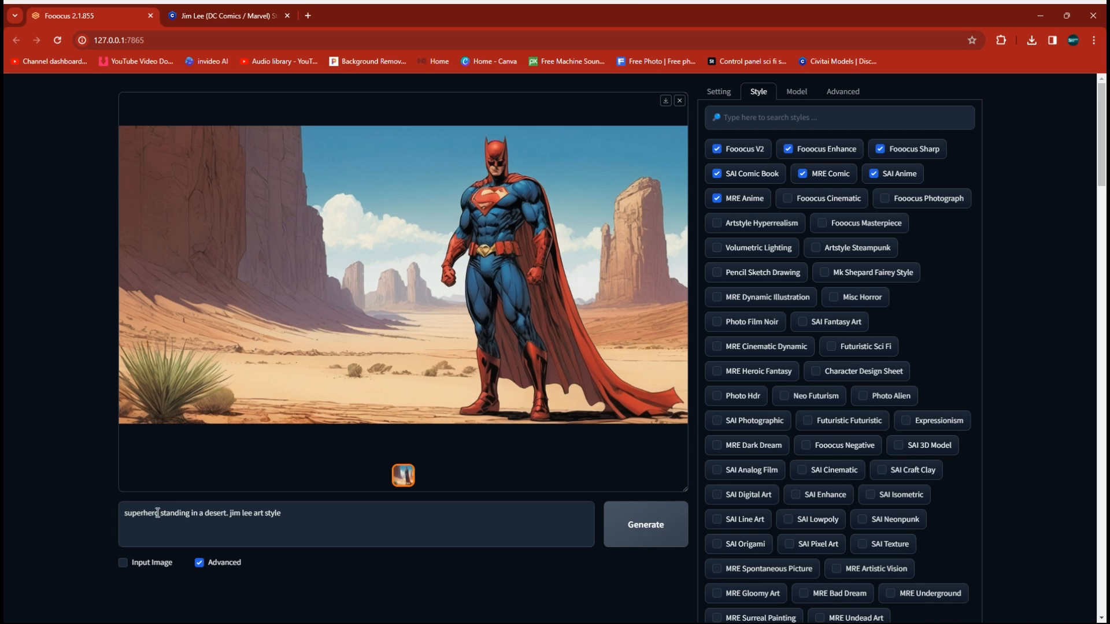
{"action": "mouse_move", "coordinate": [436, 357]}
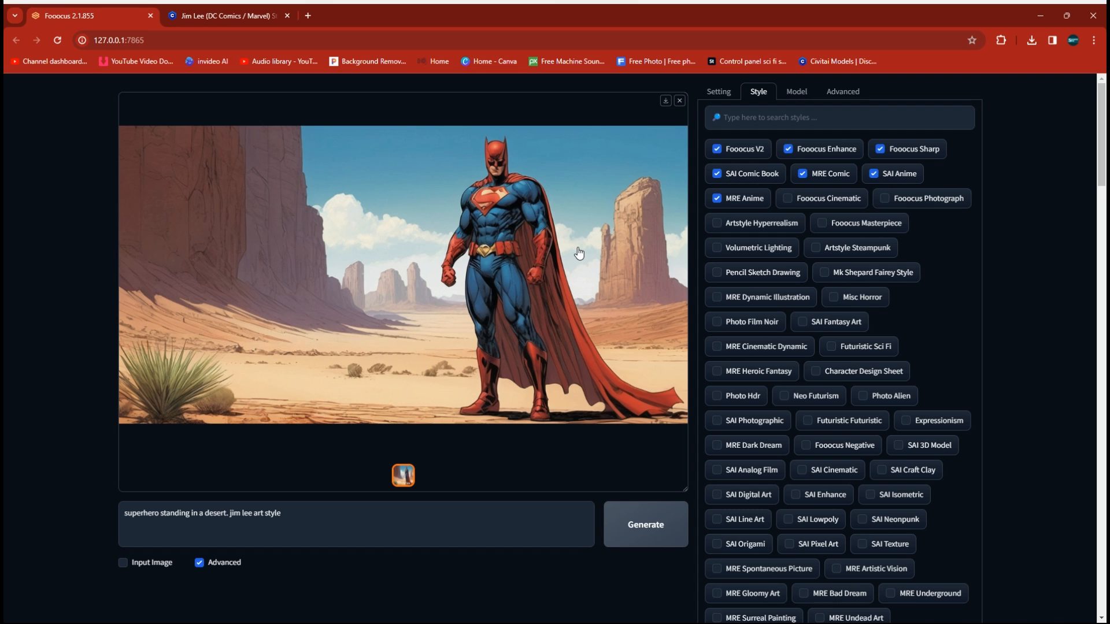
{"action": "mouse_move", "coordinate": [579, 241]}
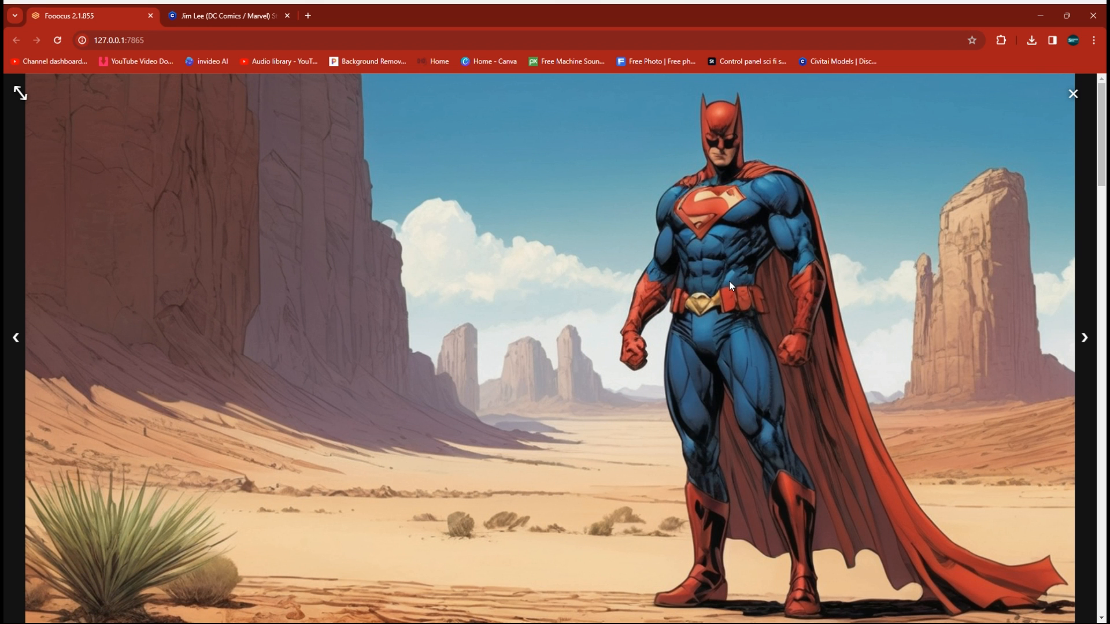
{"action": "mouse_move", "coordinate": [739, 290]}
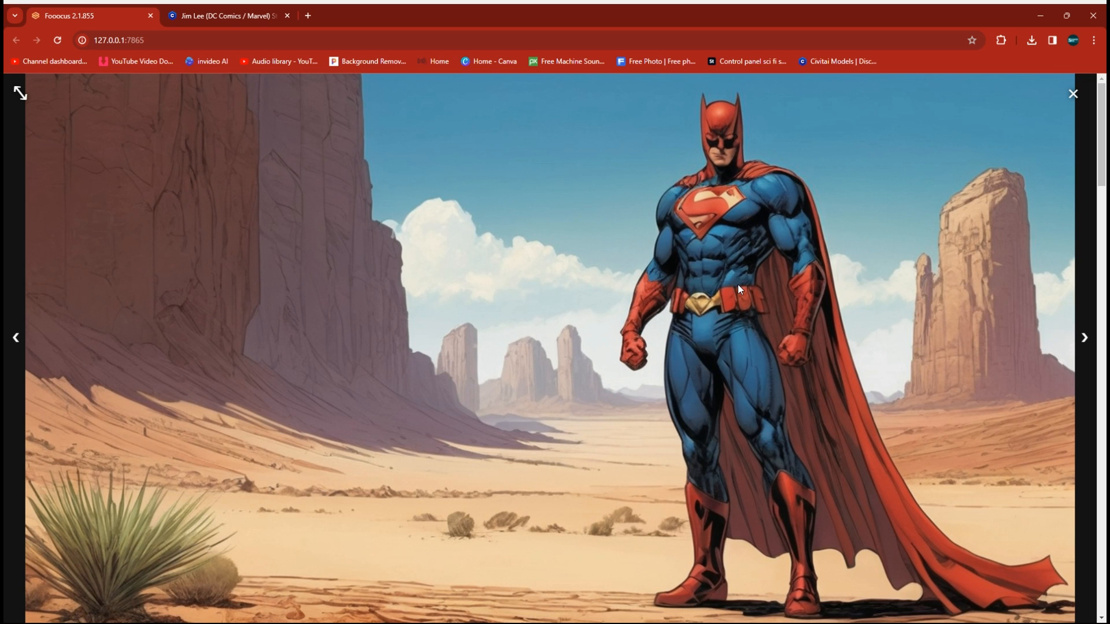
{"action": "mouse_move", "coordinate": [663, 434]}
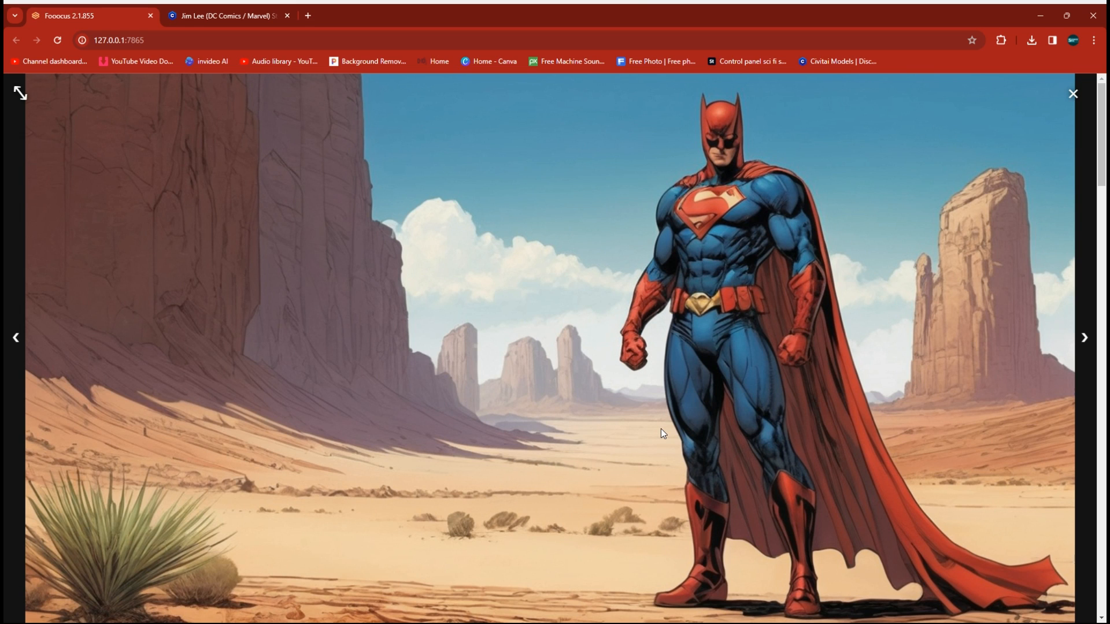
{"action": "mouse_move", "coordinate": [974, 232]}
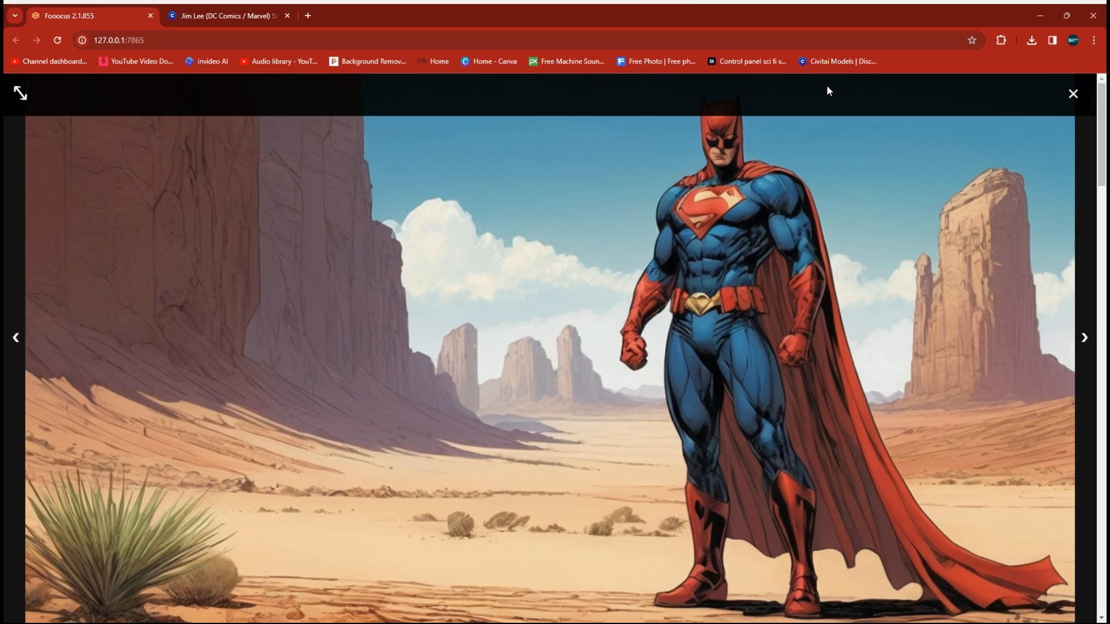
{"action": "mouse_move", "coordinate": [903, 118]}
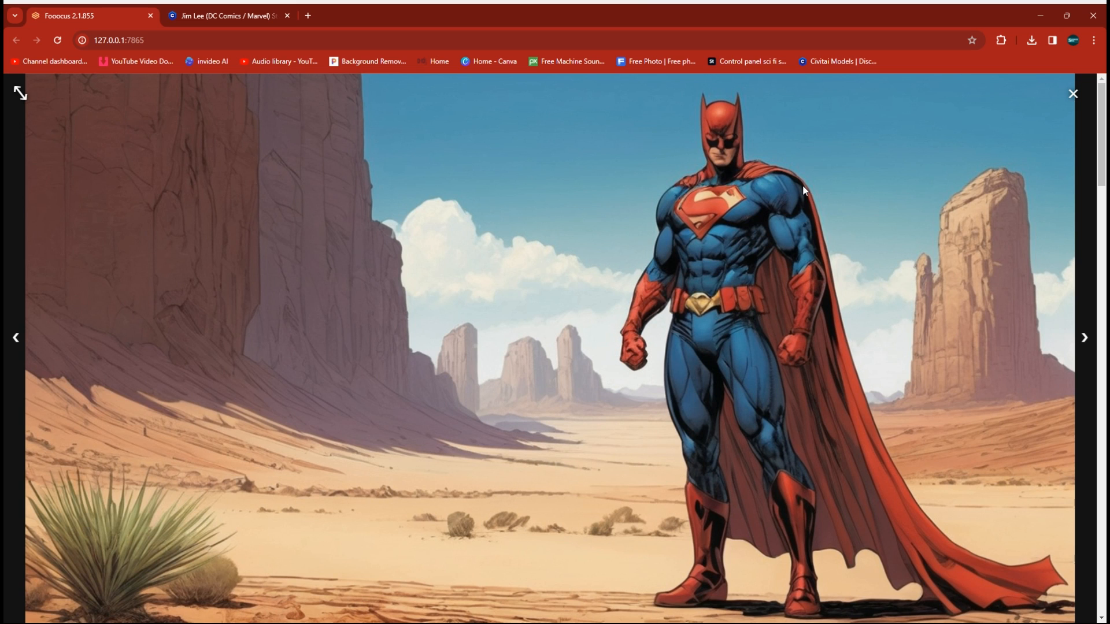
{"action": "mouse_move", "coordinate": [799, 278]}
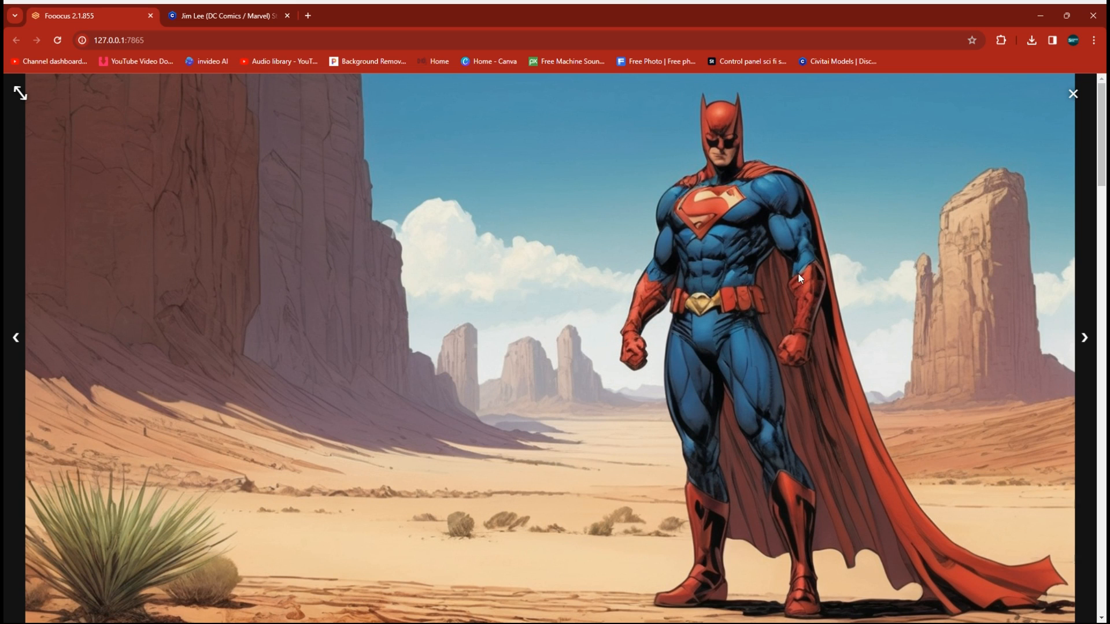
{"action": "mouse_move", "coordinate": [847, 219]}
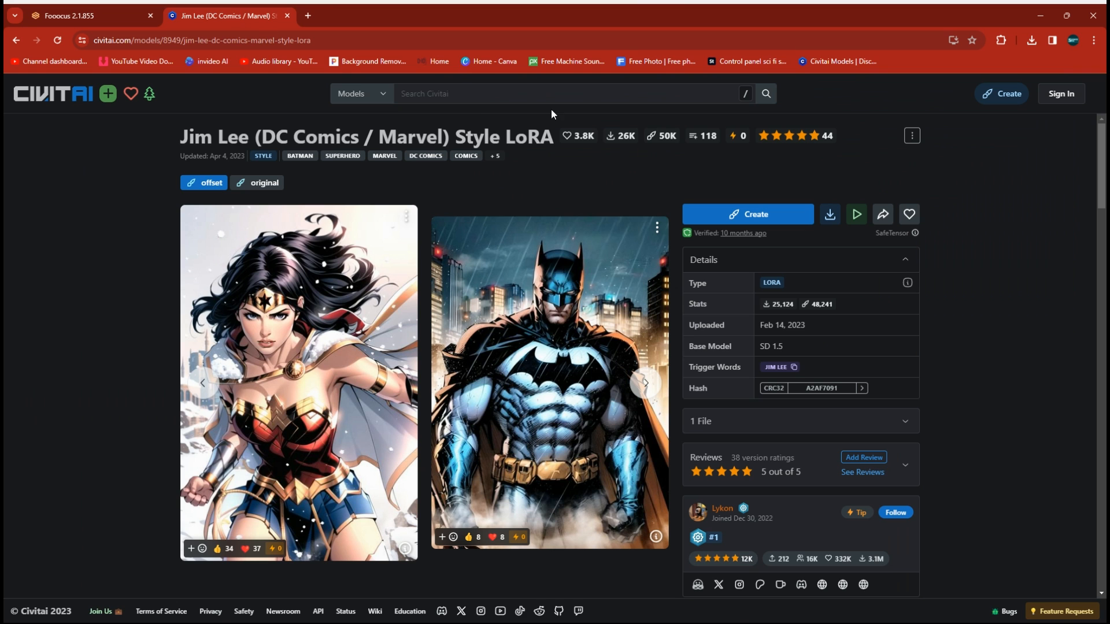
{"action": "mouse_move", "coordinate": [58, 94]}
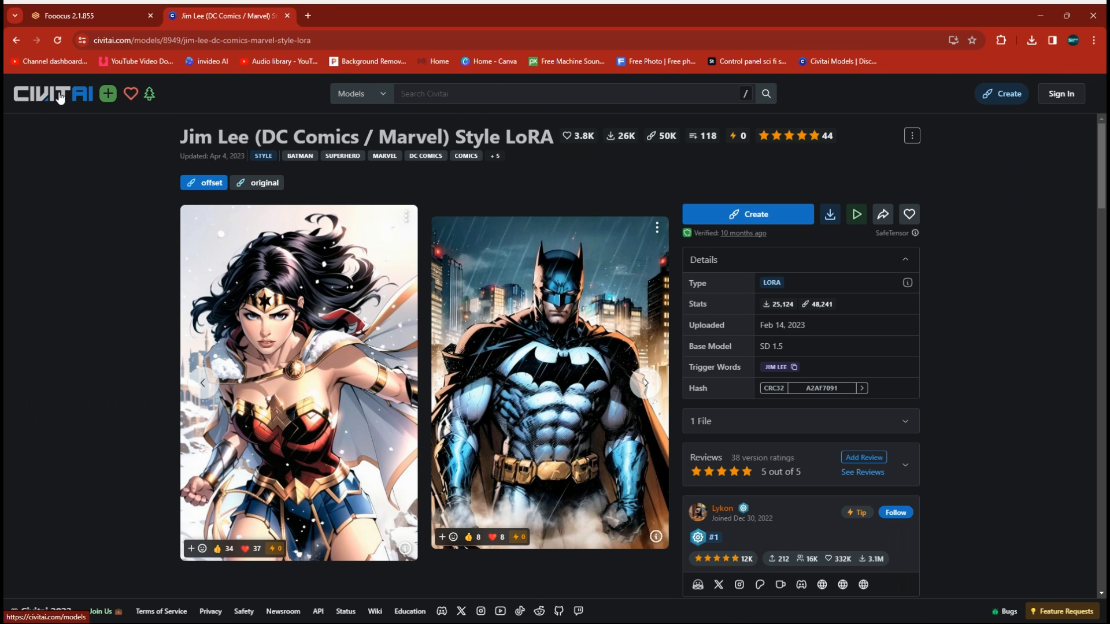
{"action": "mouse_move", "coordinate": [370, 102]}
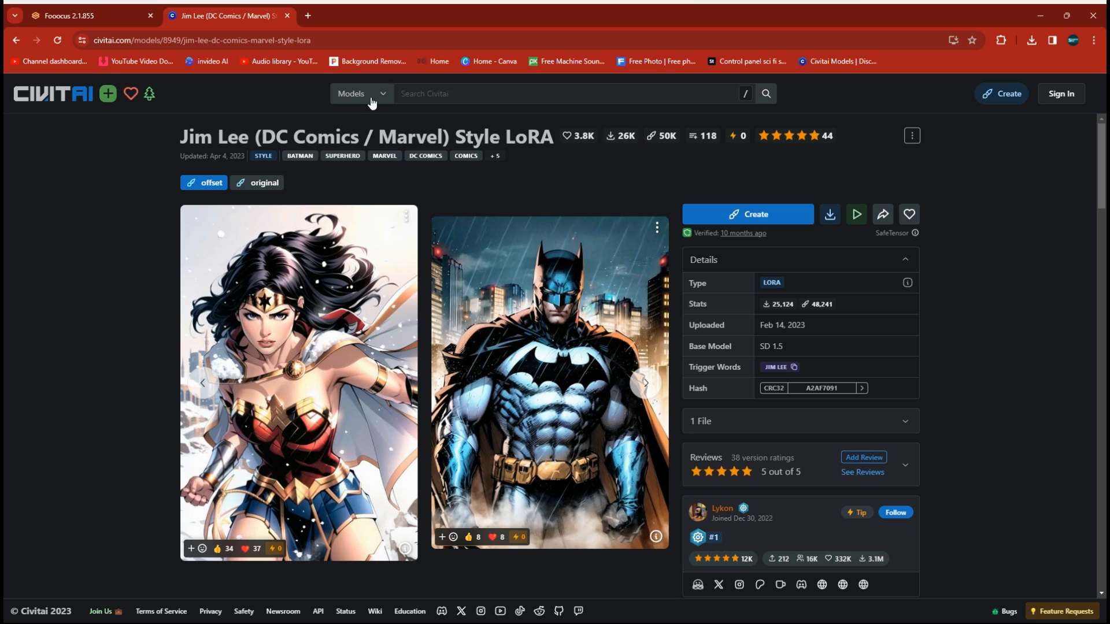
Search Civitai models for 'comic' from the Jim Lee Style LoRA page
{"action": "left_click", "coordinate": [496, 94]}
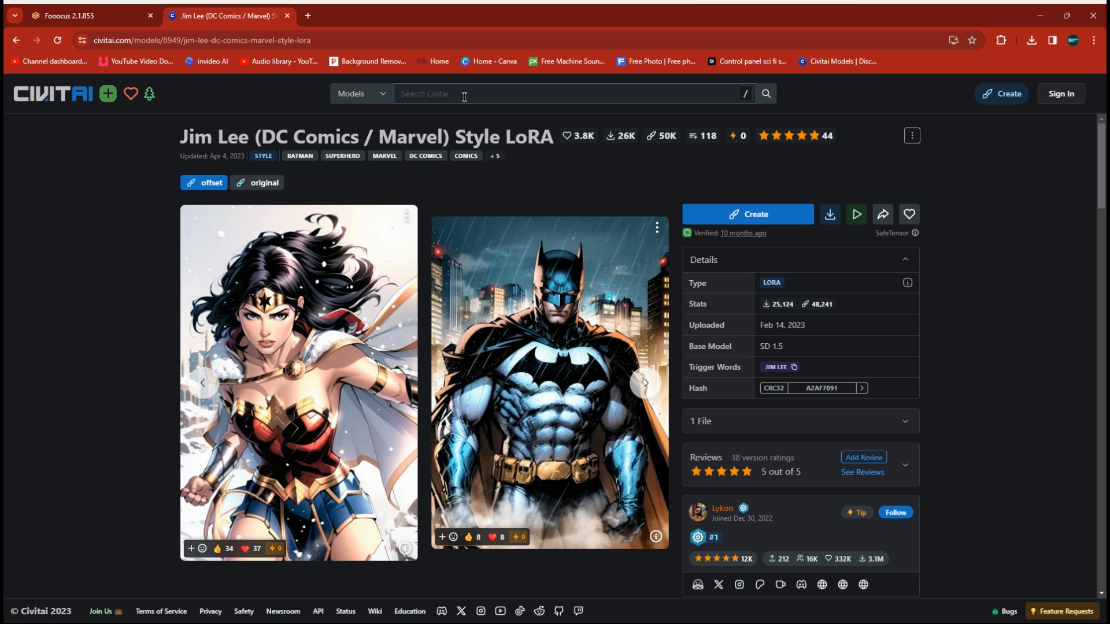
{"action": "type", "text": "comic"}
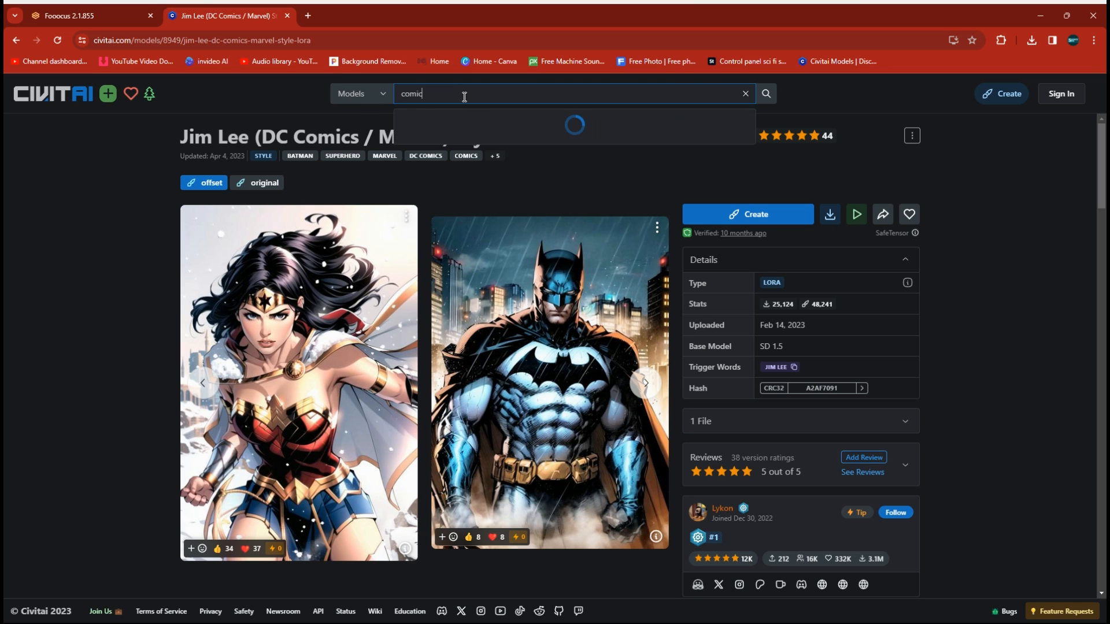
{"action": "key", "text": "Return"}
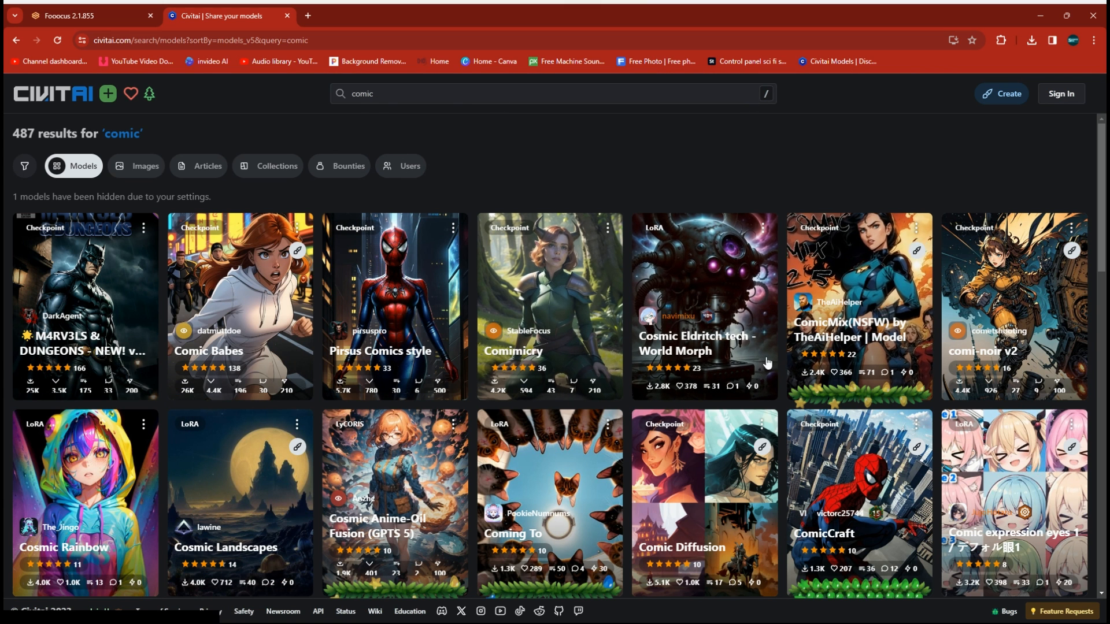
{"action": "mouse_move", "coordinate": [261, 466]}
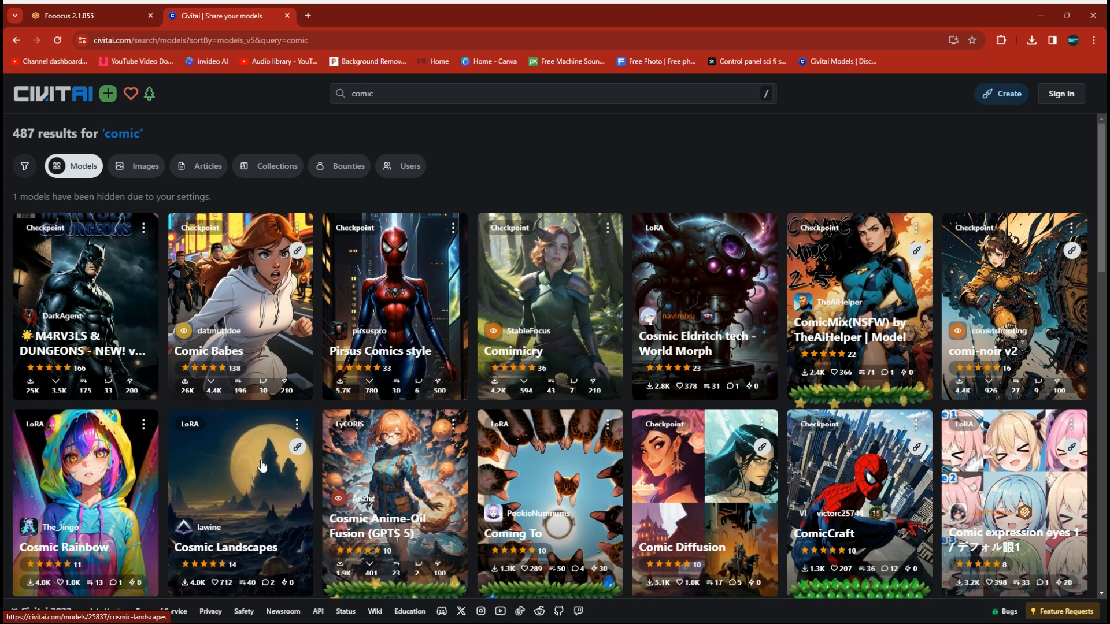
{"action": "mouse_move", "coordinate": [441, 491]}
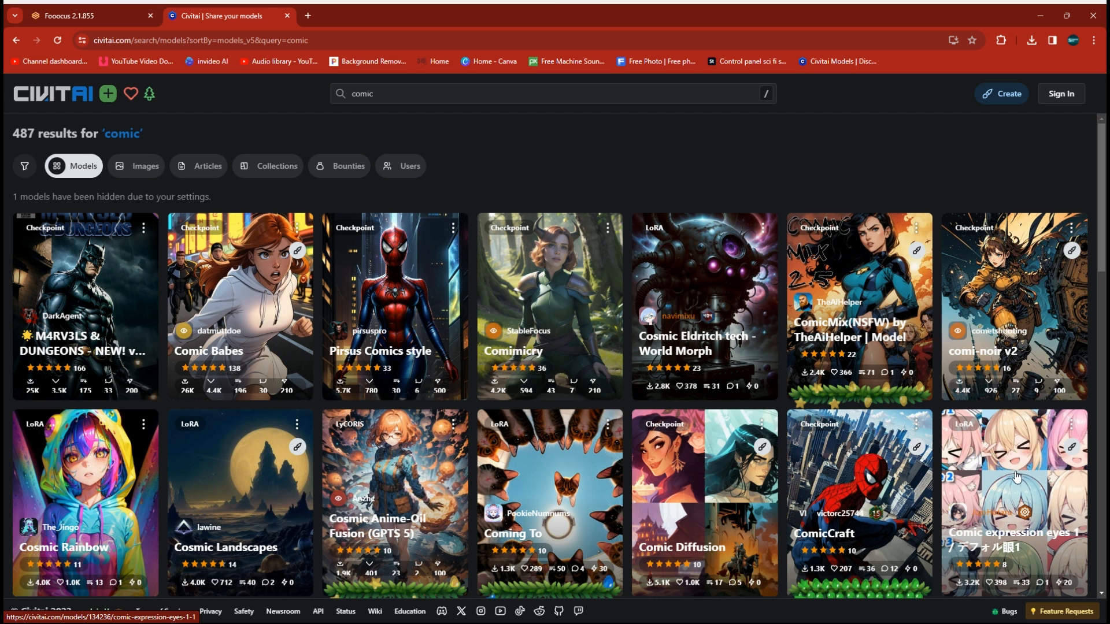
{"action": "mouse_move", "coordinate": [994, 237]}
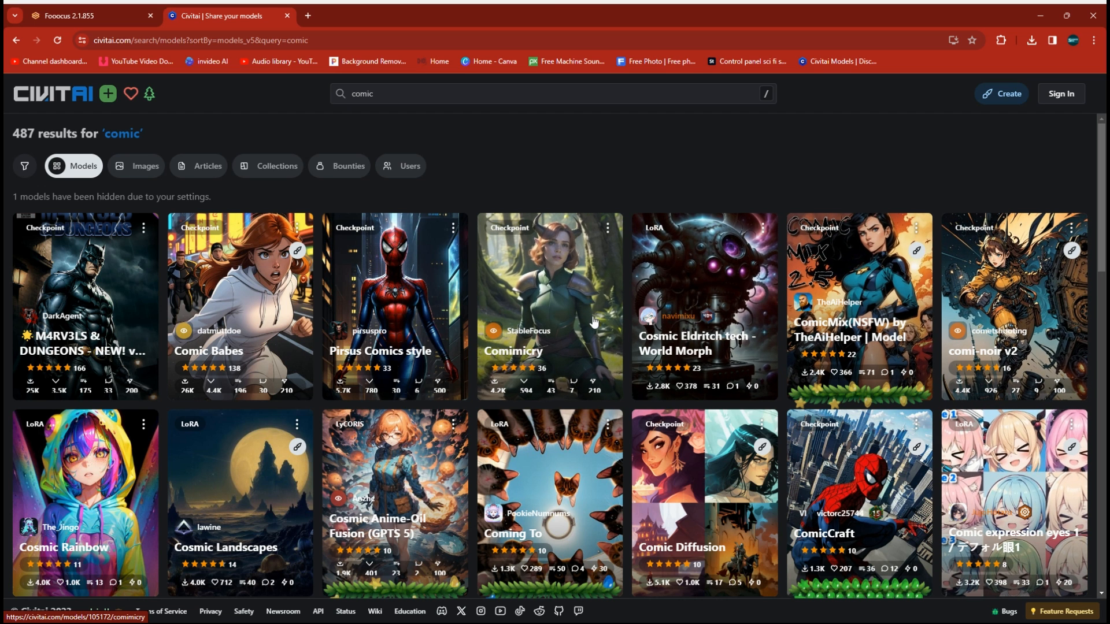
Scroll down the 487 comic search results to see more comic-style LoRAs
{"action": "scroll", "scroll_direction": "down", "scroll_amount": 3}
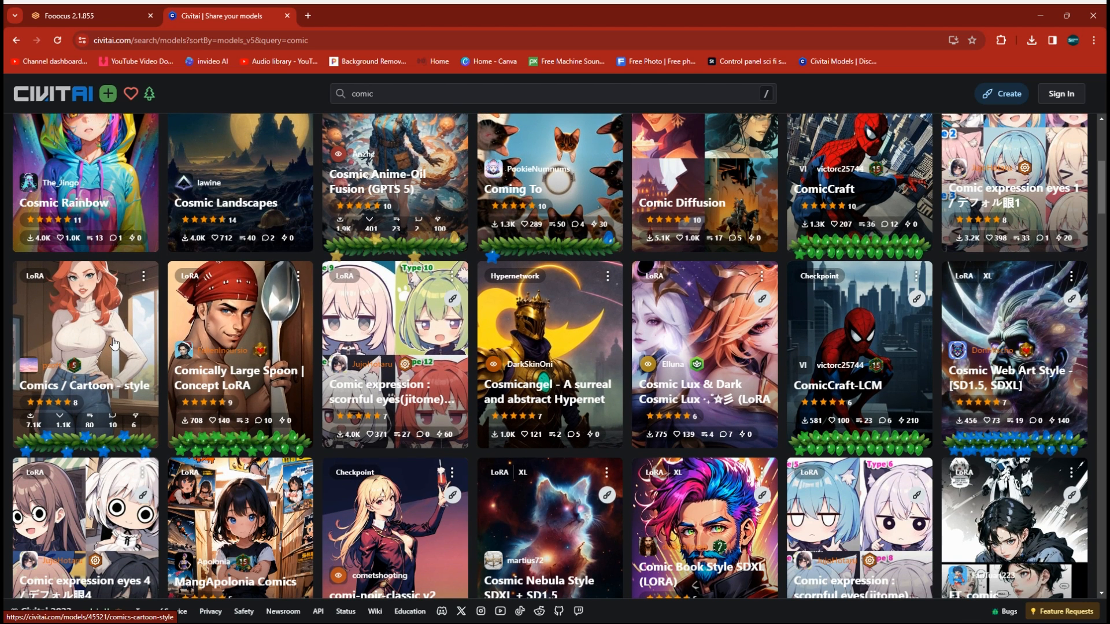
{"action": "mouse_move", "coordinate": [107, 339]}
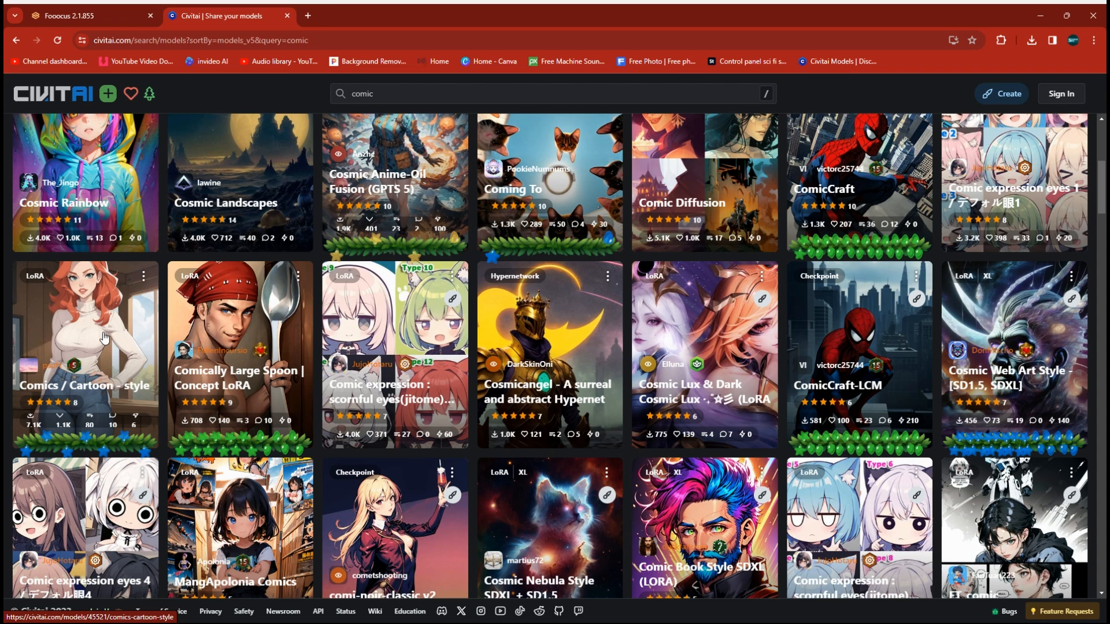
{"action": "mouse_move", "coordinate": [755, 354]}
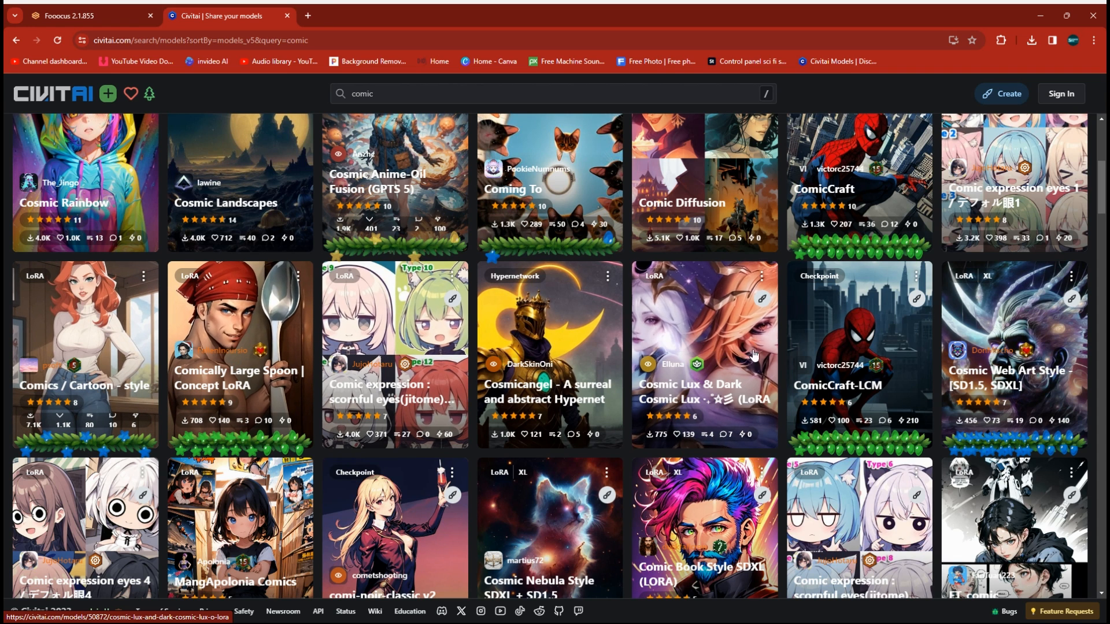
{"action": "mouse_move", "coordinate": [890, 305]}
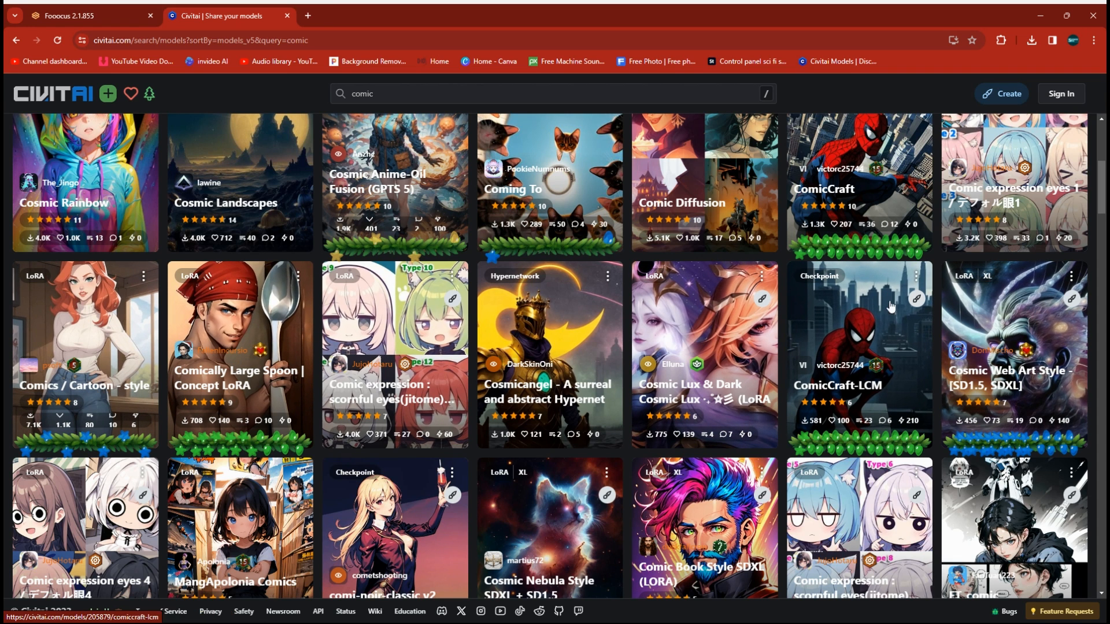
{"action": "mouse_move", "coordinate": [967, 311]}
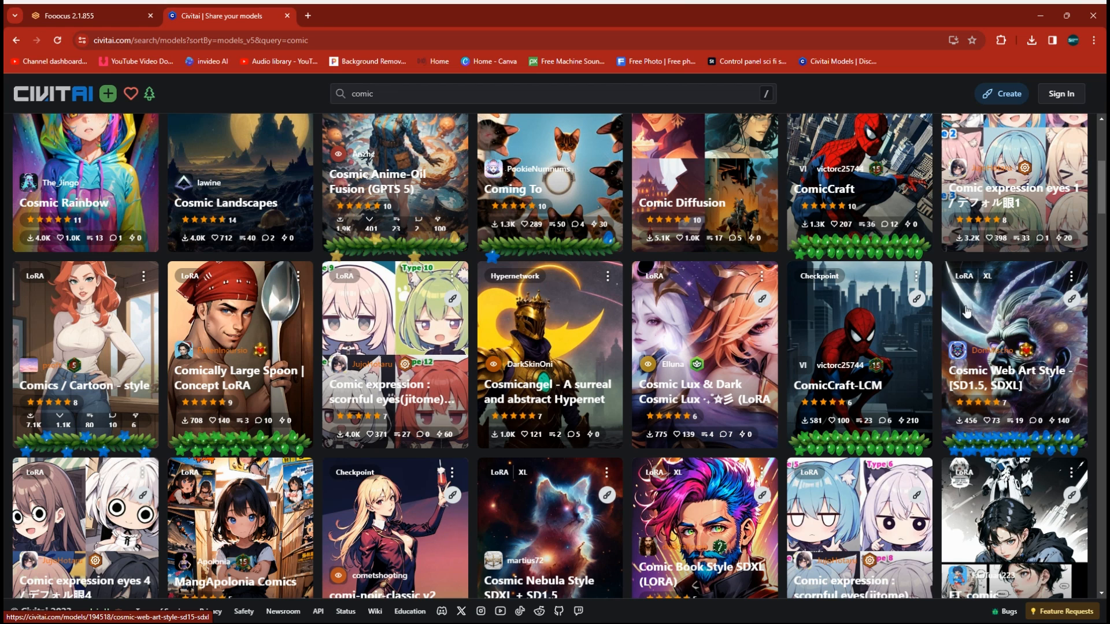
{"action": "mouse_move", "coordinate": [813, 321]}
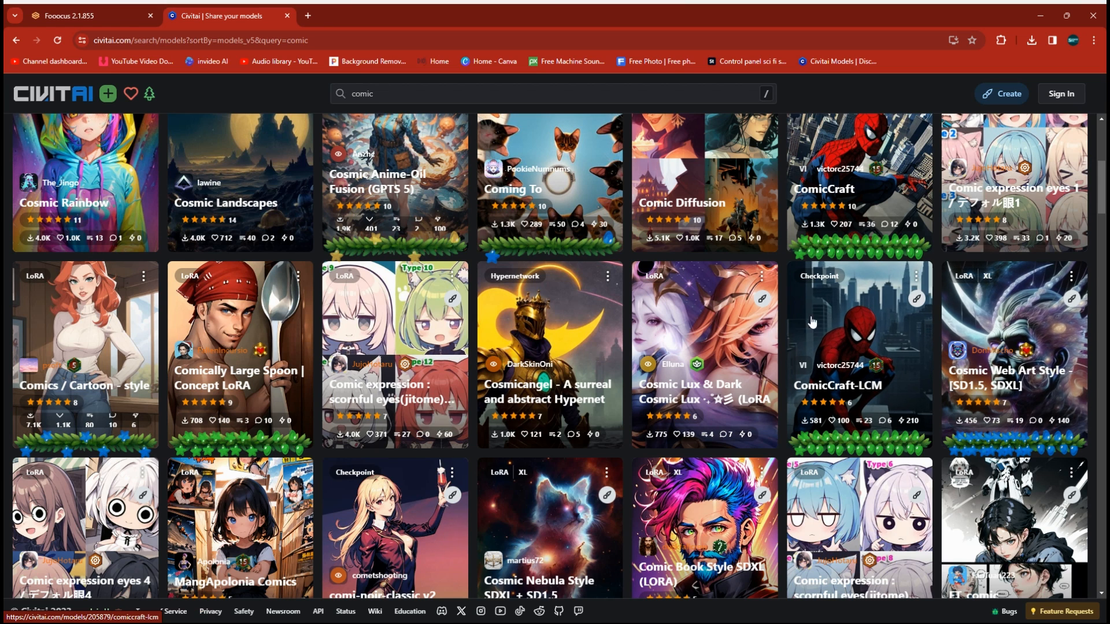
{"action": "mouse_move", "coordinate": [549, 326]}
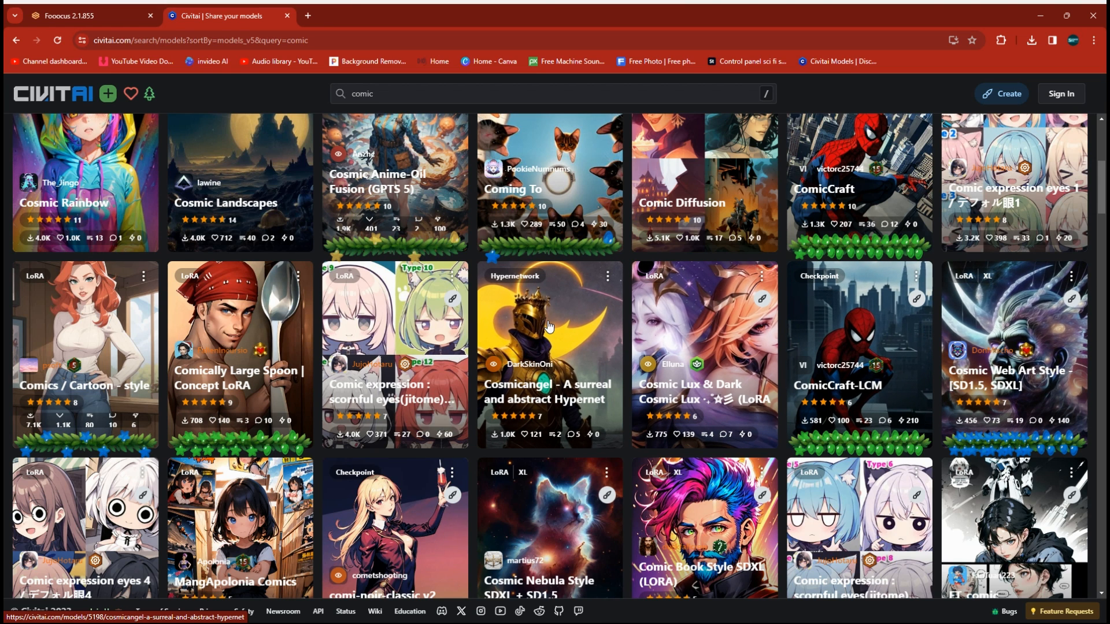
{"action": "mouse_move", "coordinate": [673, 340]}
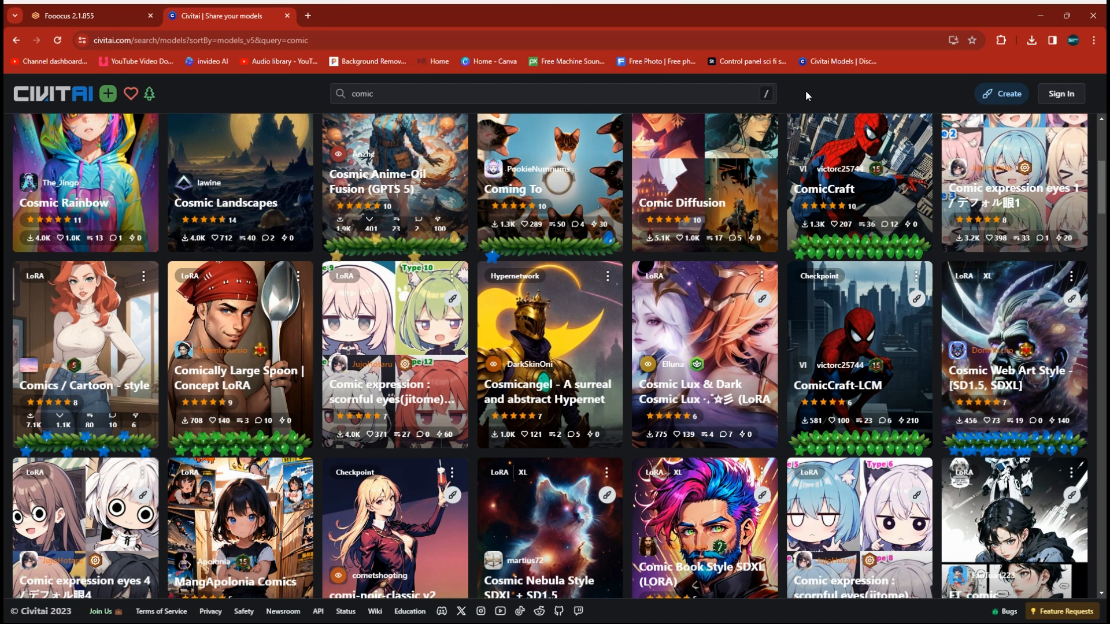
{"action": "mouse_move", "coordinate": [740, 179]}
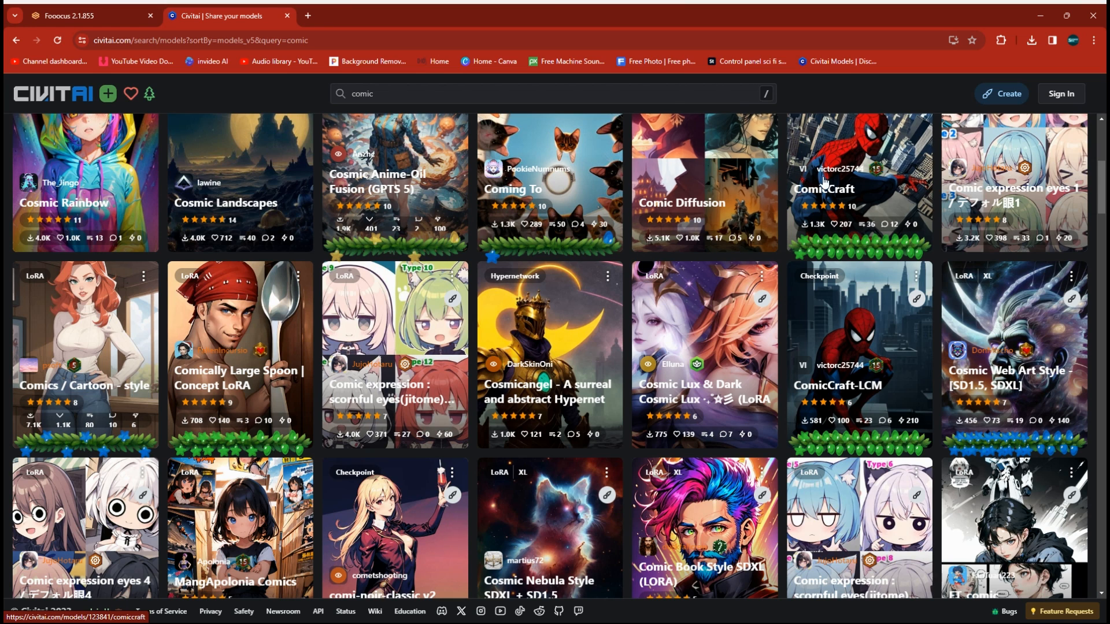
{"action": "mouse_move", "coordinate": [793, 97]}
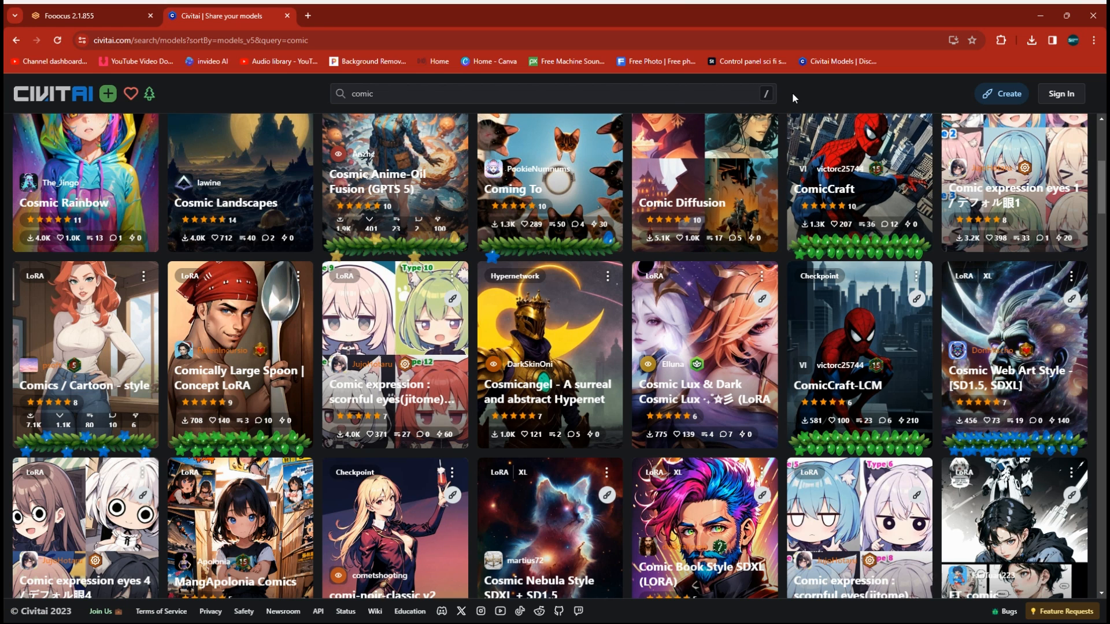
{"action": "mouse_move", "coordinate": [830, 90]}
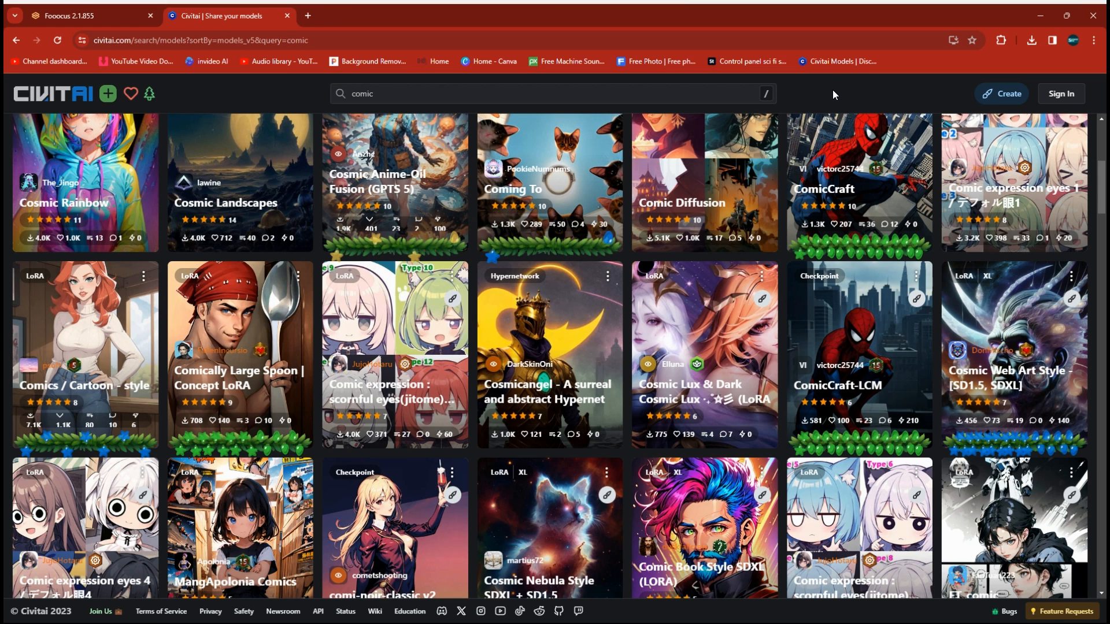
{"action": "mouse_move", "coordinate": [902, 93]}
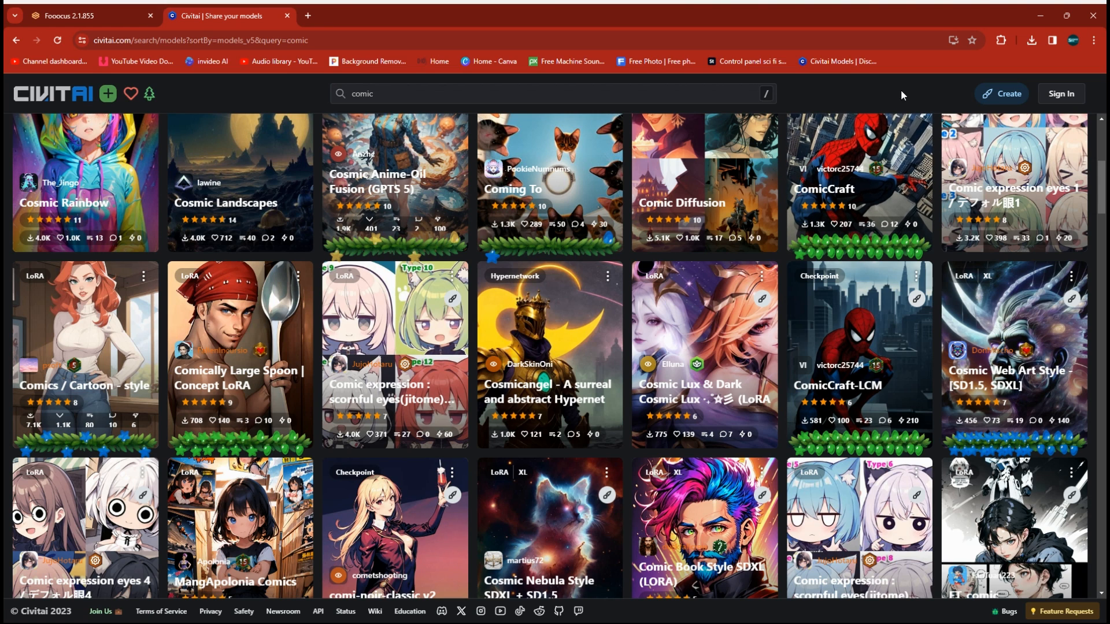